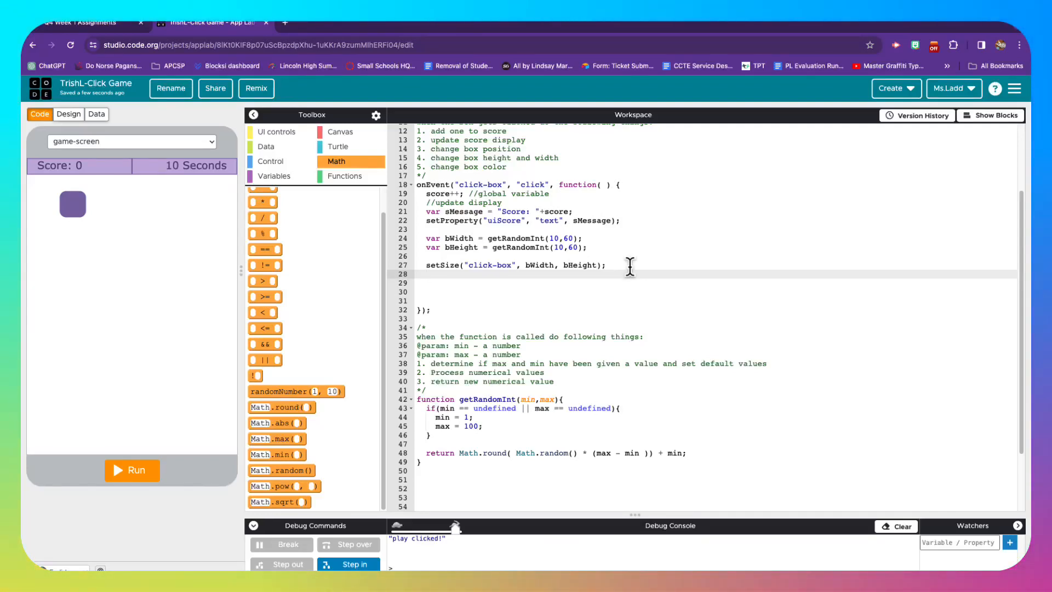
Step: Add the comment '//app screen is 320 x 450' below the setSize line
click(427, 274)
text(//)
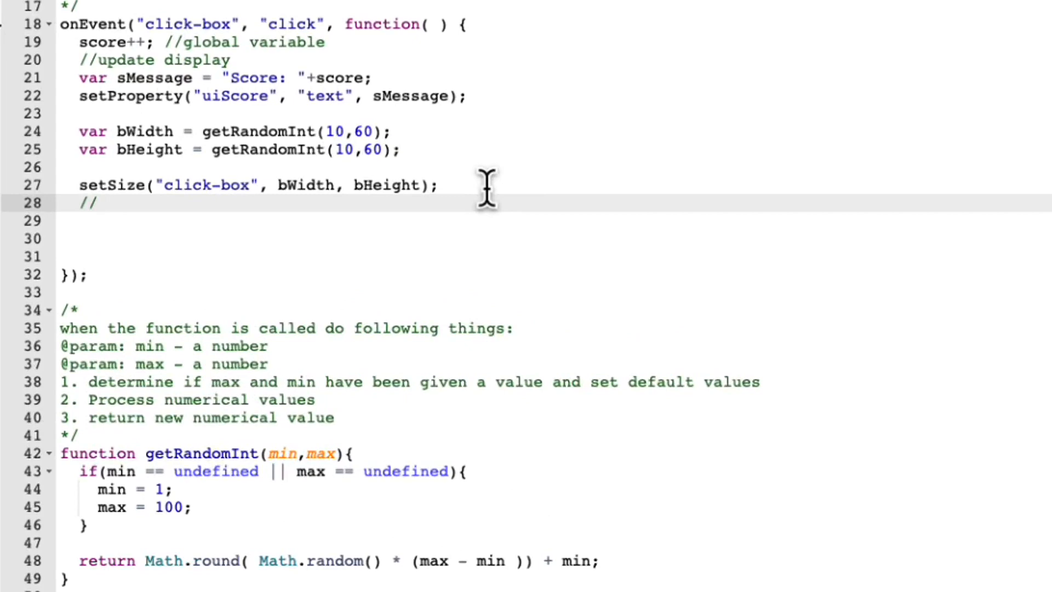
text(app sc)
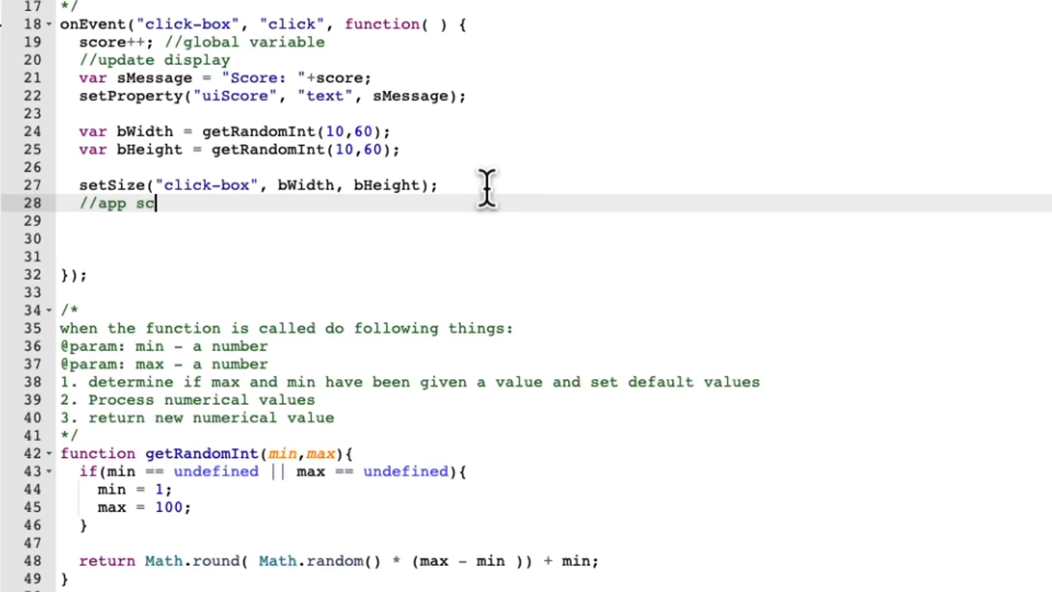
text(reen is 320)
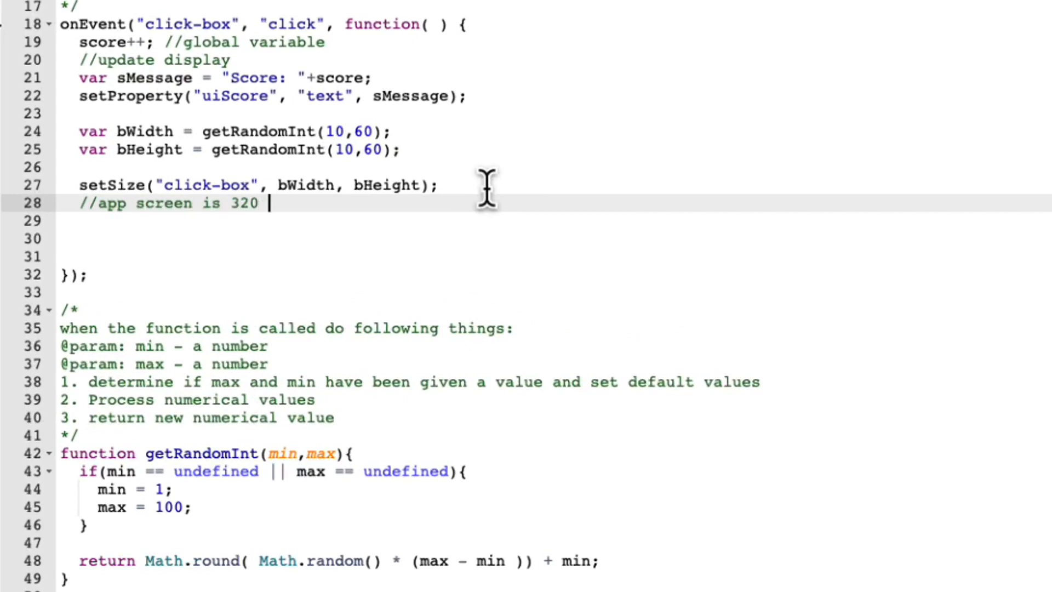
text(x 450)
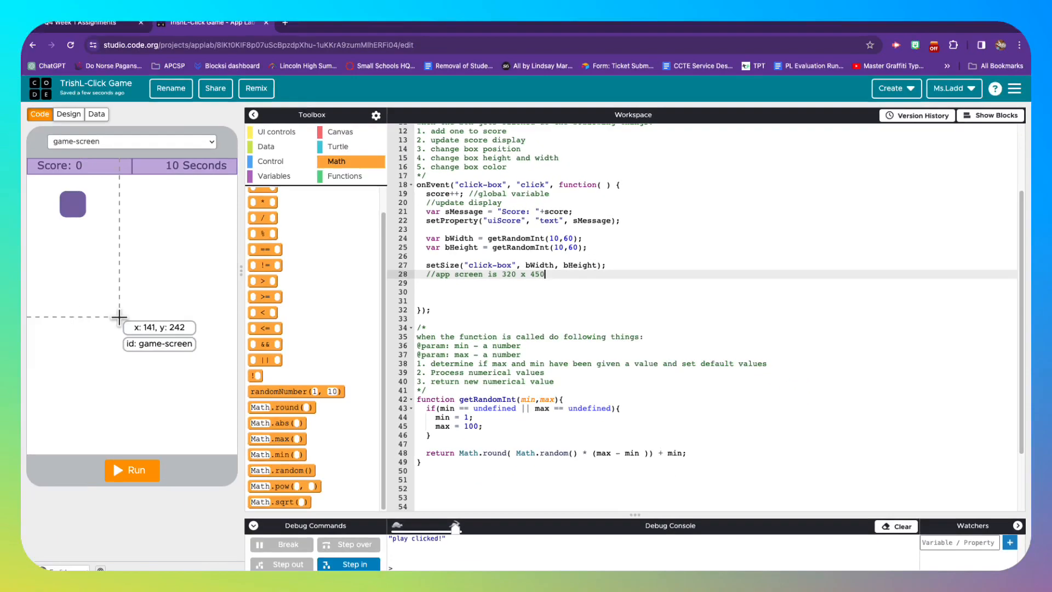
mouse_move(56, 239)
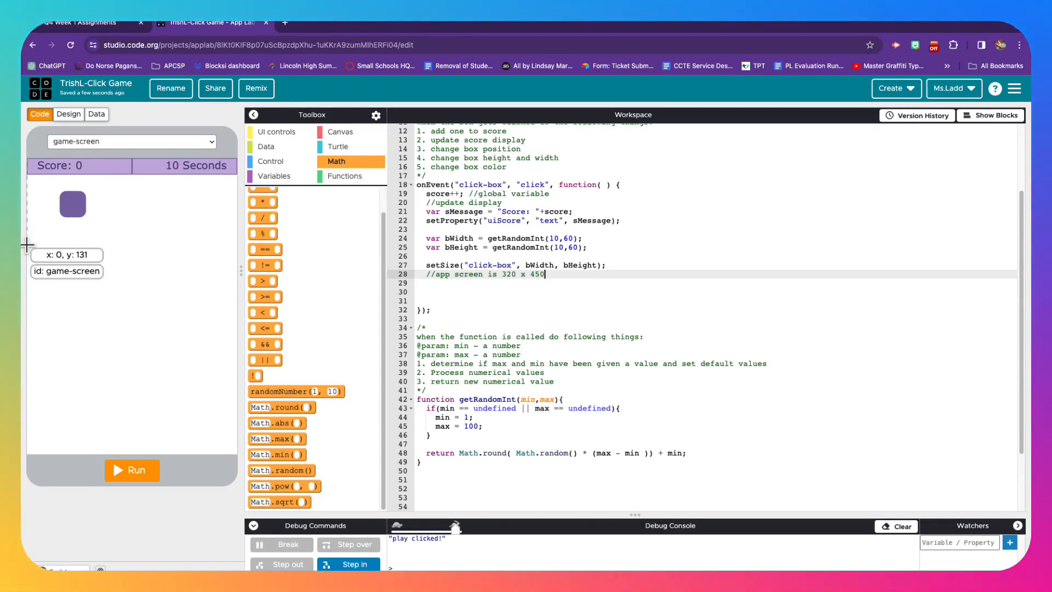
mouse_move(67, 249)
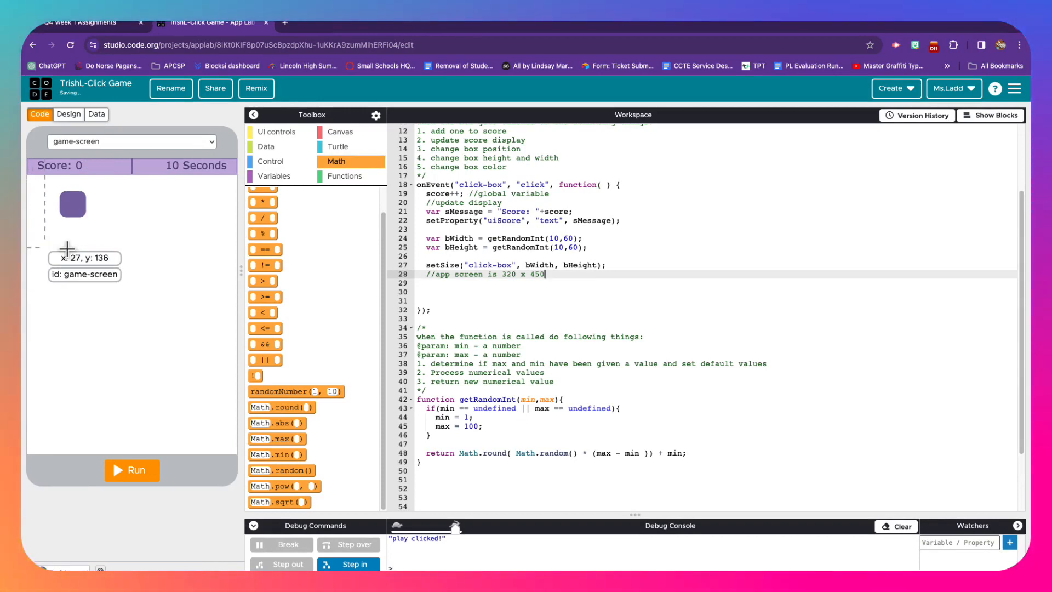
mouse_move(239, 254)
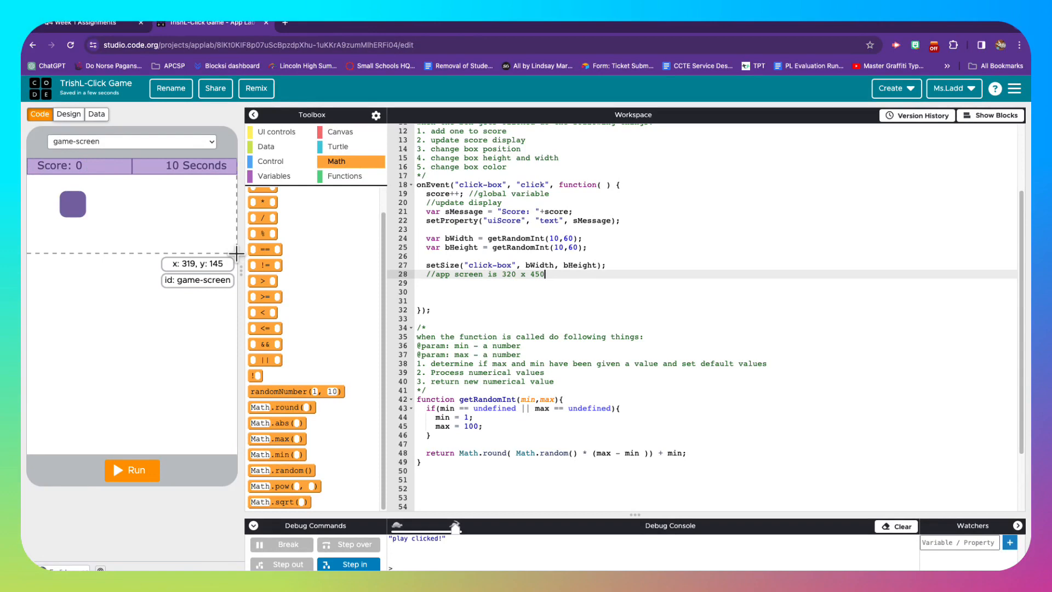
mouse_move(234, 254)
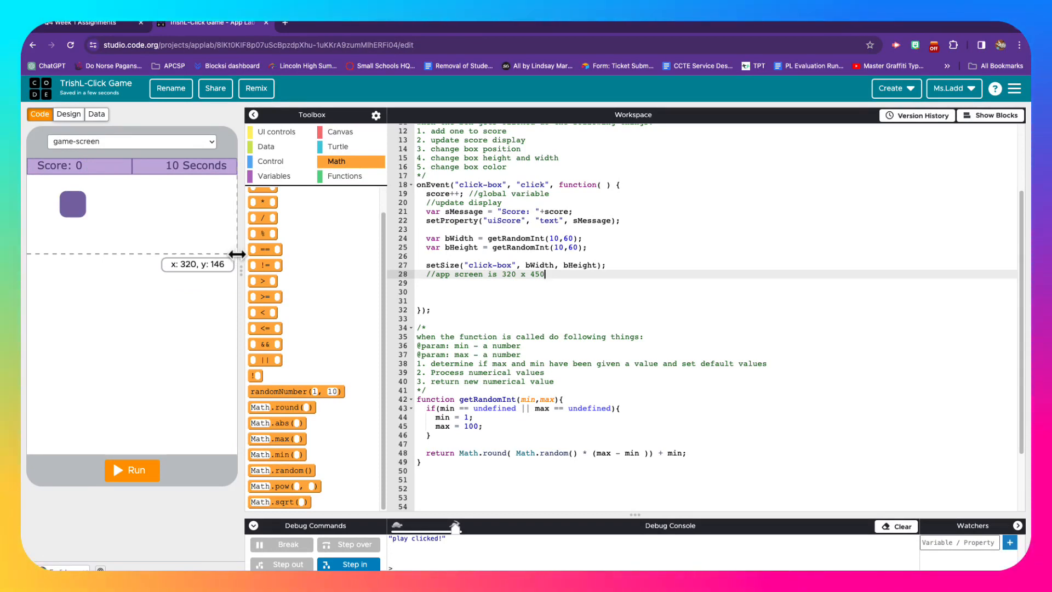
mouse_move(164, 445)
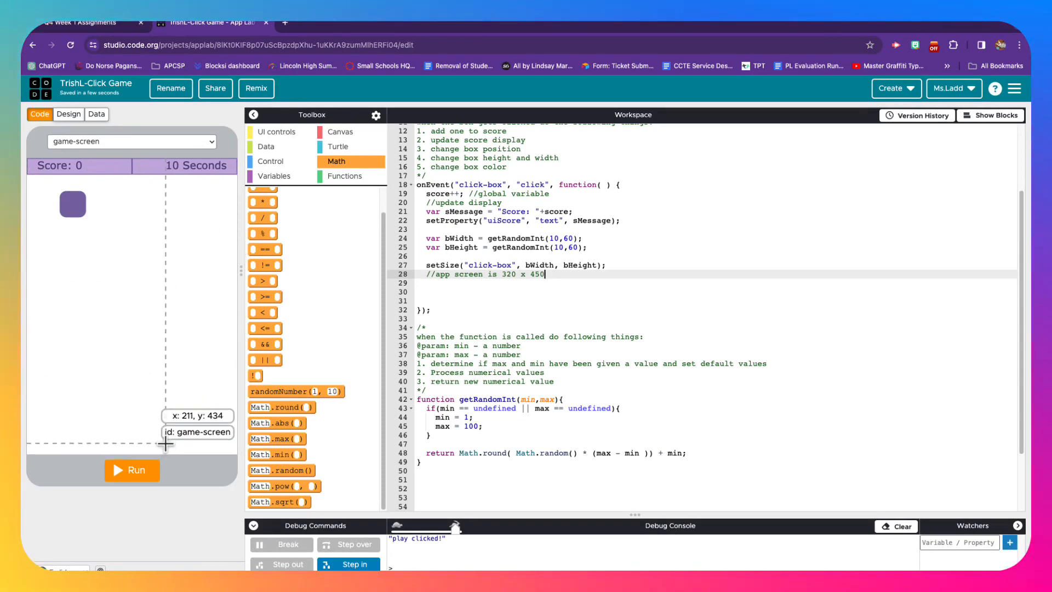
mouse_move(166, 448)
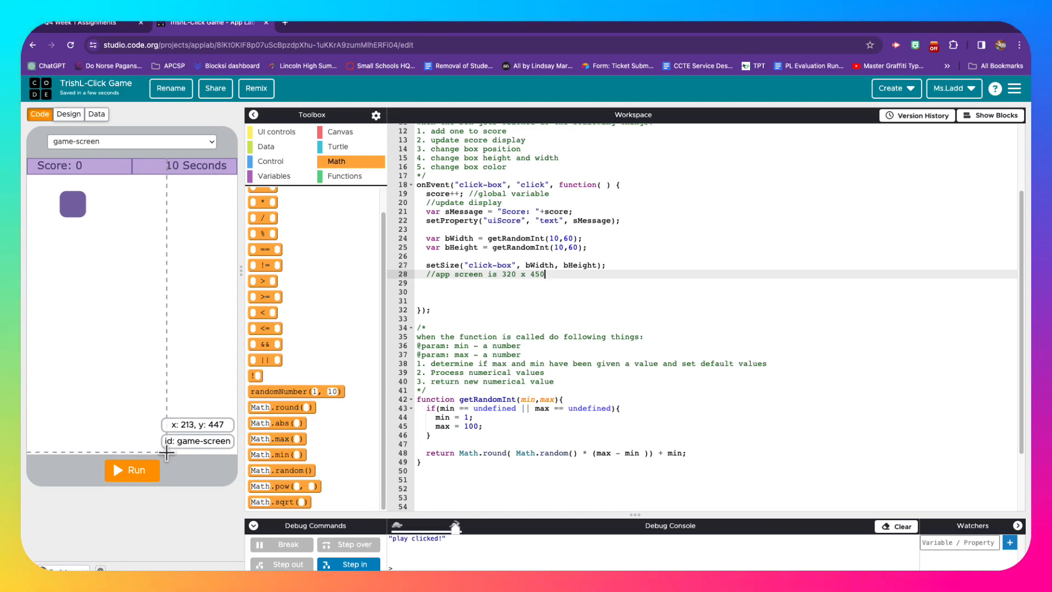
mouse_move(170, 463)
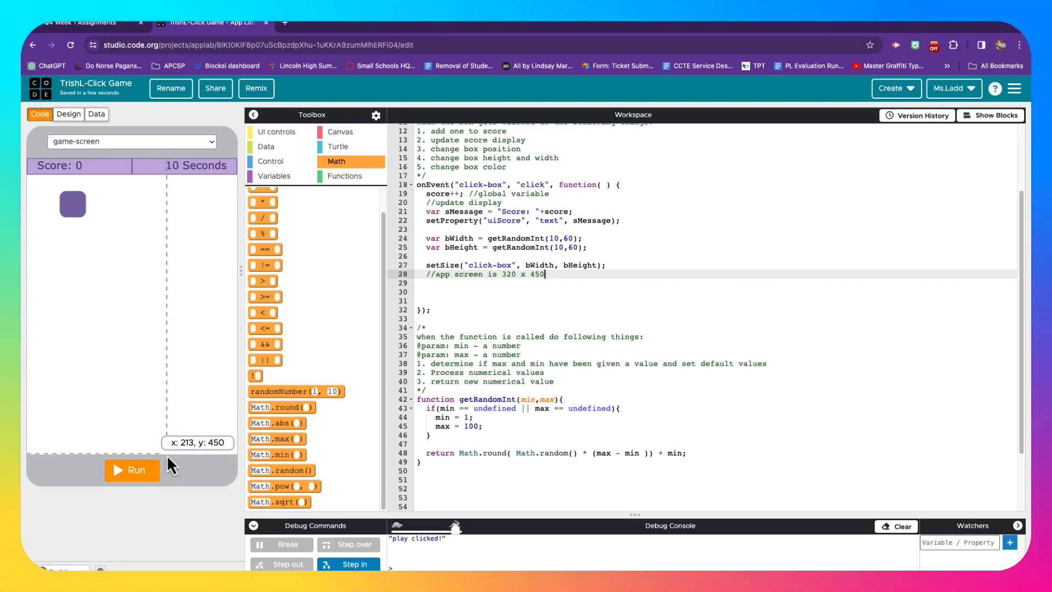
mouse_move(555, 389)
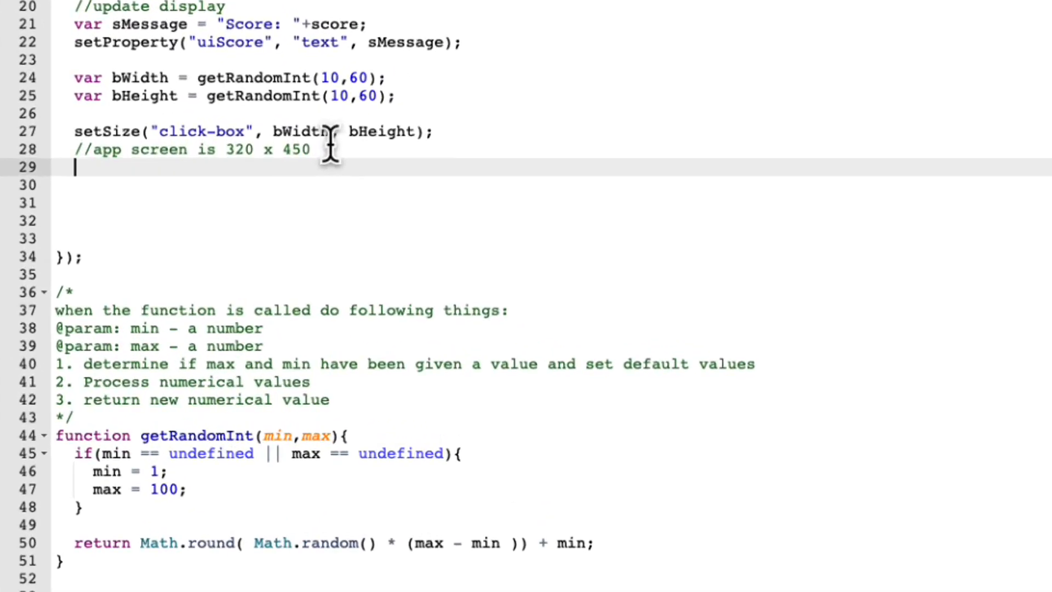
Step: Write the comment '//UI is 25px' on line 29 under the screen-size note
text(//UI)
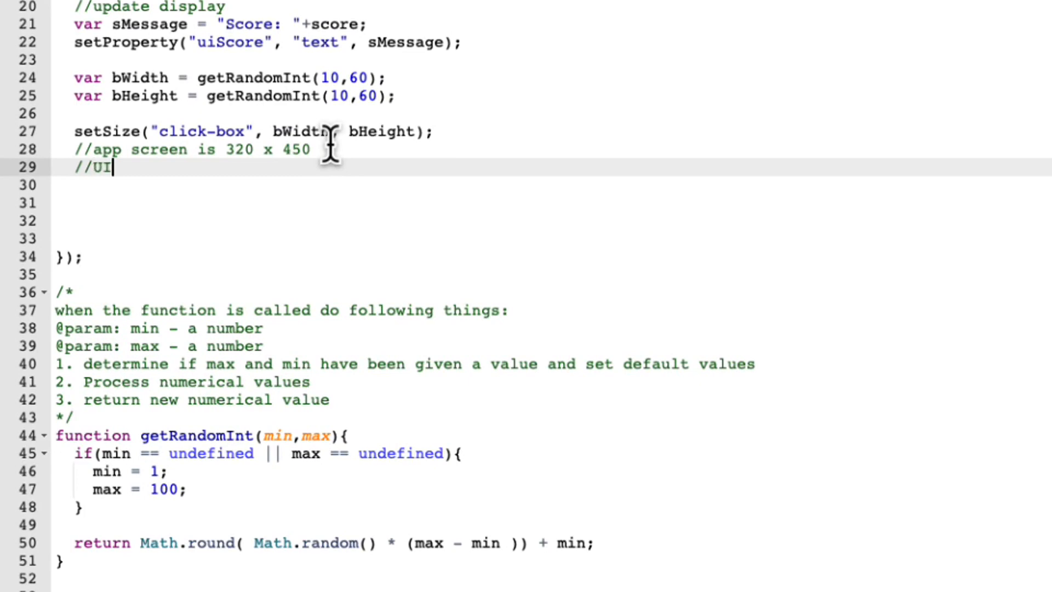
text(is)
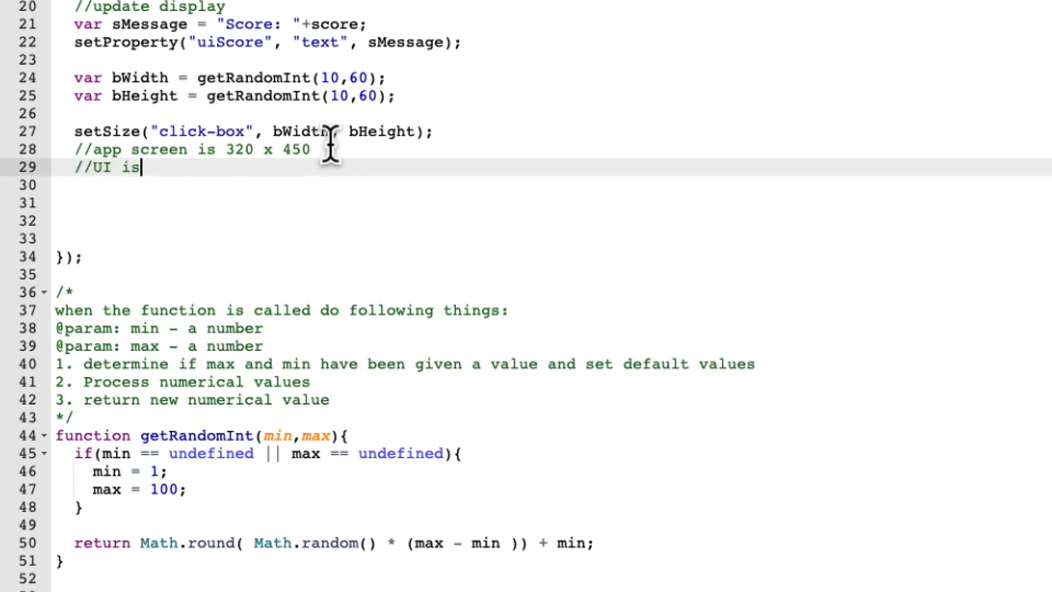
text(25)
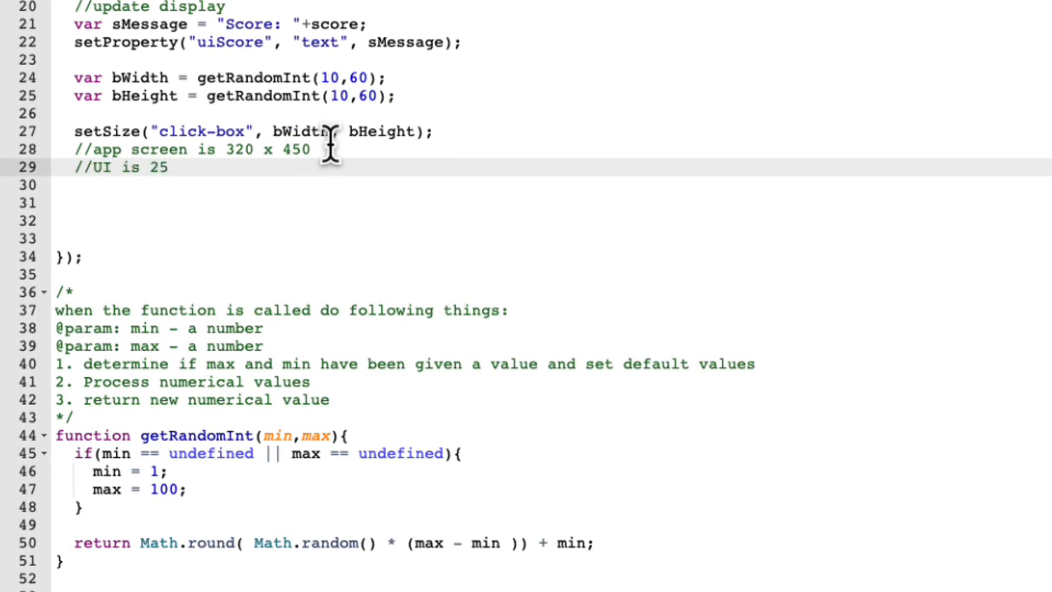
text(px)
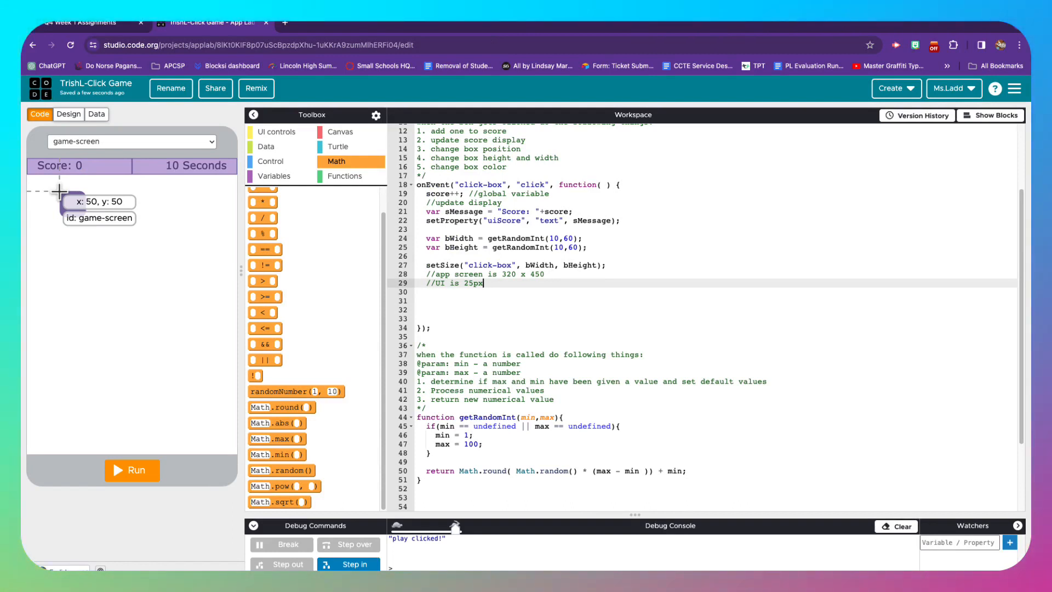
mouse_move(71, 197)
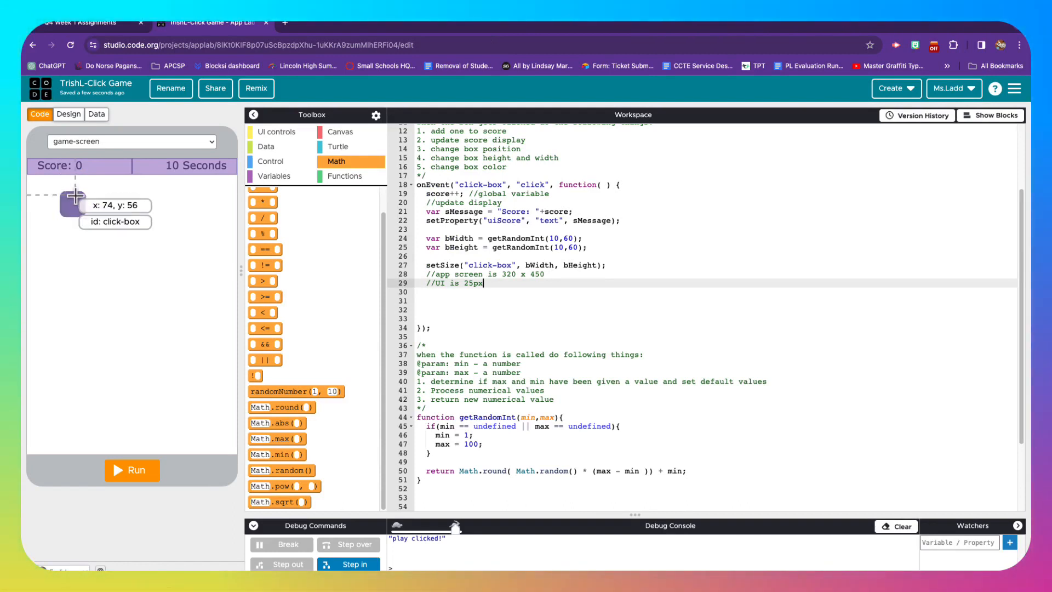
mouse_move(502, 303)
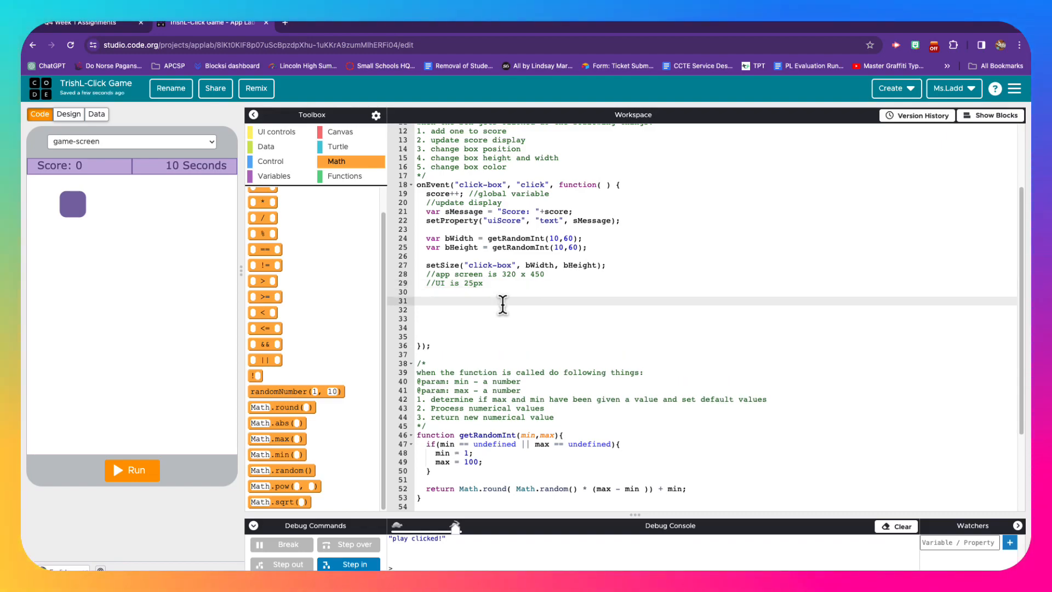
Step: Declare var bLeft = getRandomInt(0, 320-bWidth); on line 31
text(v)
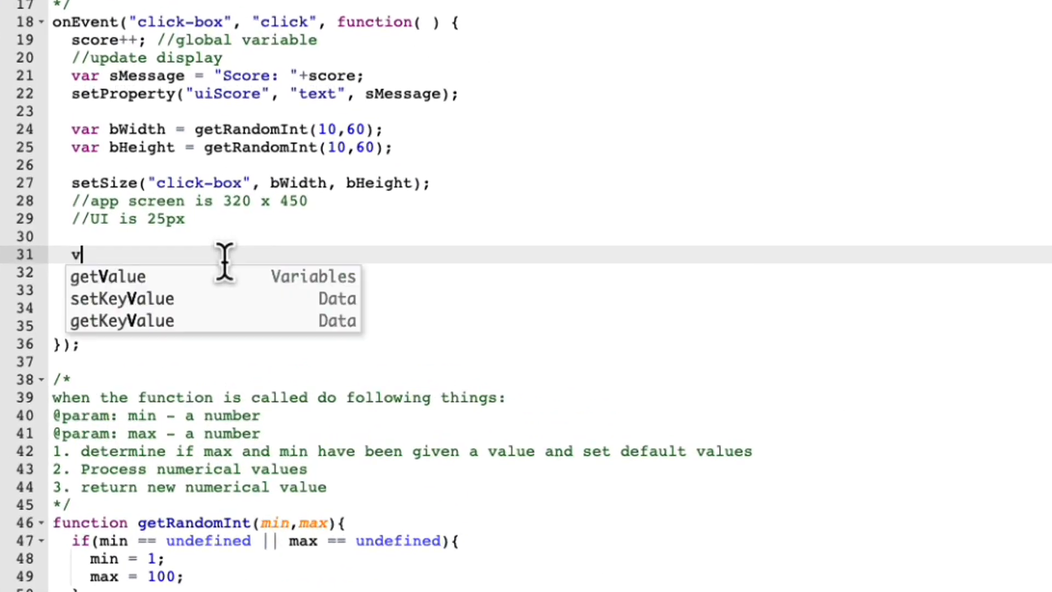
text(ar b)
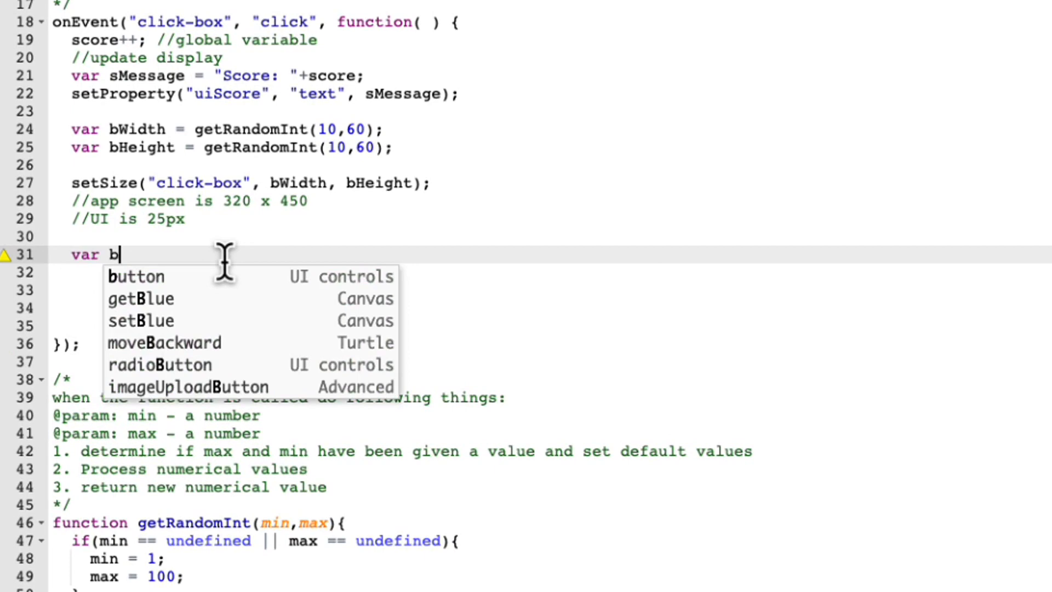
text(Left)
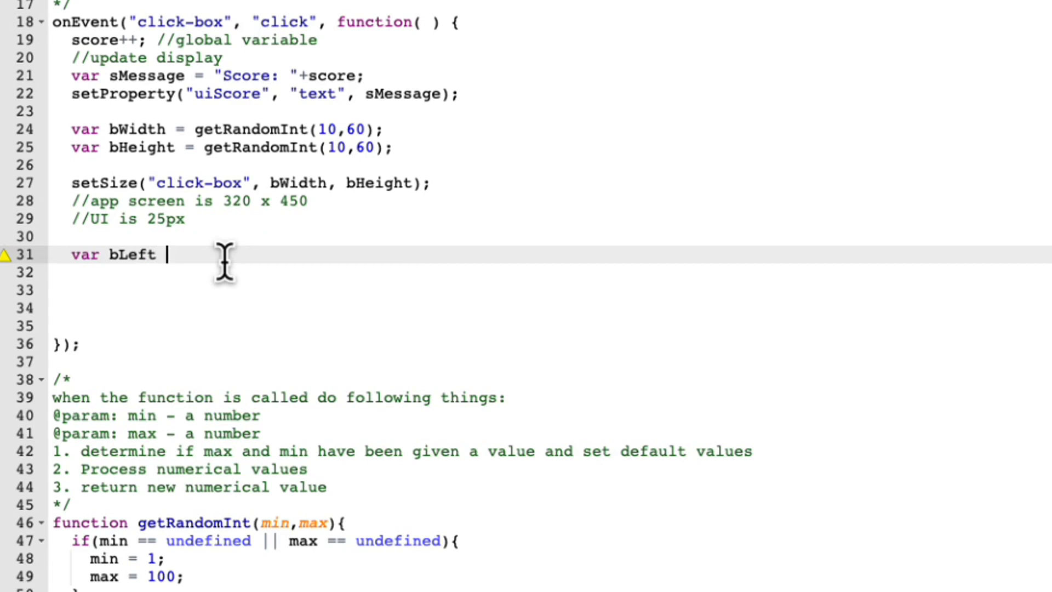
mouse_move(469, 198)
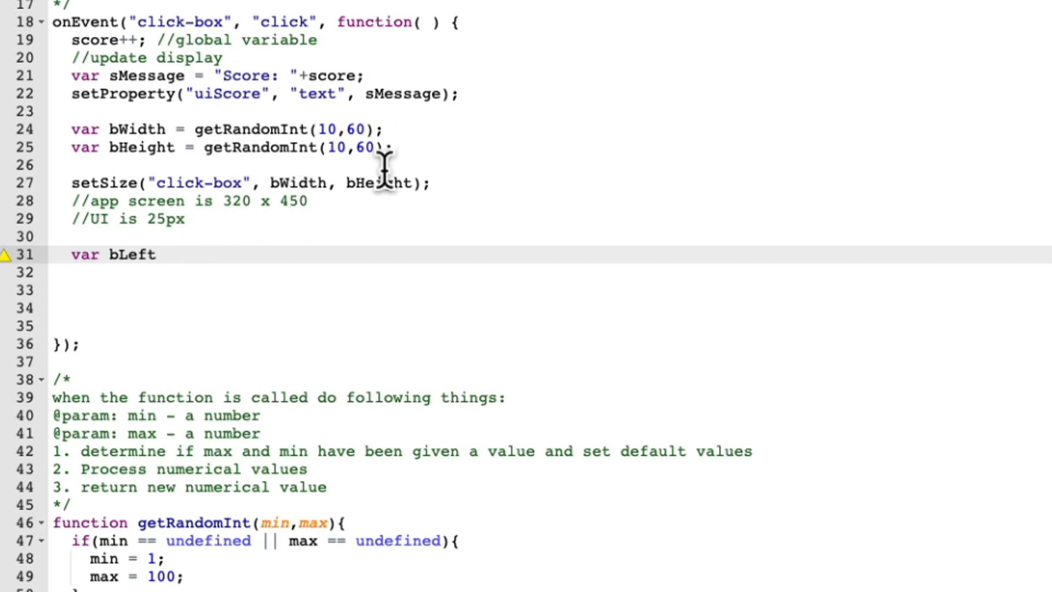
mouse_move(150, 285)
text( =)
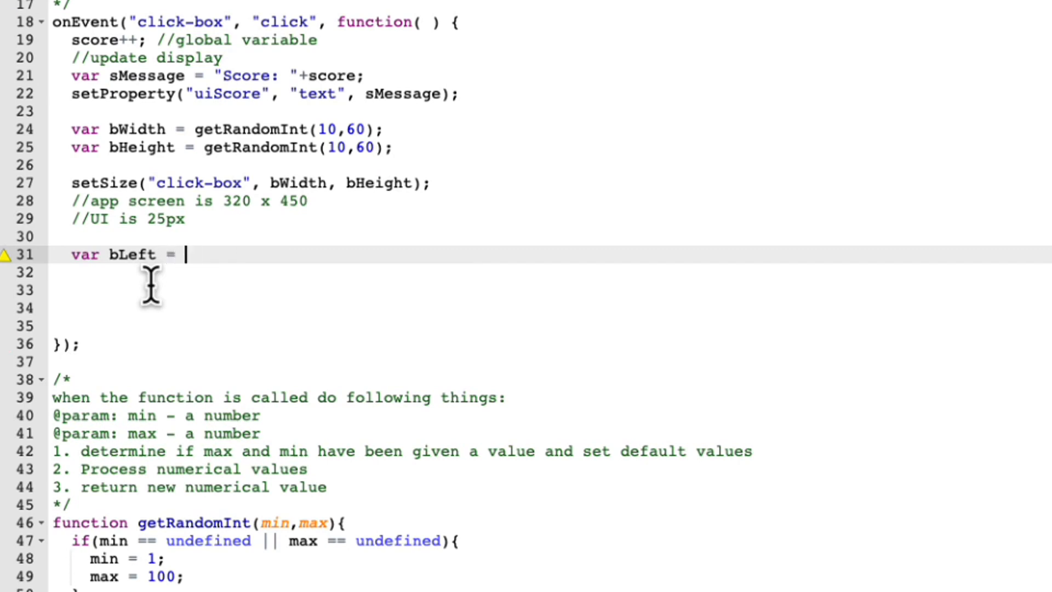
text(getRandomInt()
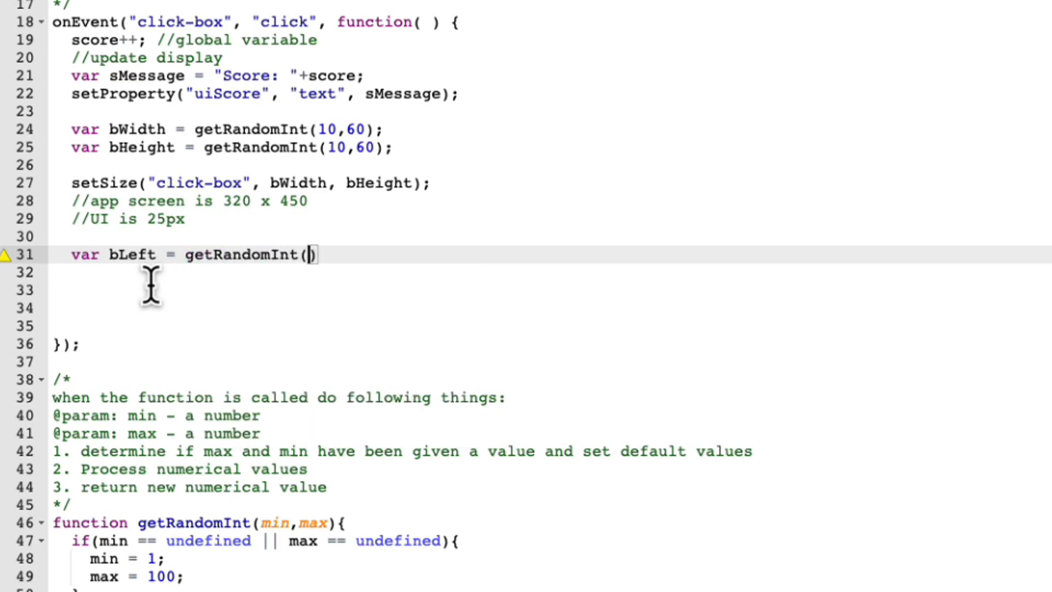
text(0,)
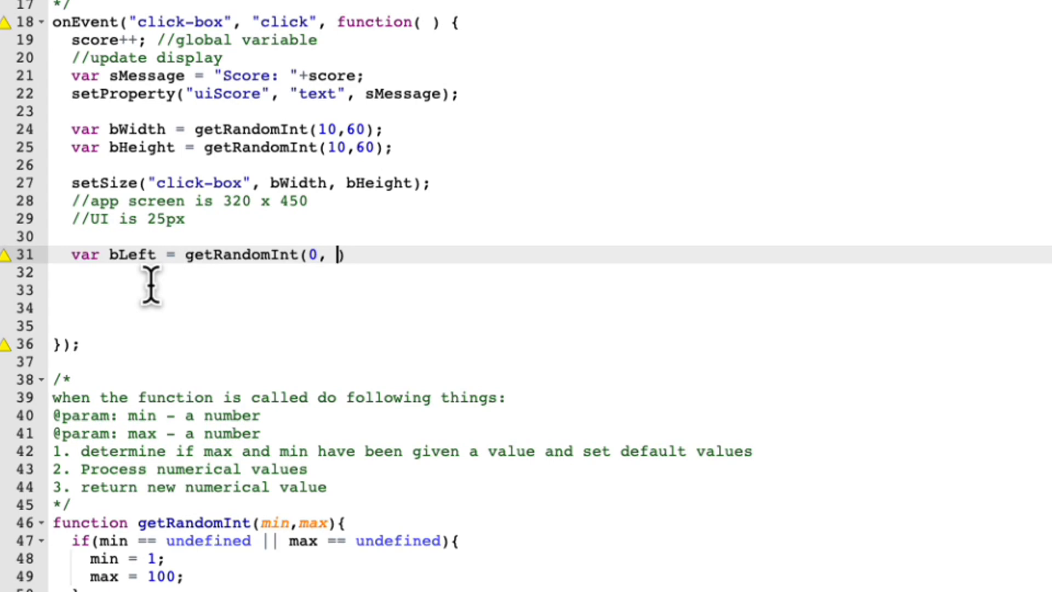
text(320)
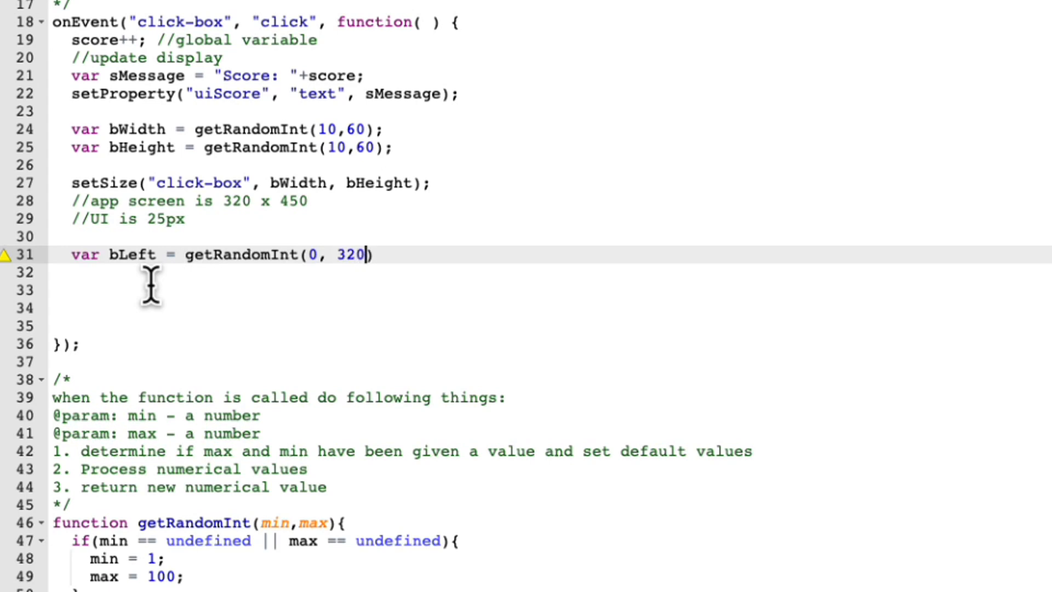
text(-)
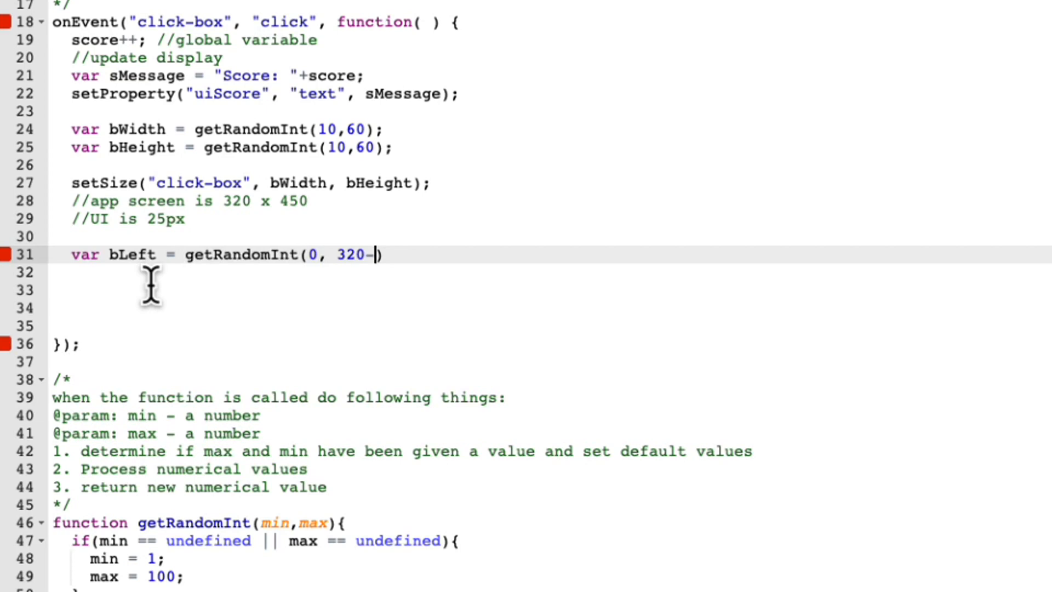
text(bW)
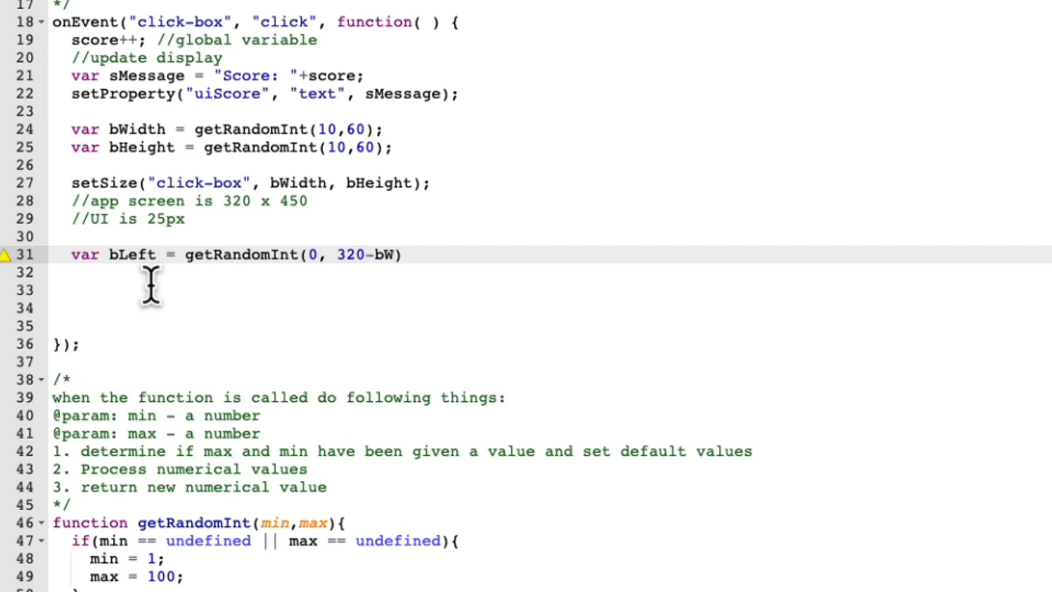
text(idth)
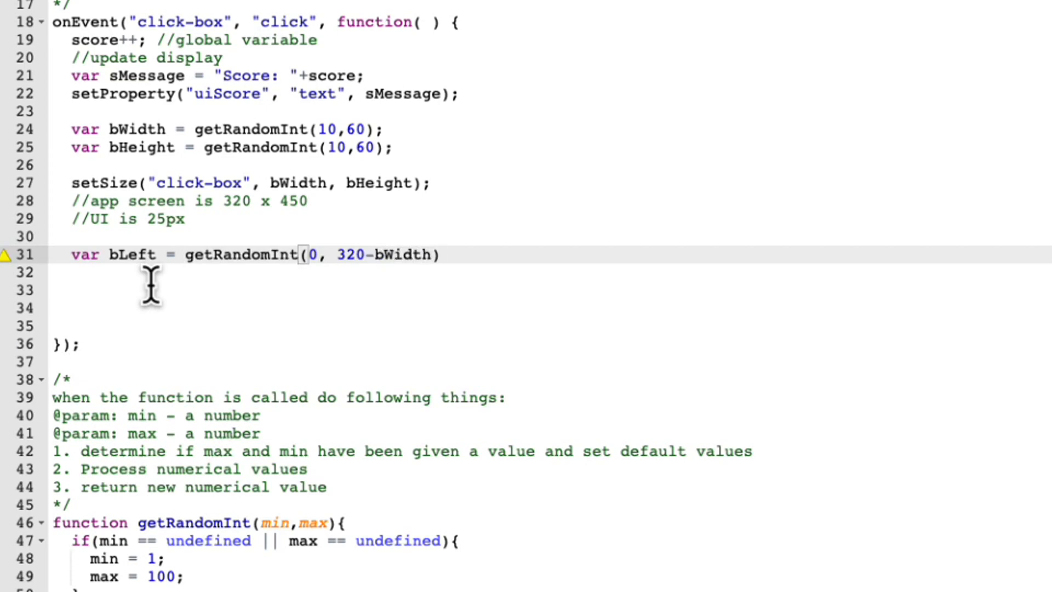
text(;)
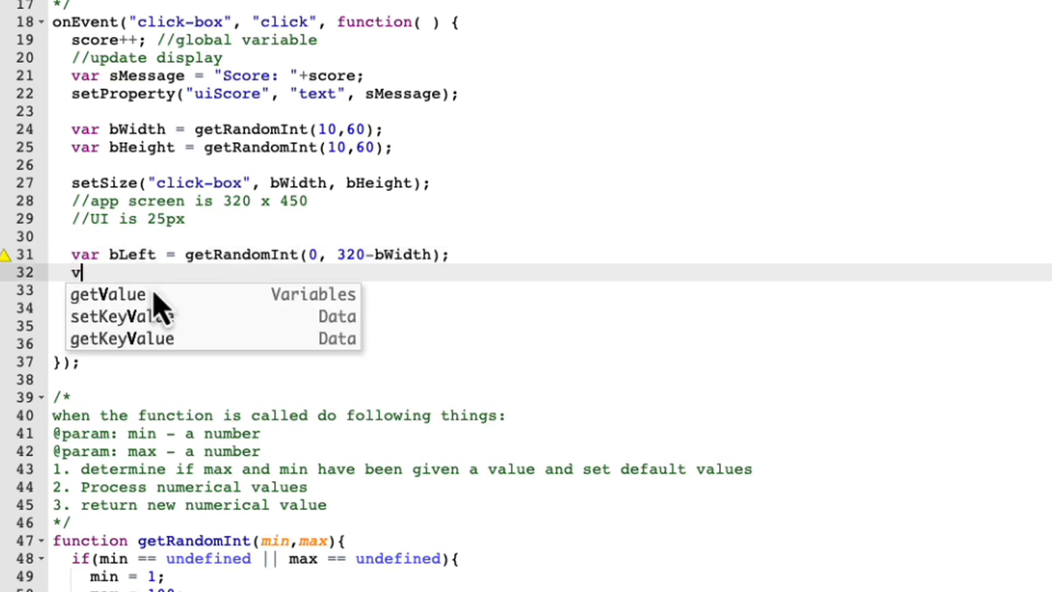
Step: Declare var bTop = getRandomInt(25, 450-bHeight) on line 32 below bLeft
text(ar bT)
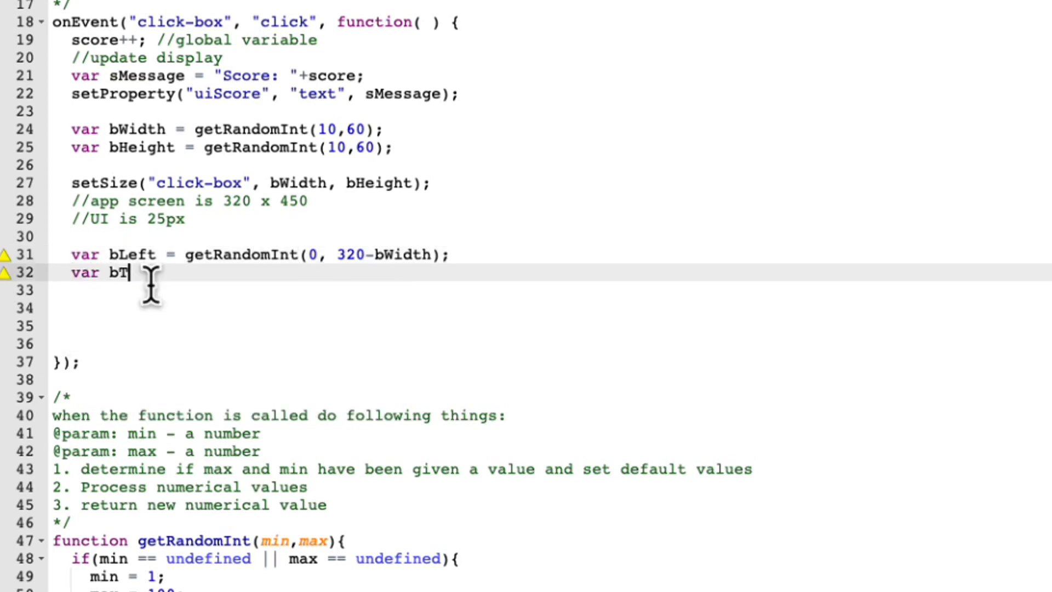
text(op)
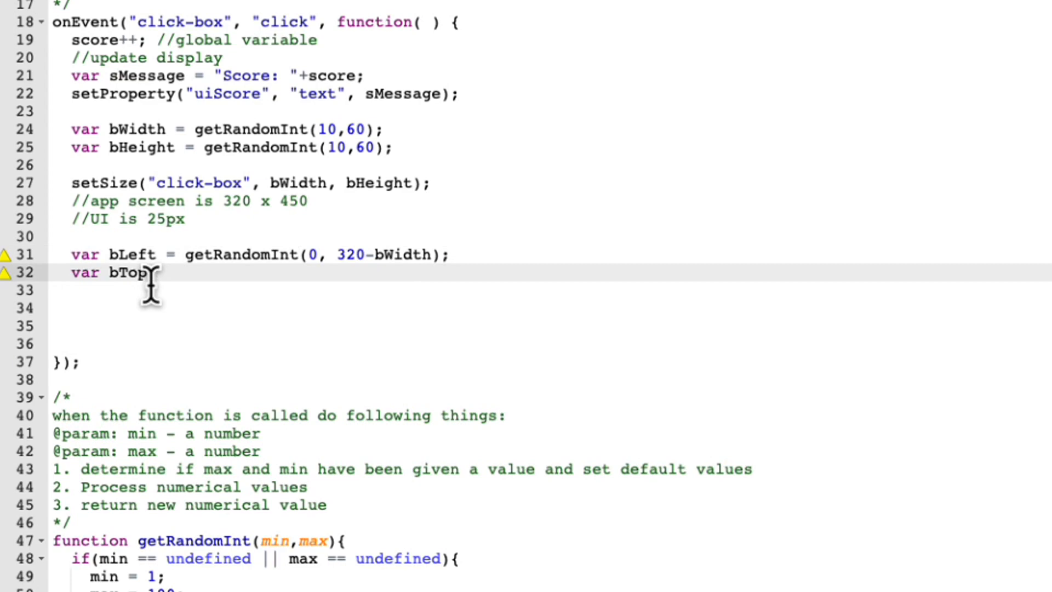
text(=)
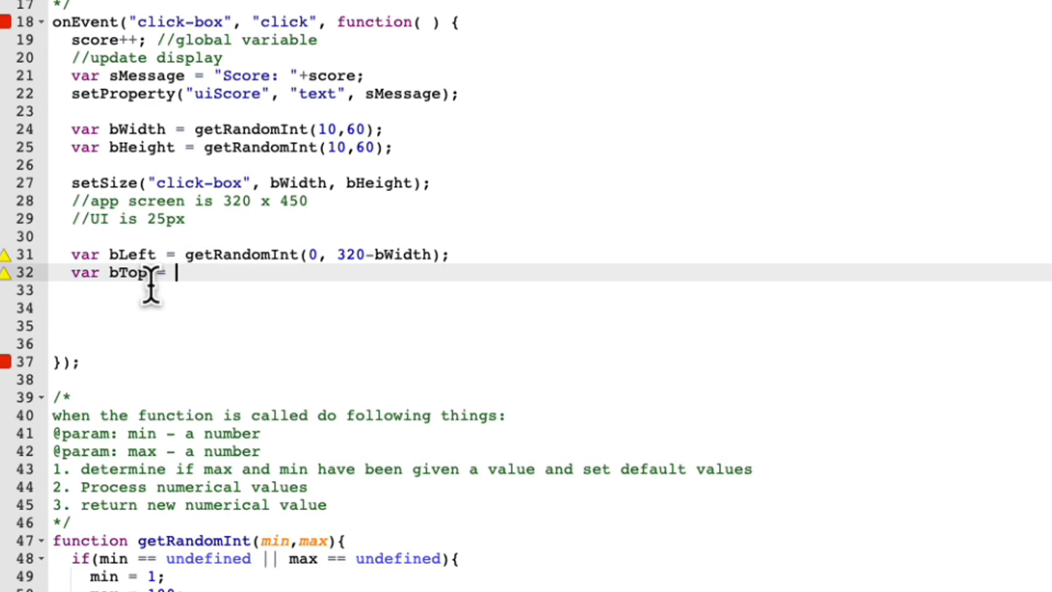
text(getRandom)
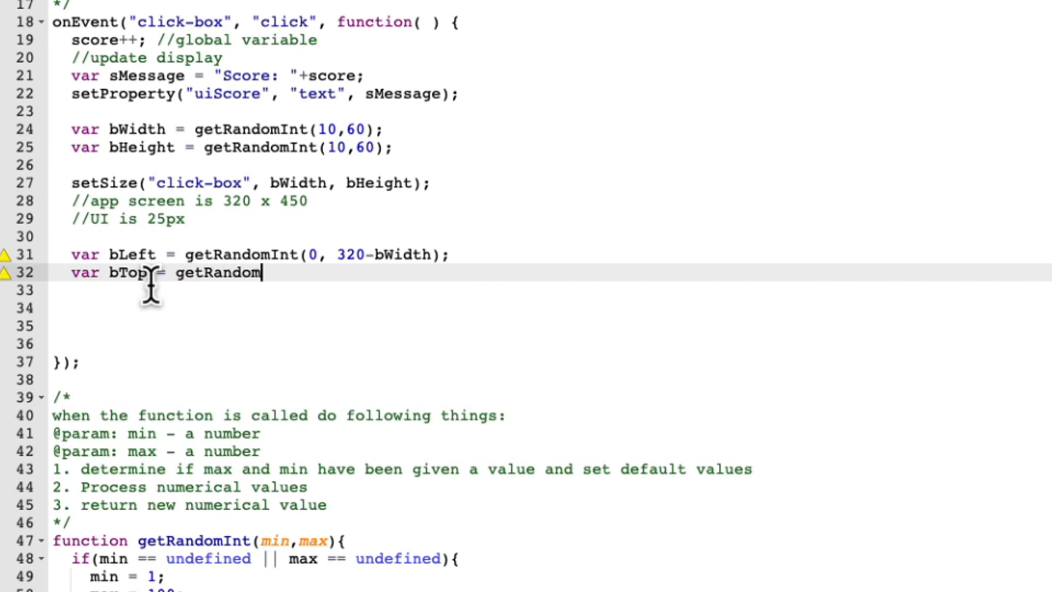
text(Int())
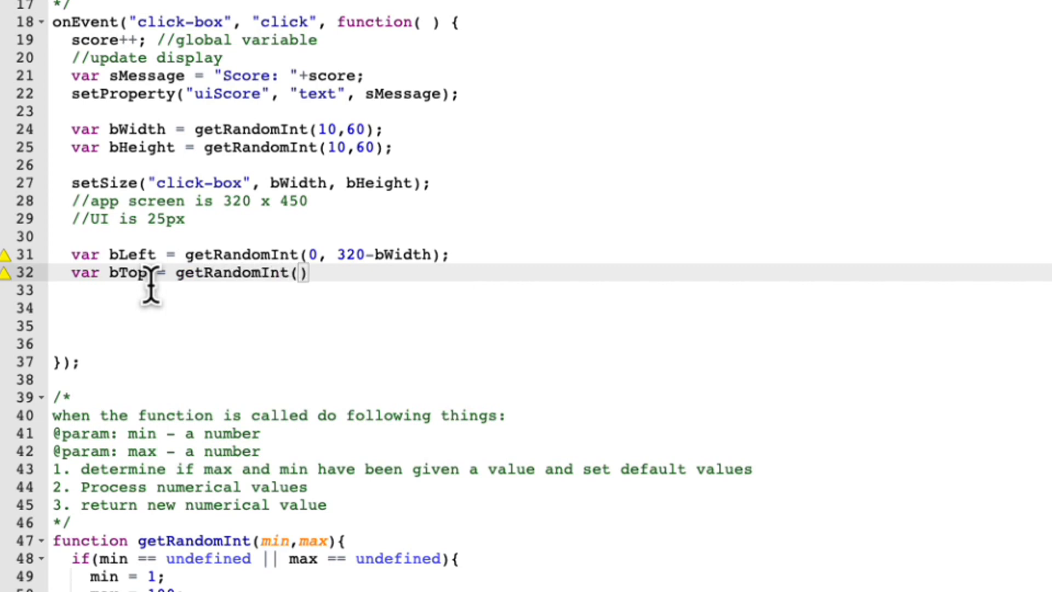
text(25,)
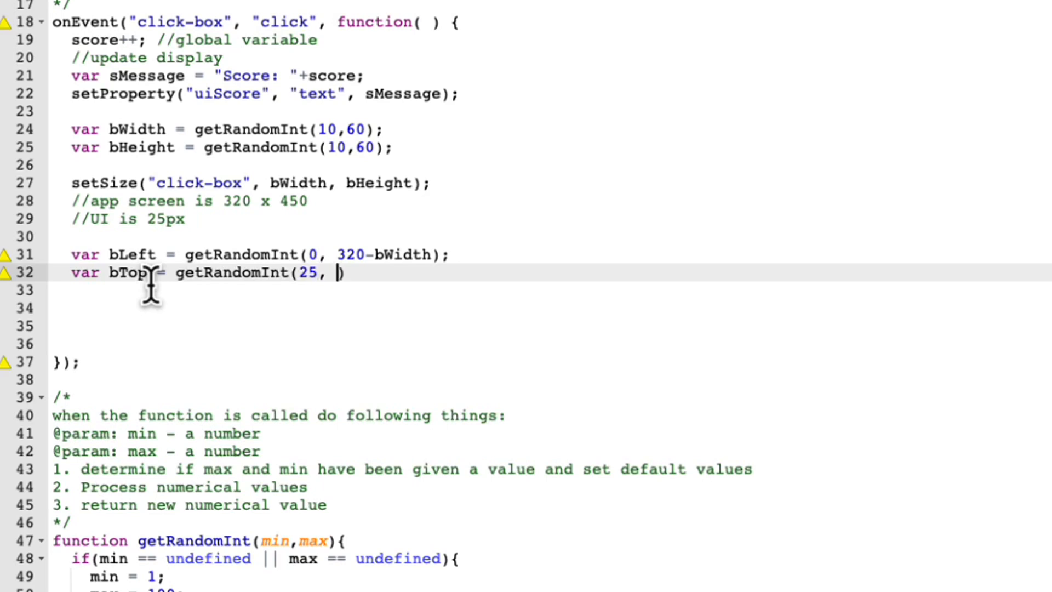
text(450))
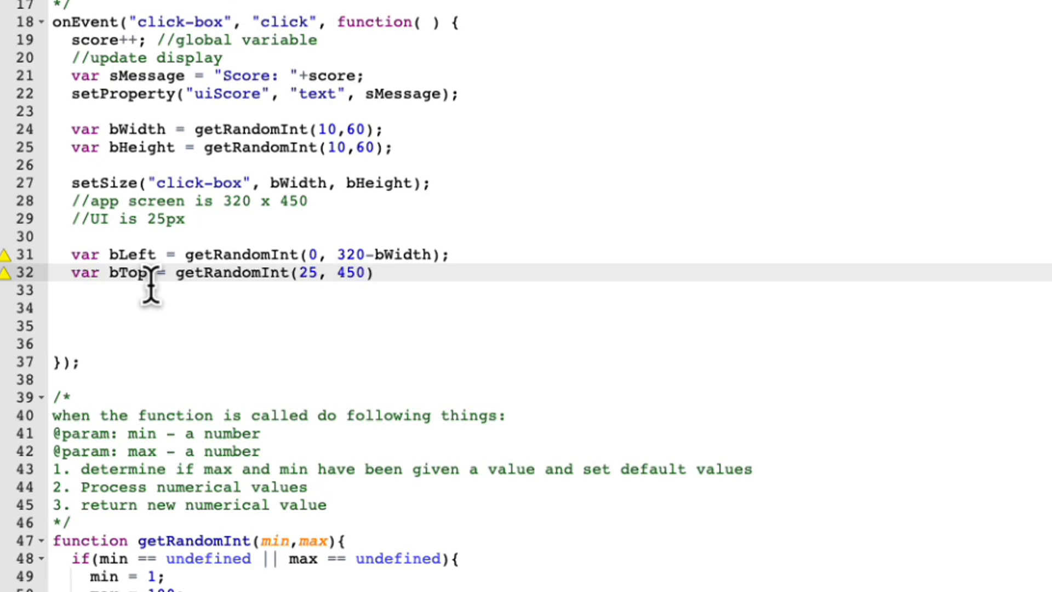
text(-)
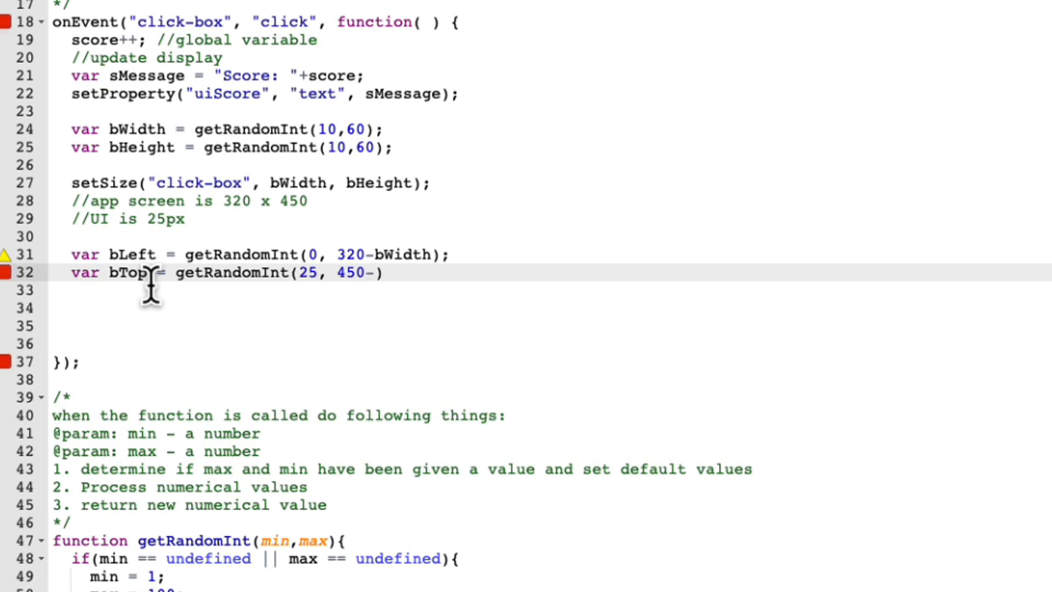
text(bHeight)
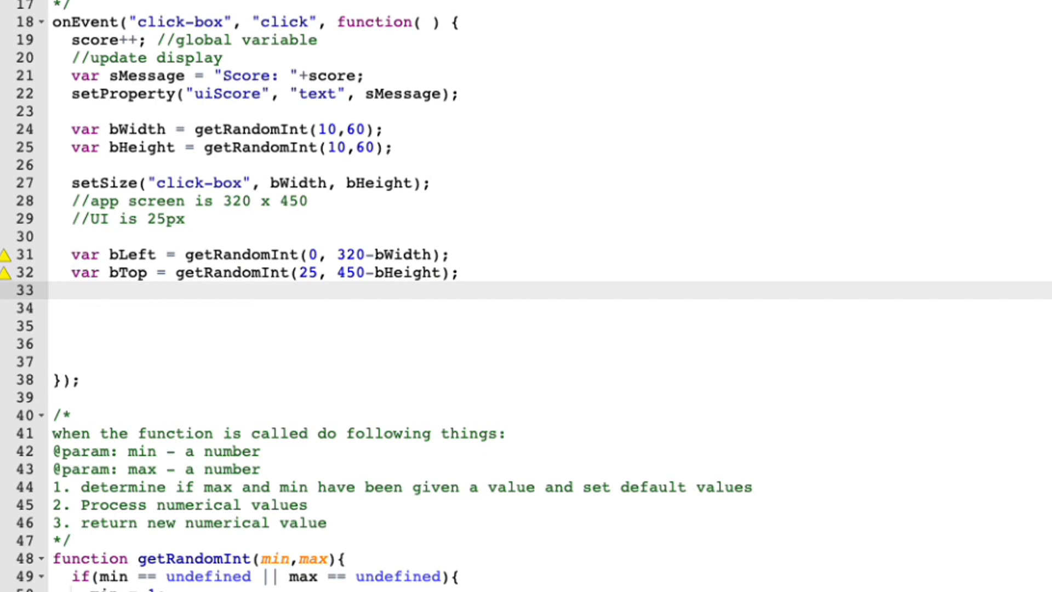
Step: Add setPosition("click-box", bLeft, bTop, bWidth, bHeight) on line 34
click(72, 289)
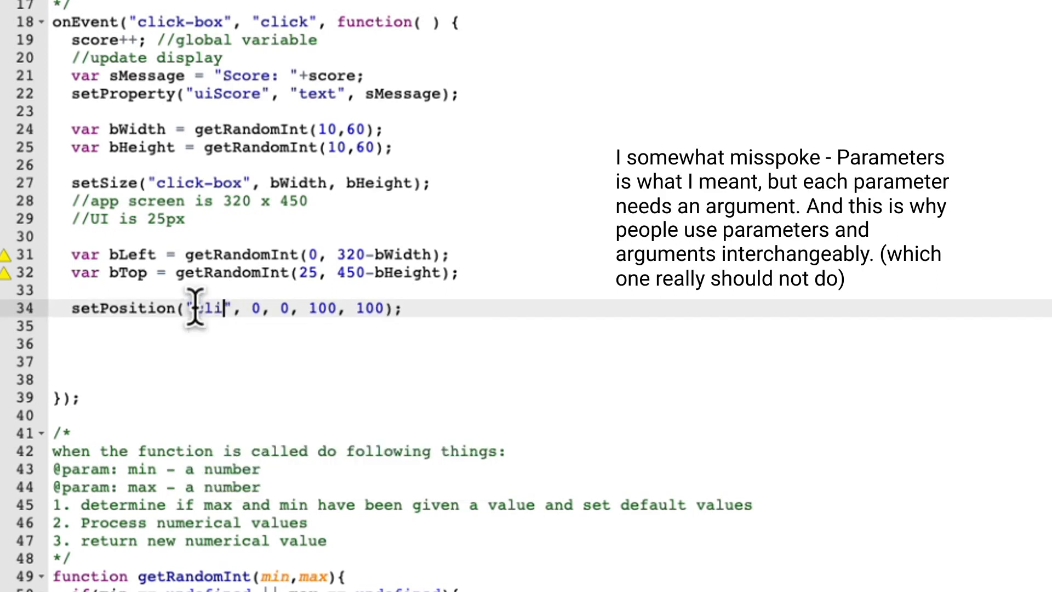
text(click-box)
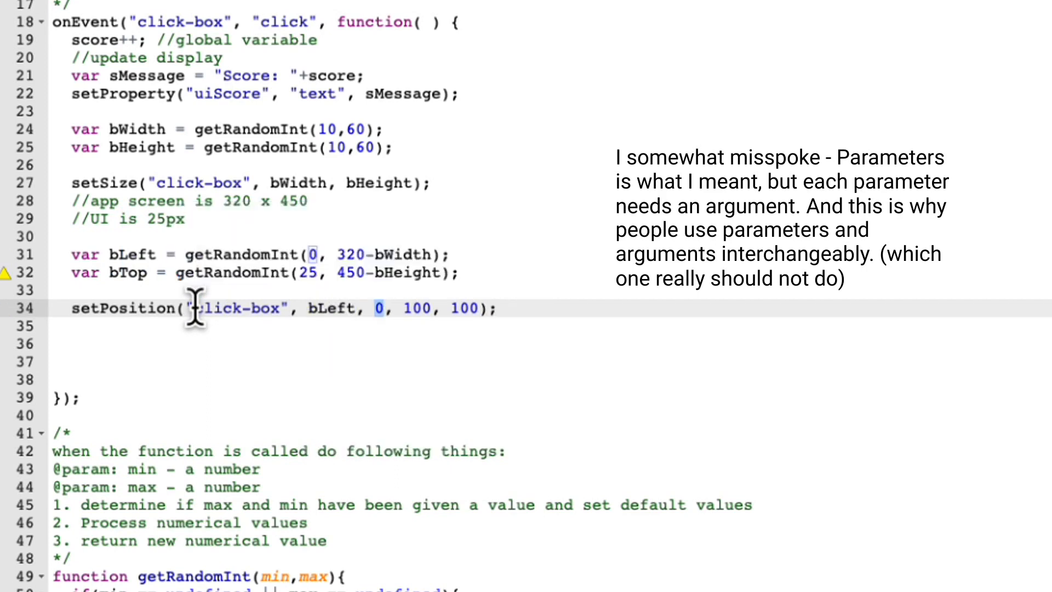
text(bTop)
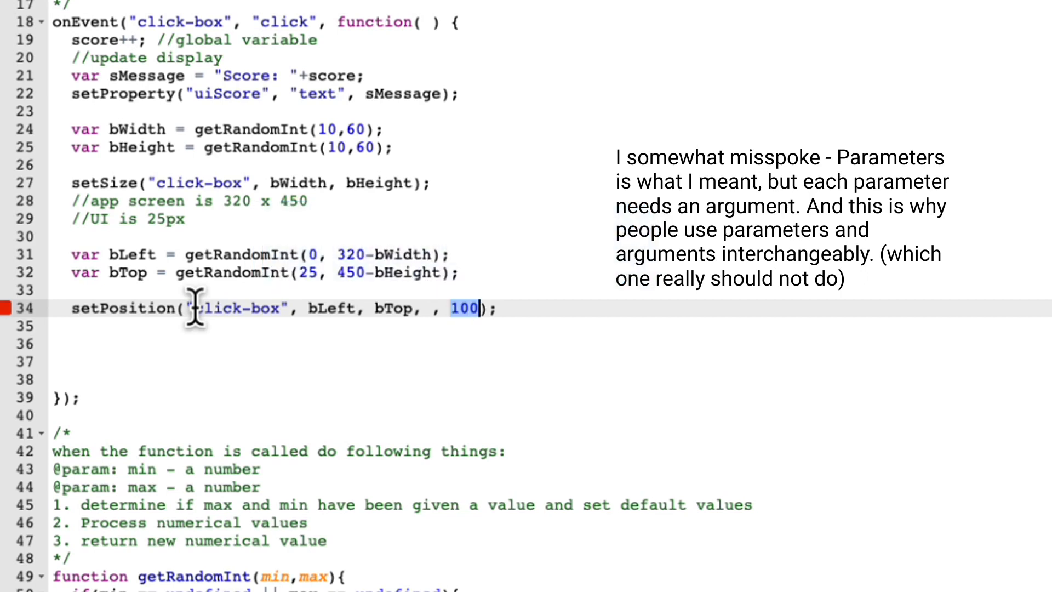
key(Backspace)
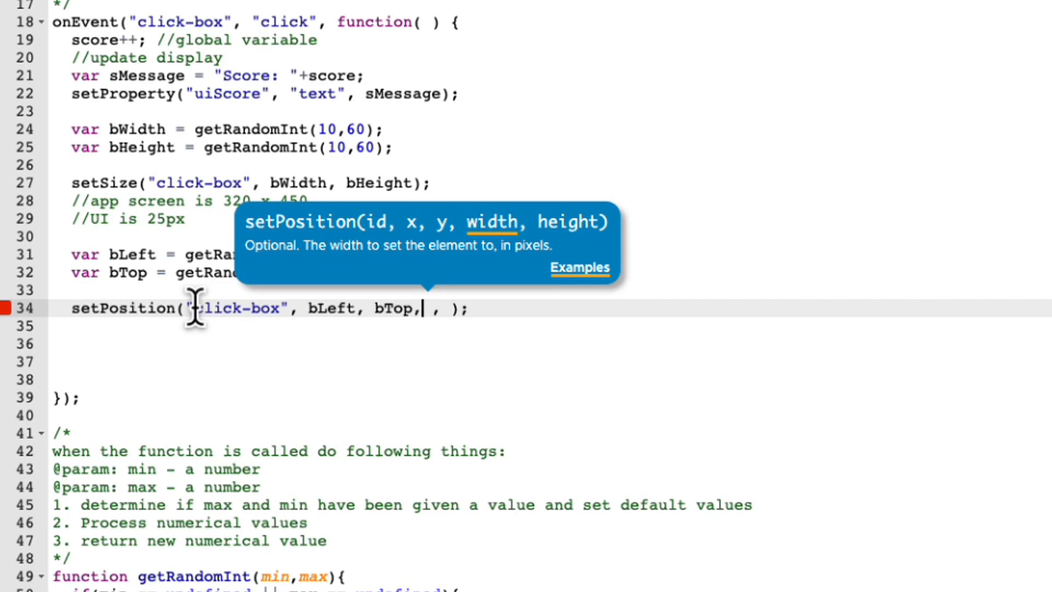
text(bWidth)
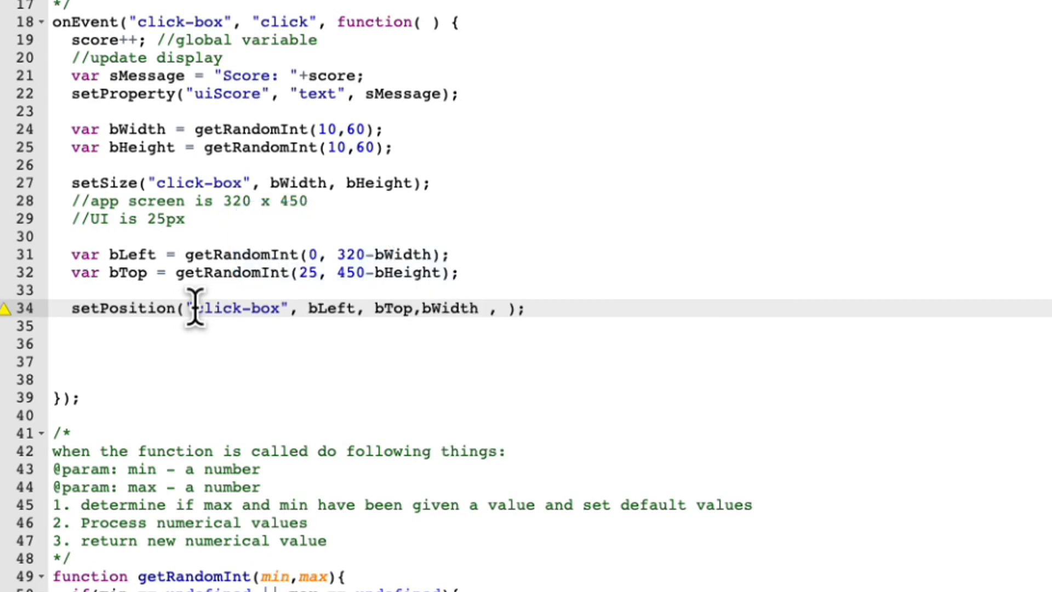
text(bHeight)
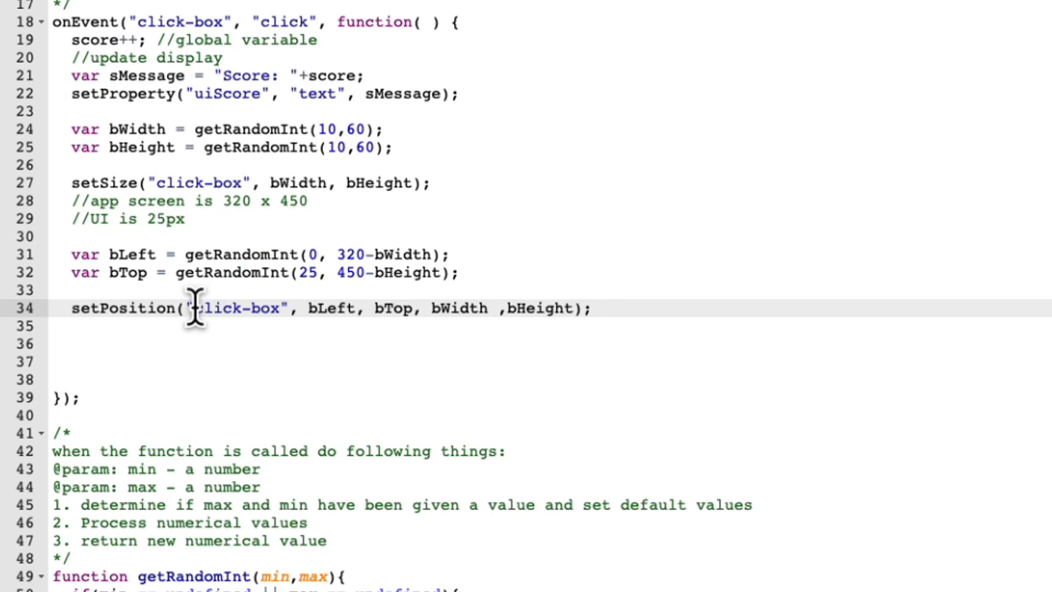
mouse_move(65, 168)
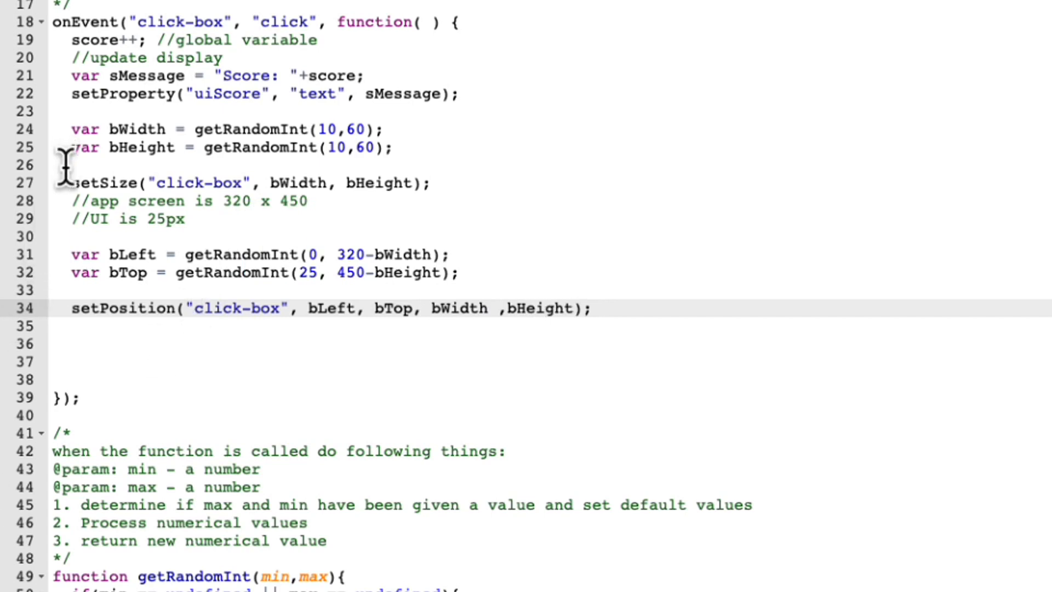
Step: Comment out the setSize call on line 27 with '//'
click(71, 182)
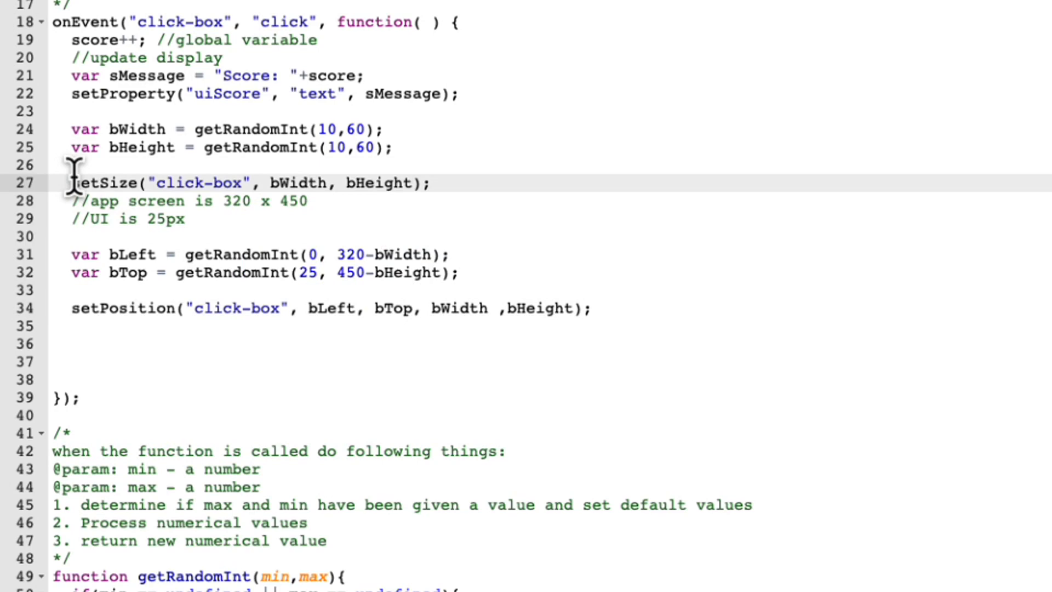
text(//)
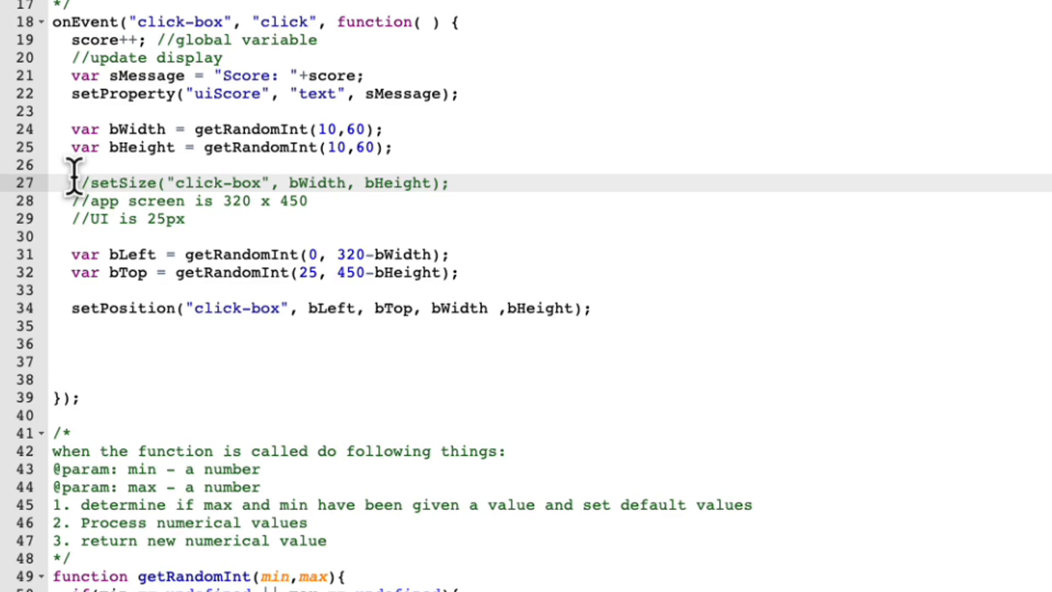
mouse_move(71, 308)
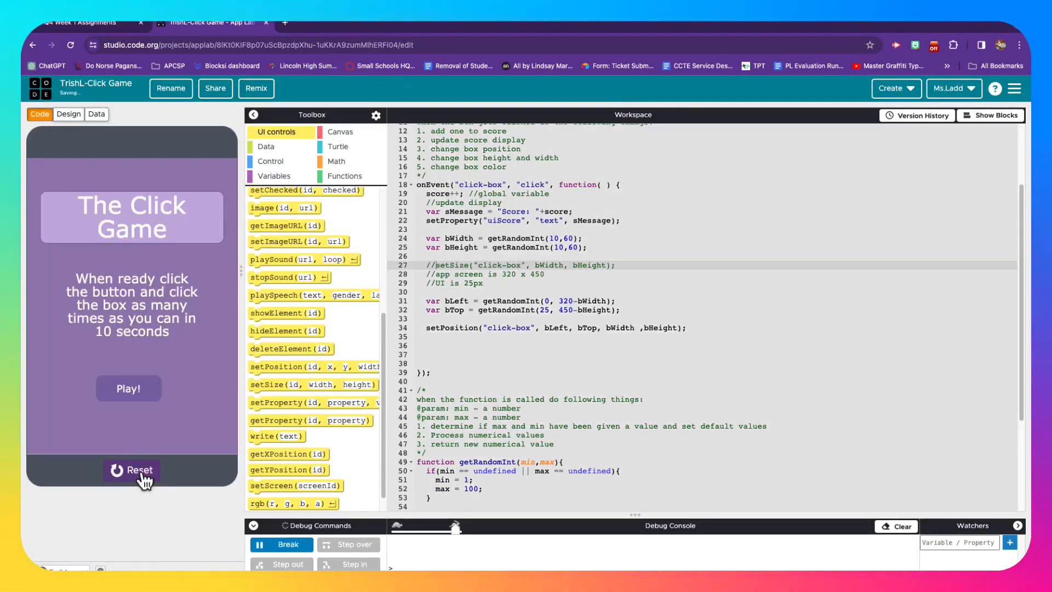
Step: Play the game and keep hitting the moving, resizing box until the score reaches 11
click(128, 389)
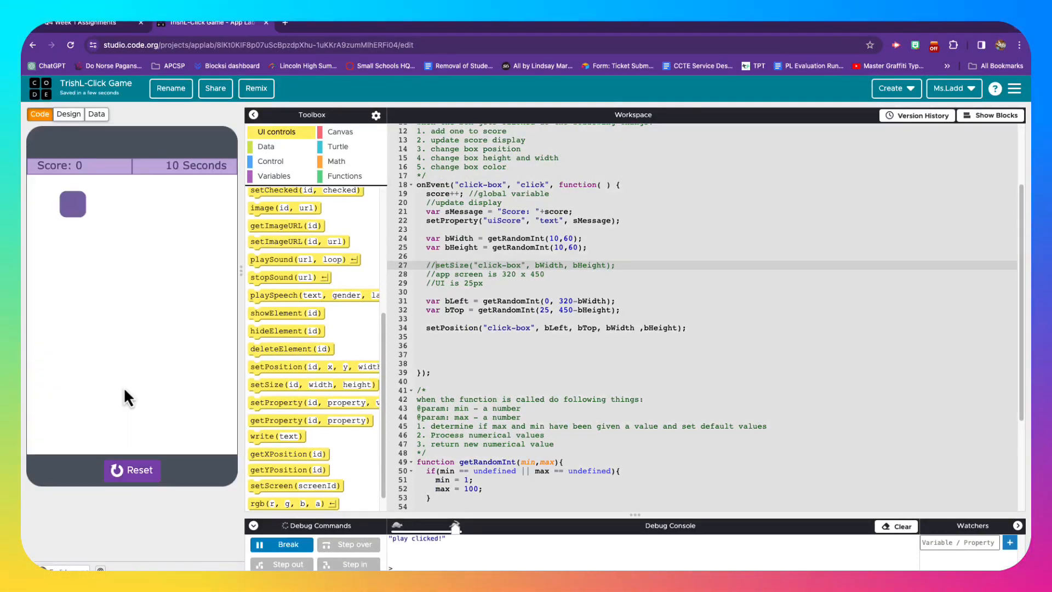
click(72, 204)
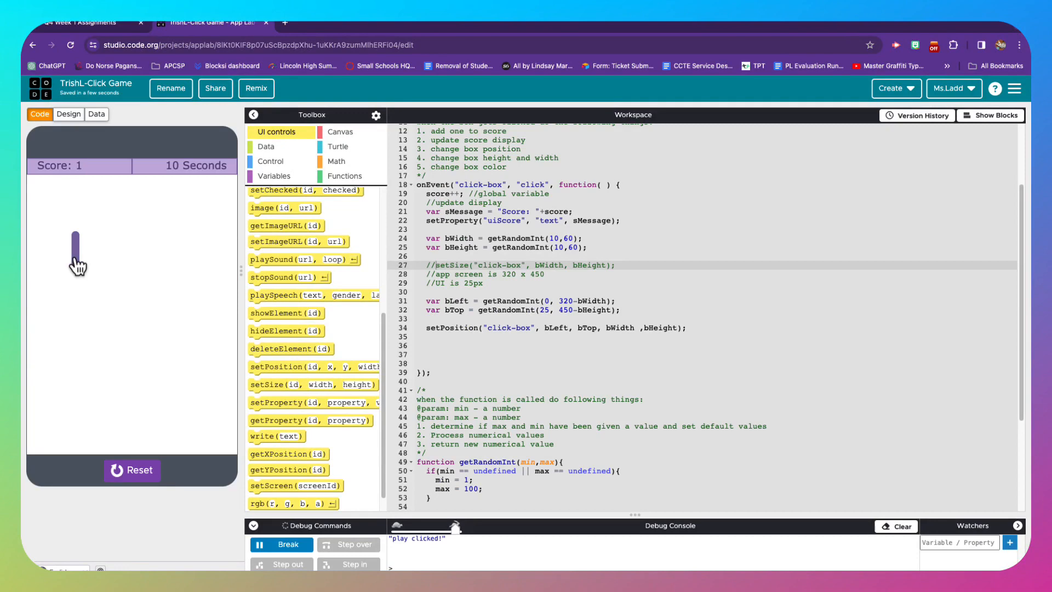
click(79, 265)
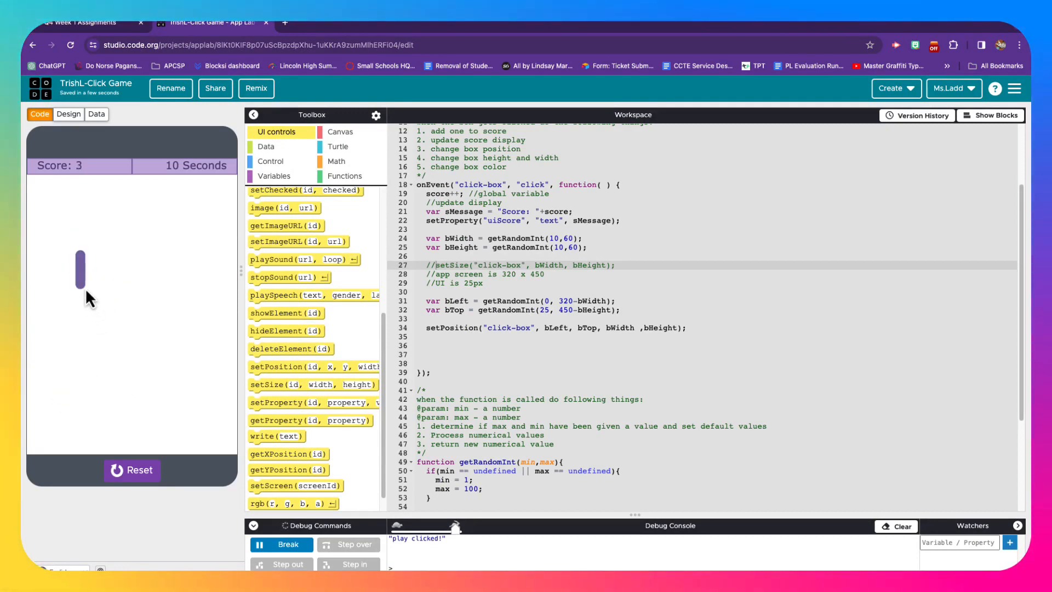
click(81, 269)
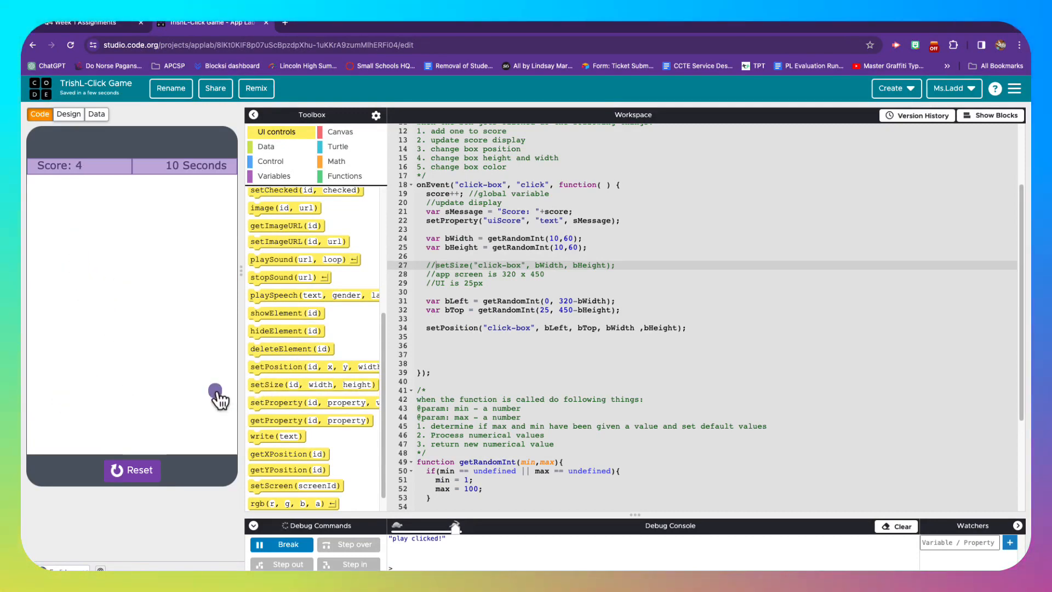
click(214, 391)
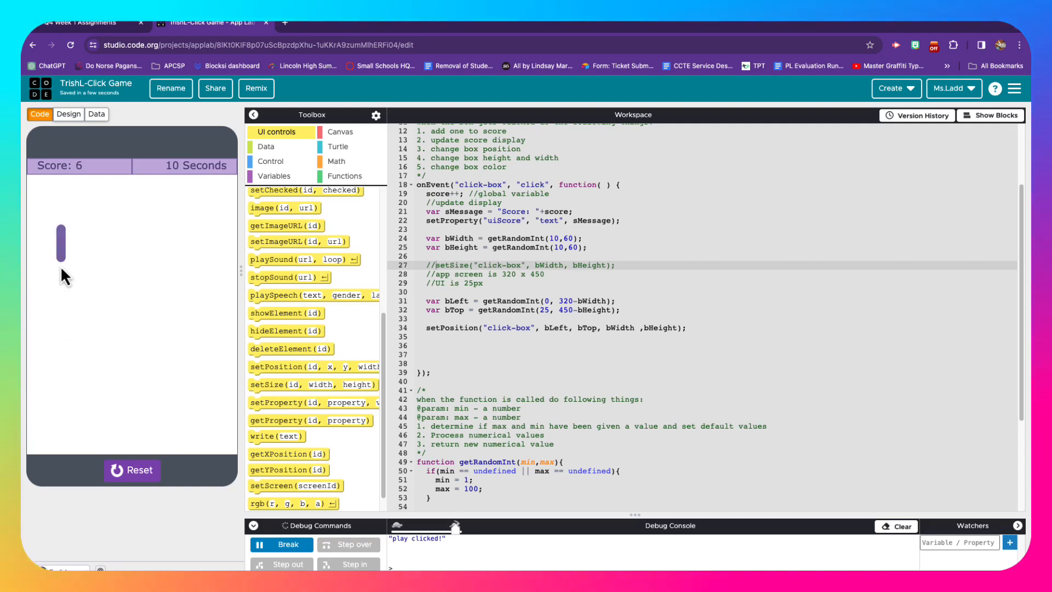
click(60, 245)
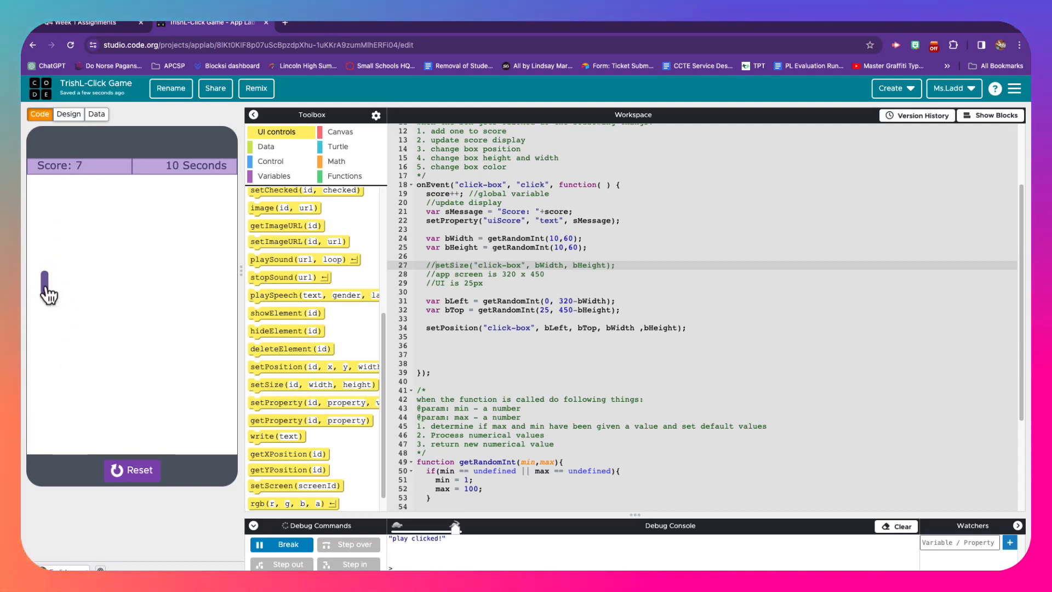
click(45, 279)
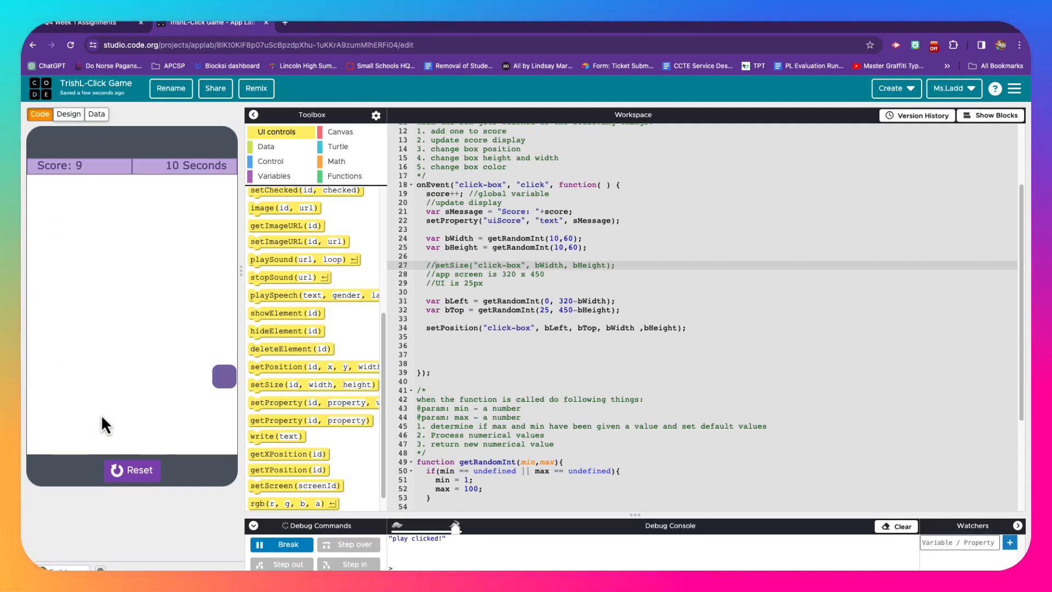
click(222, 376)
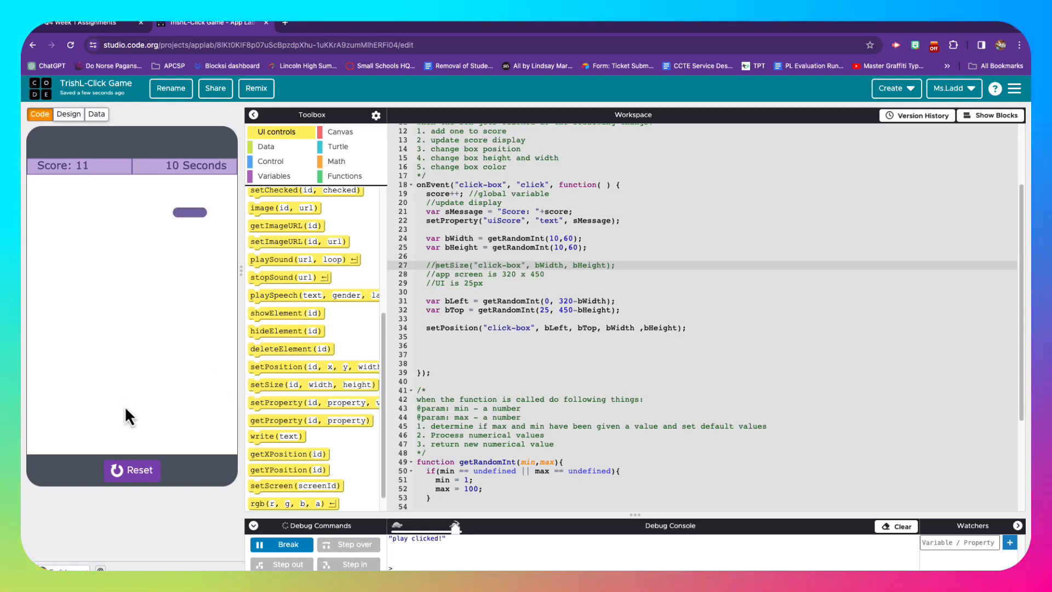
click(190, 213)
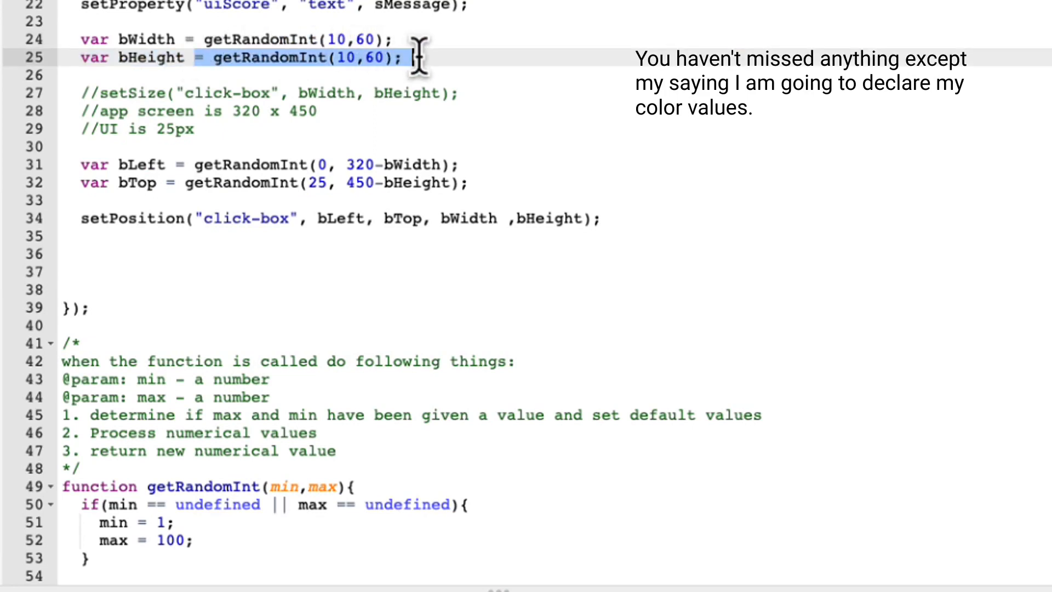
mouse_move(326, 171)
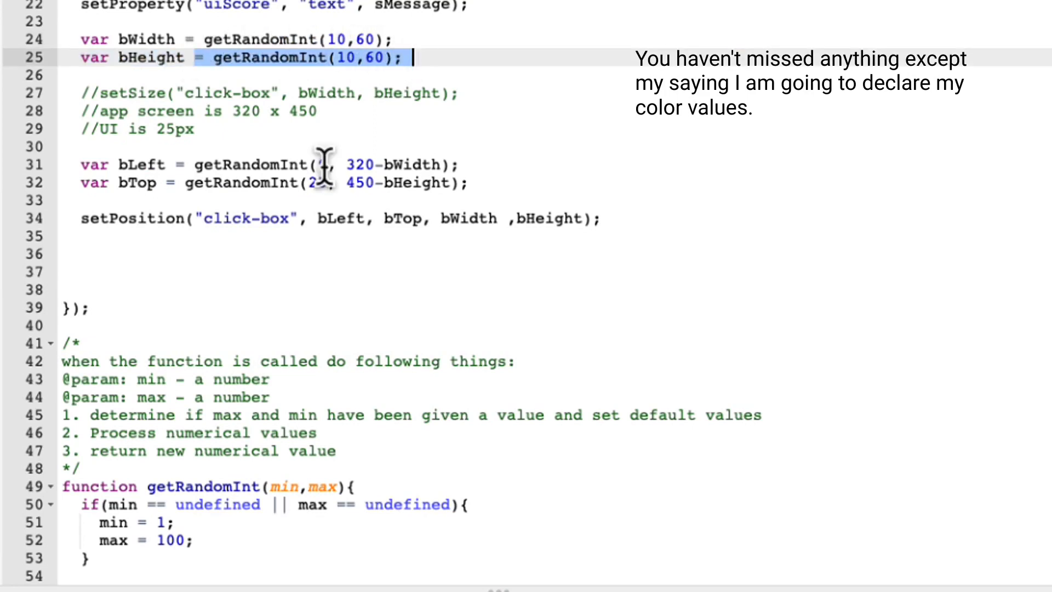
Step: Declare variables r, g and b, each getRandomInt(0,255), below the setPosition call
click(80, 253)
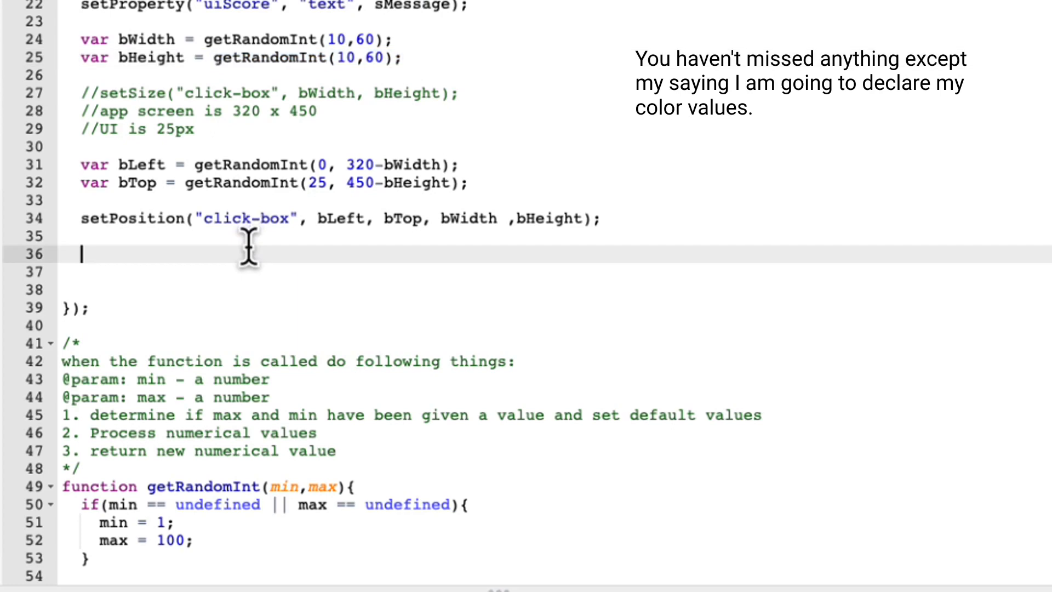
text(var r)
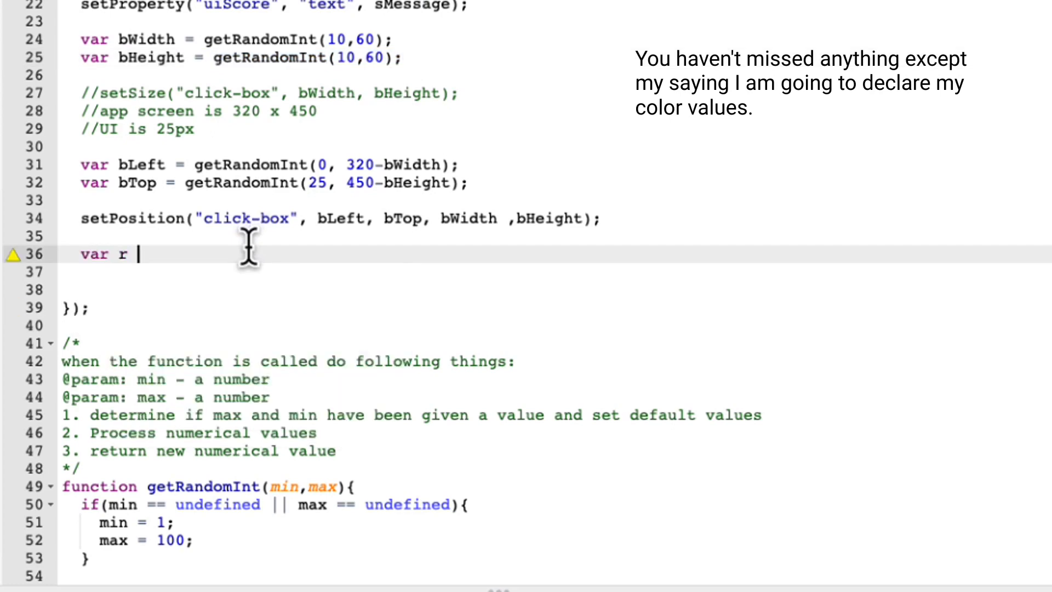
text(= getRandomInt(10,60);)
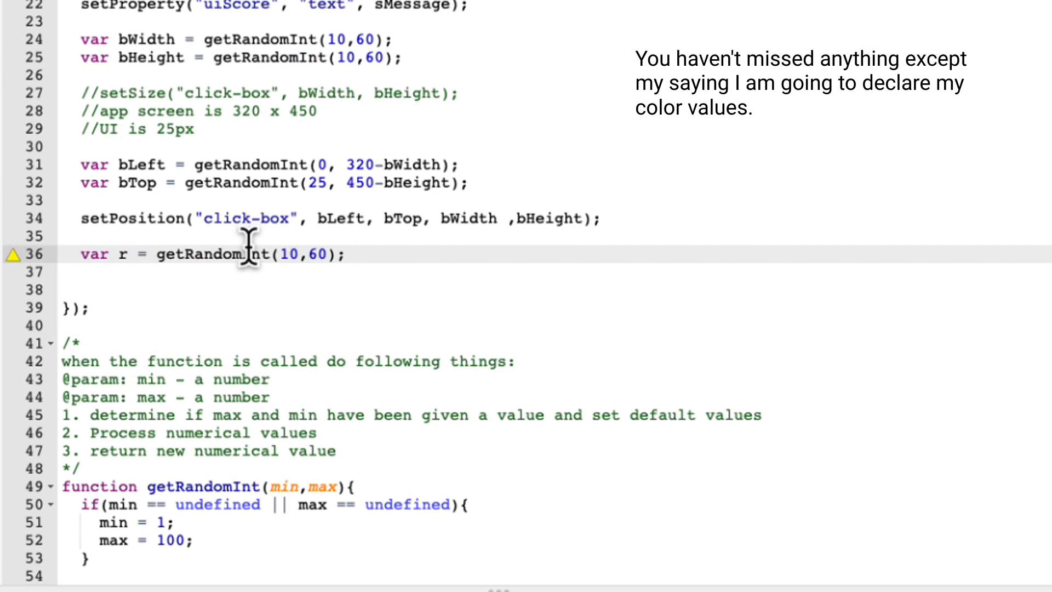
text(0)
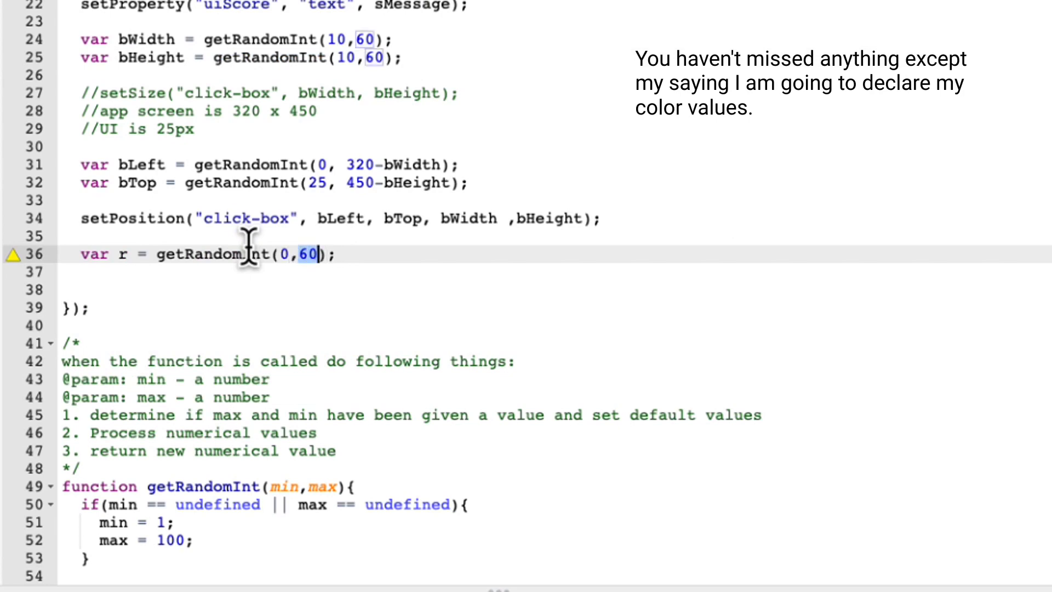
text(255)
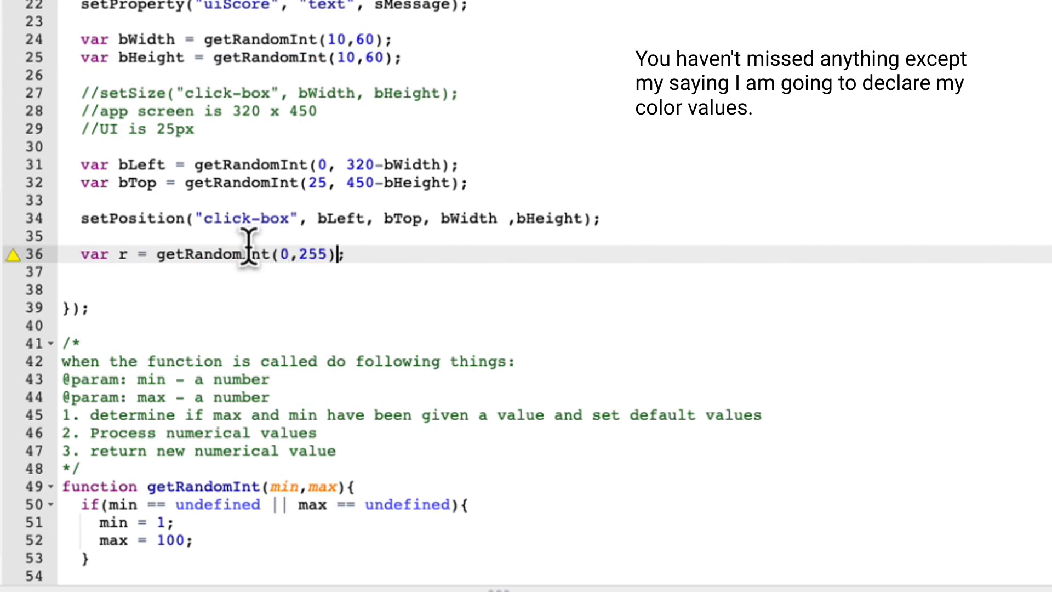
text(var g)
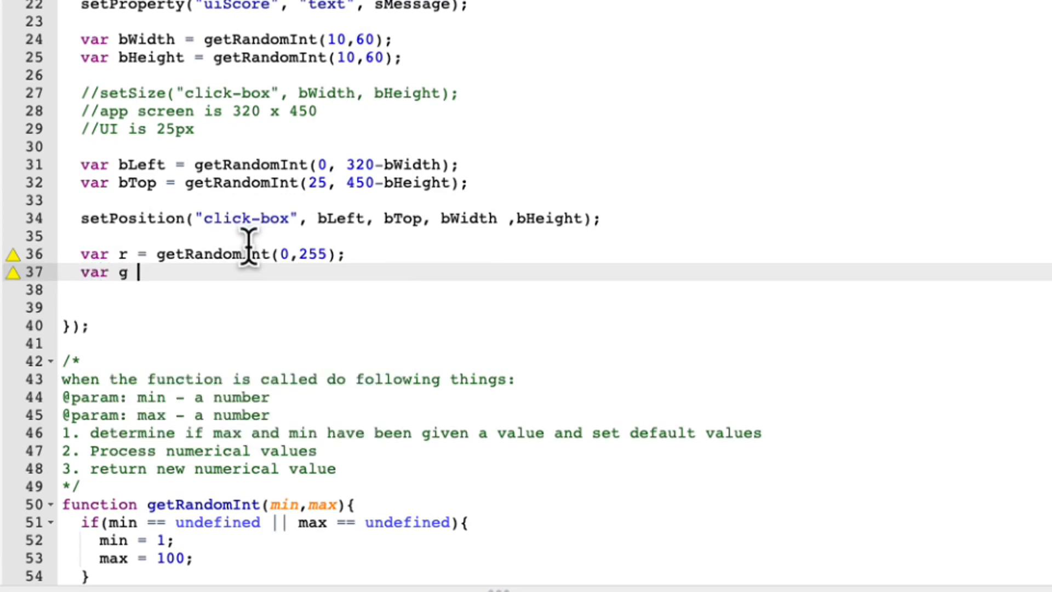
text(= getRandomInt(10,60);)
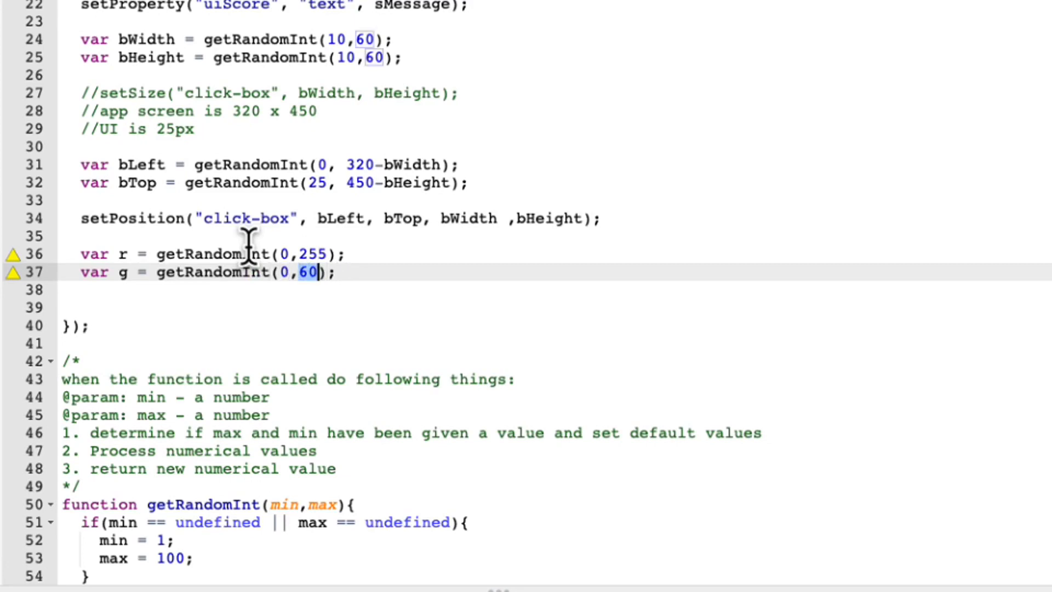
text(255)
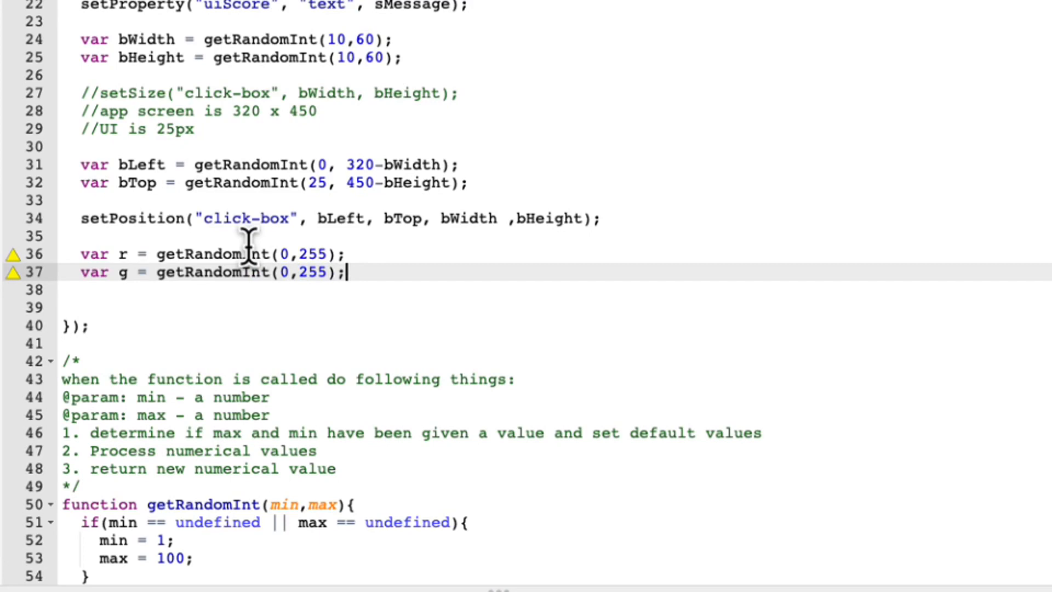
text(var b = getRandomInt(10,60);)
text(//set the co)
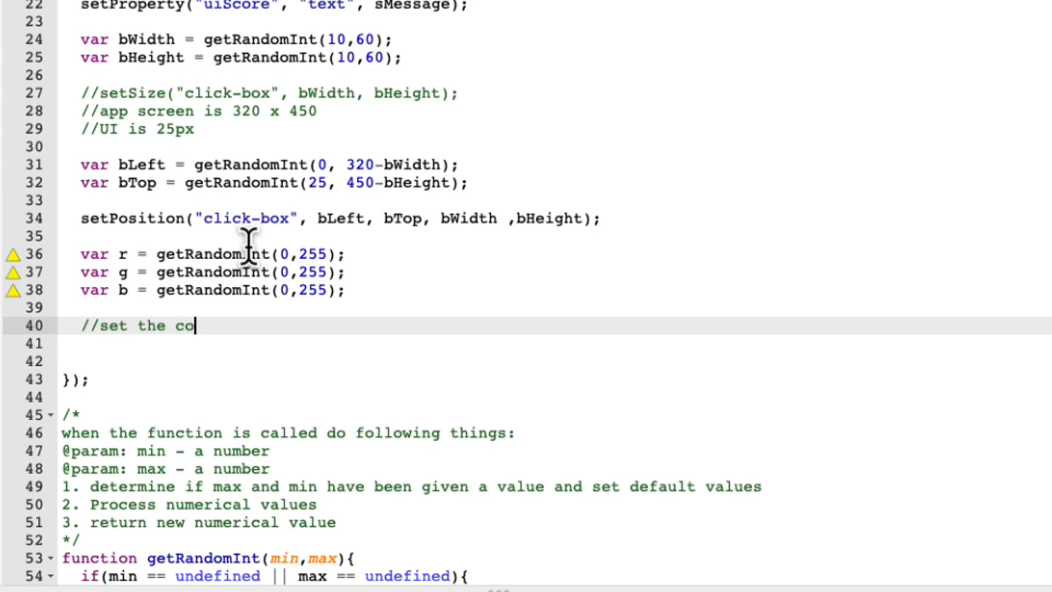
Step: Add the comment '//set the color of the background' and begin setProperty("click-box", "background-color", …)
text(lor of the background)
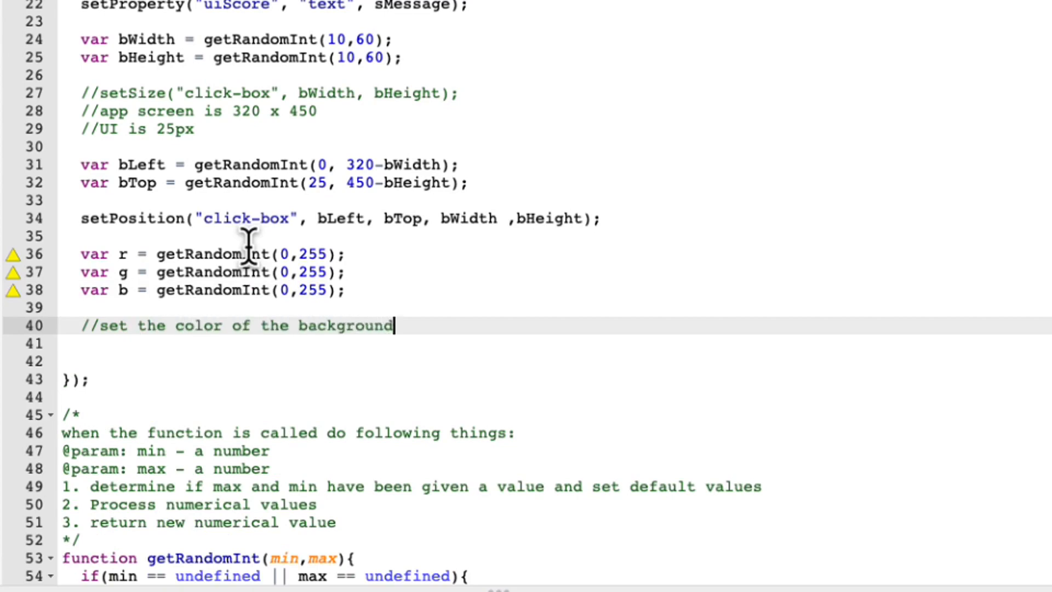
text(setProperty()
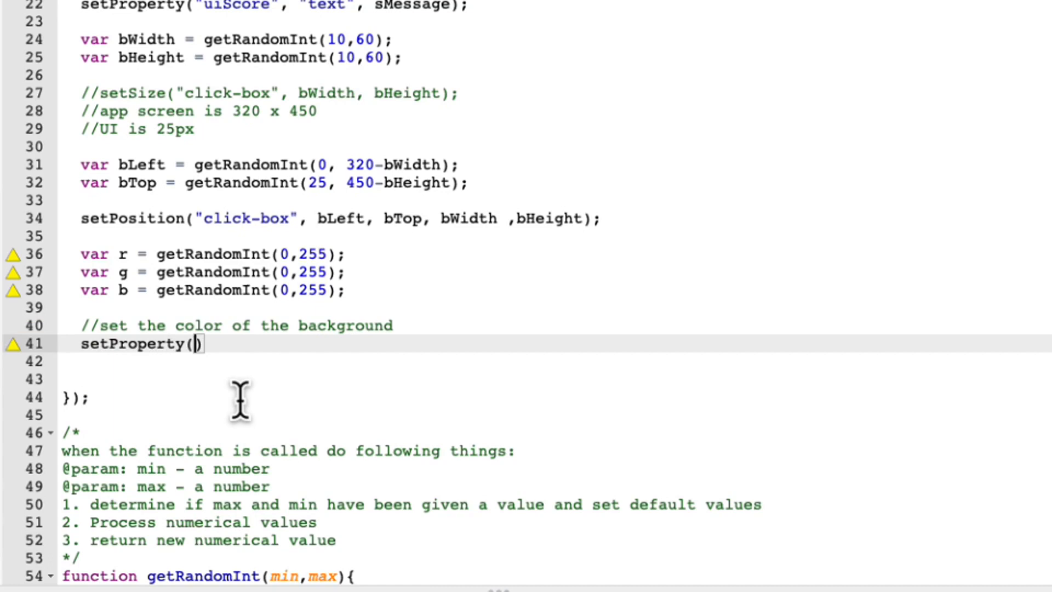
text("click-bo)
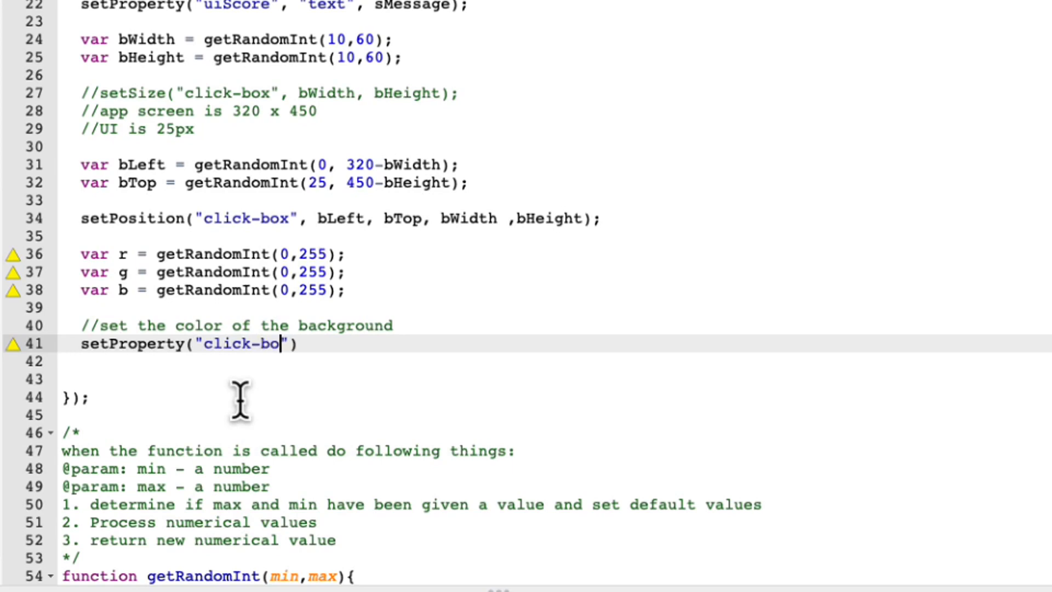
text(x)
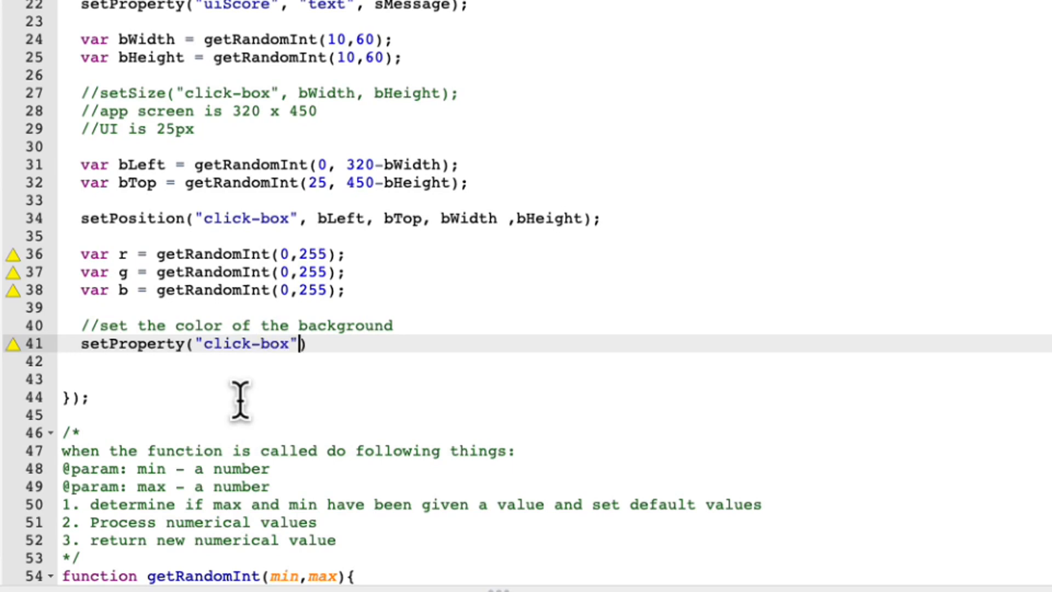
text(,)
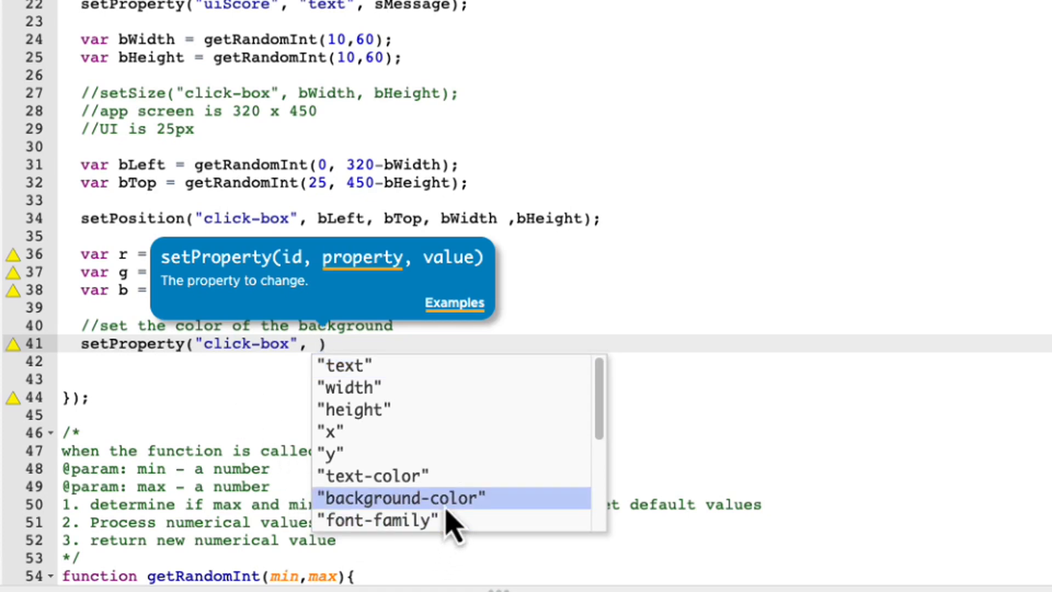
click(401, 497)
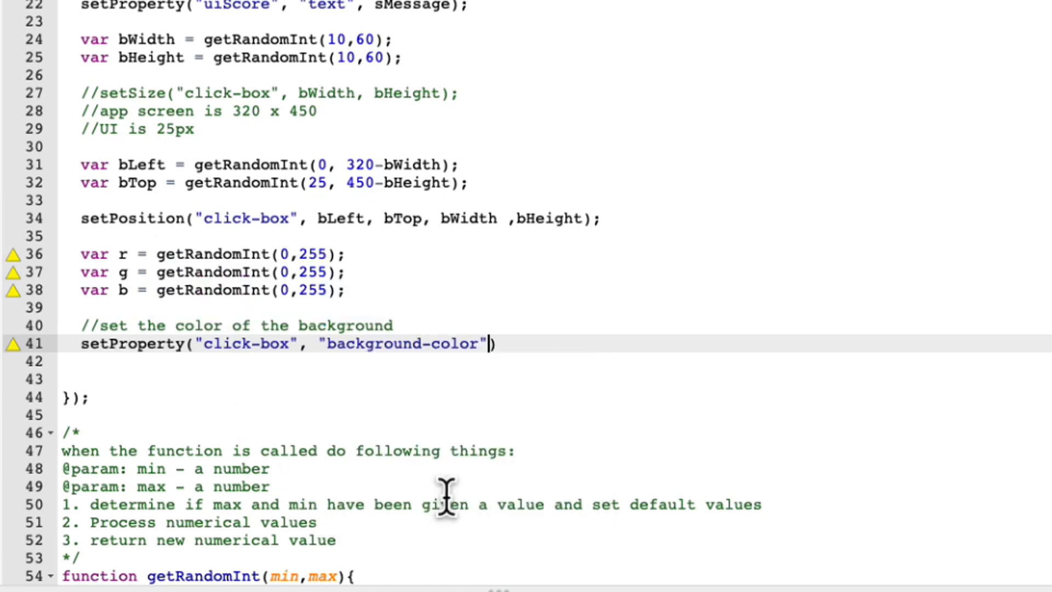
text(,)
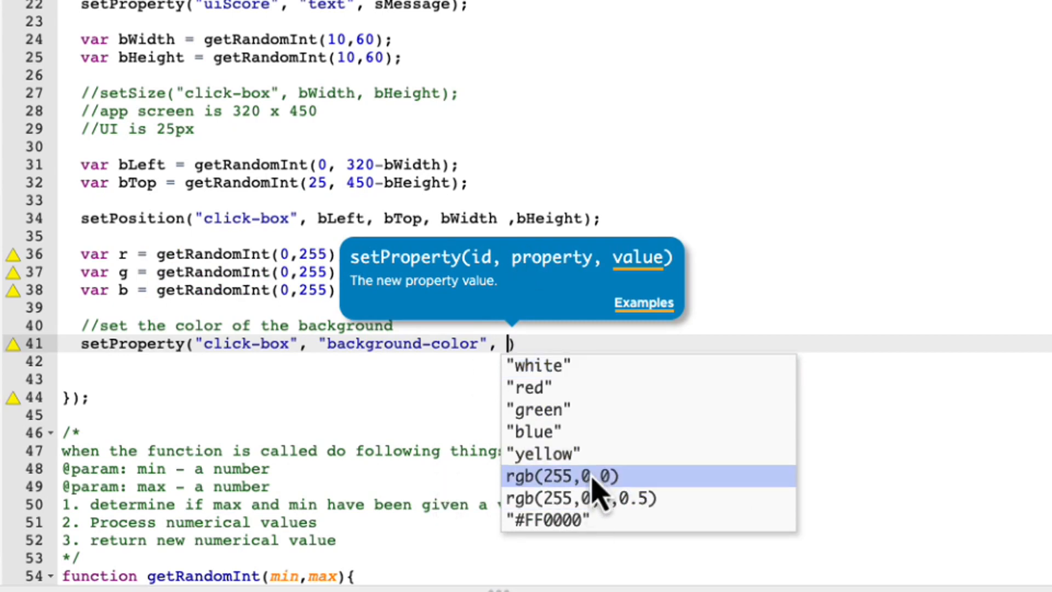
Step: Set the background-color value to rgb(r,g,b) and end the statement with a semicolon
click(572, 475)
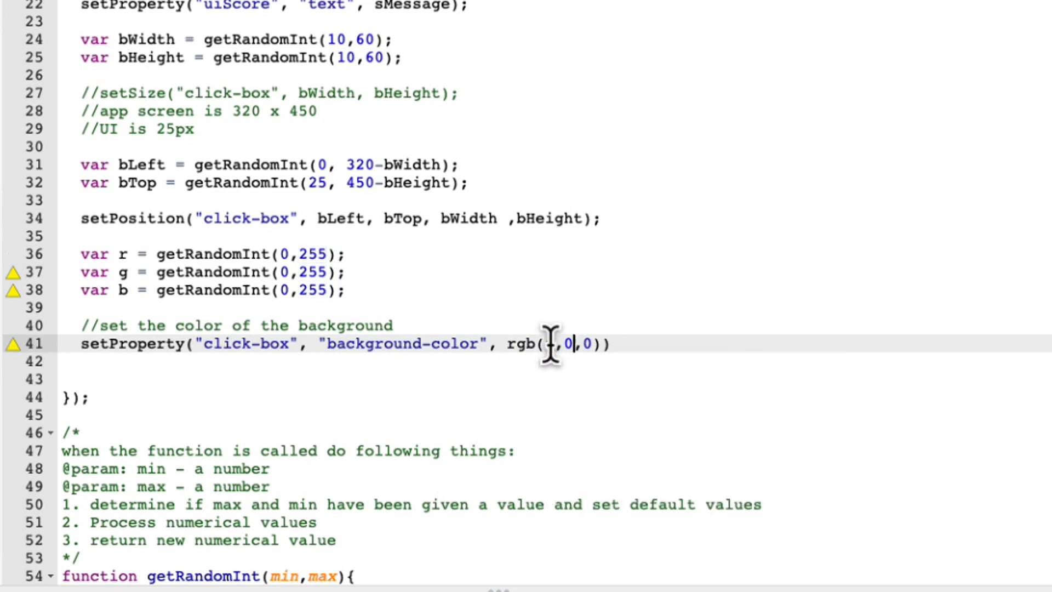
text(g)
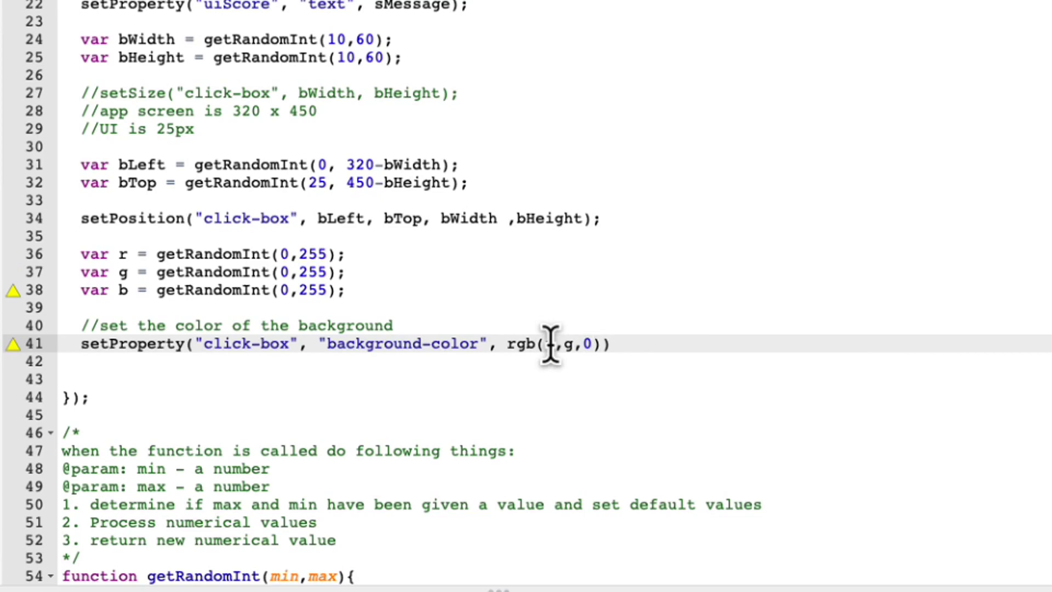
text(b)
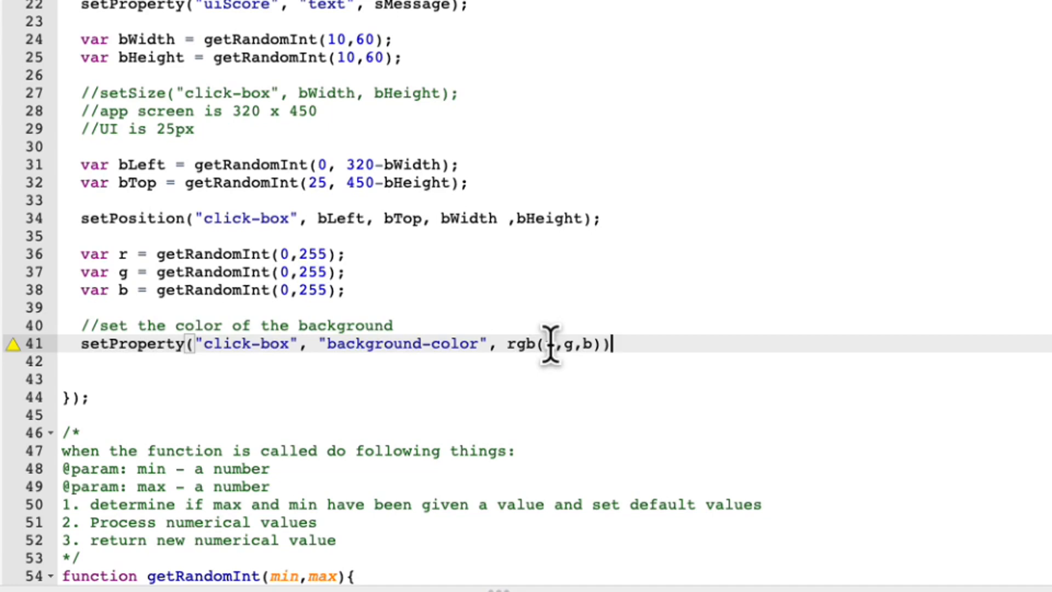
text(;)
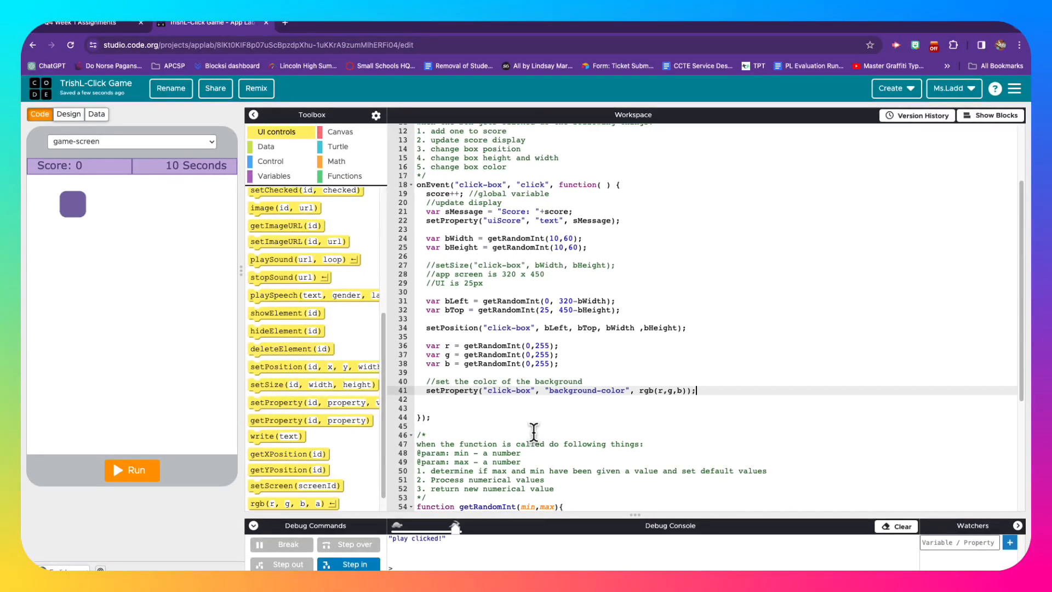
mouse_move(603, 362)
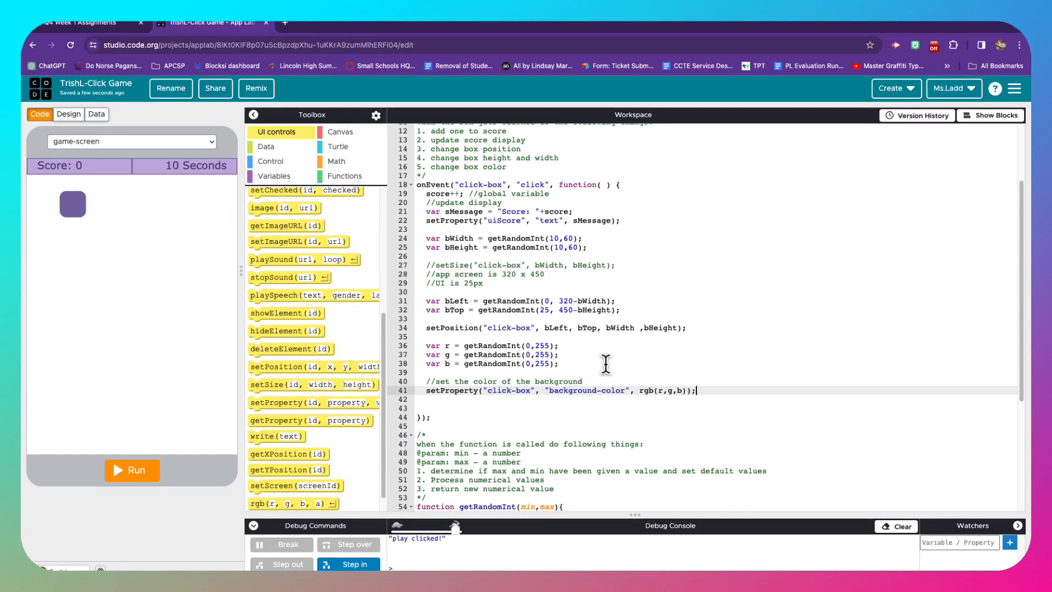
mouse_move(99, 528)
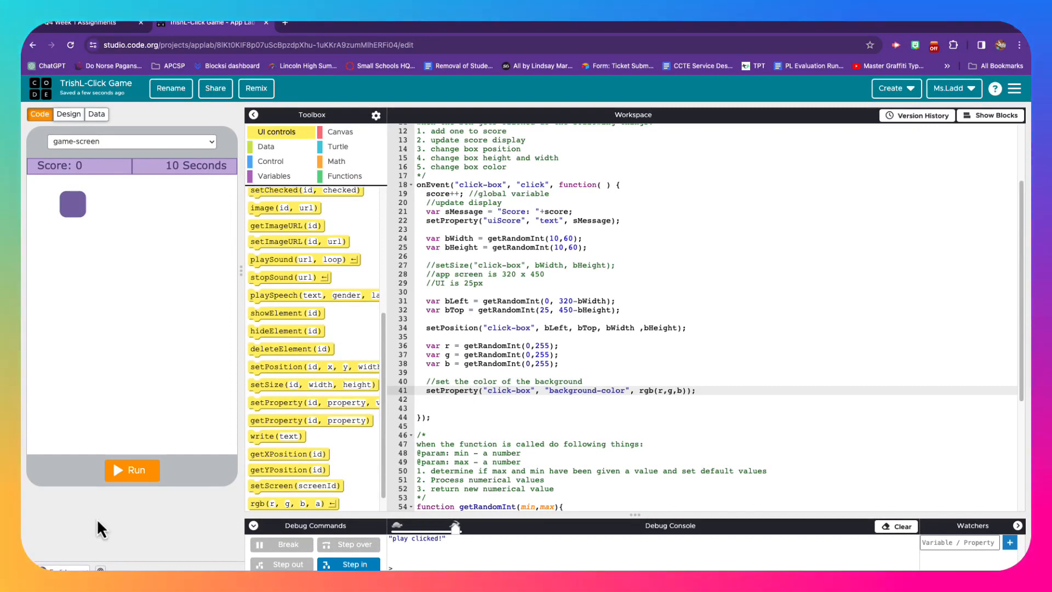
Step: Run and play the game, hitting the moving, resizing, recolouring box until the score is 9
click(132, 470)
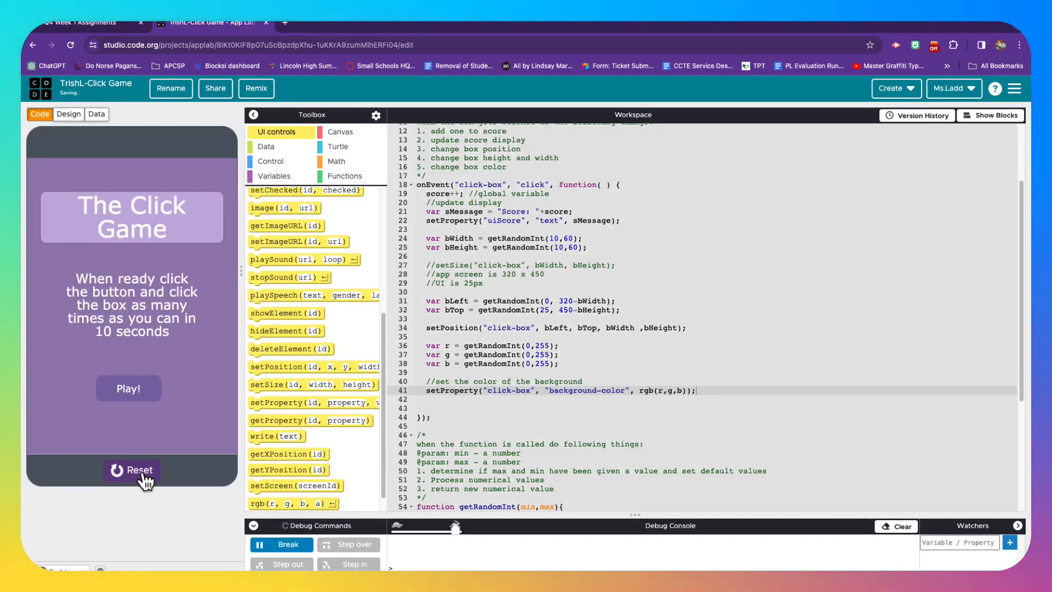
click(128, 388)
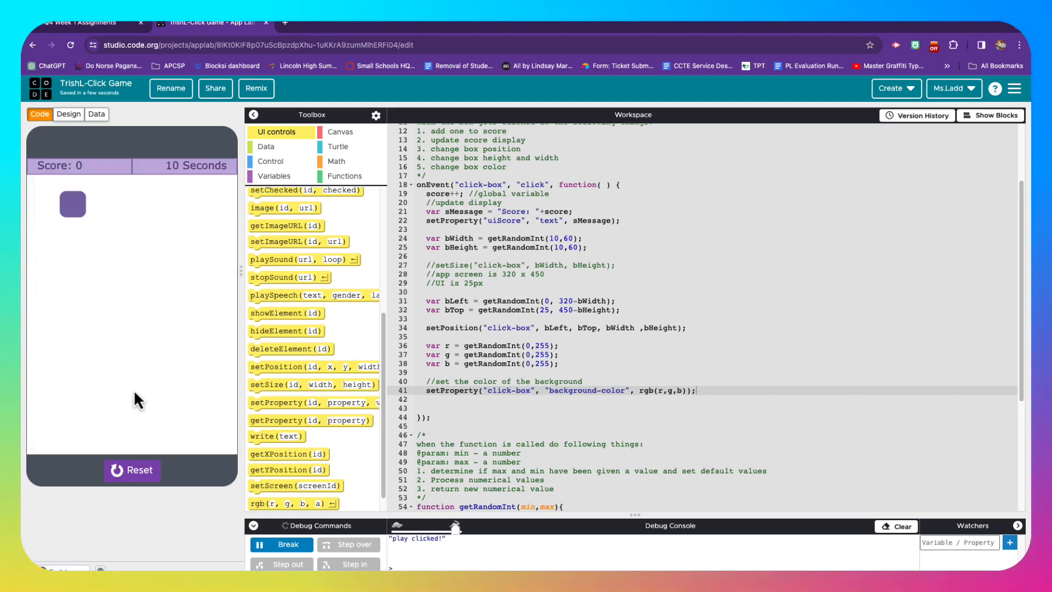
click(72, 204)
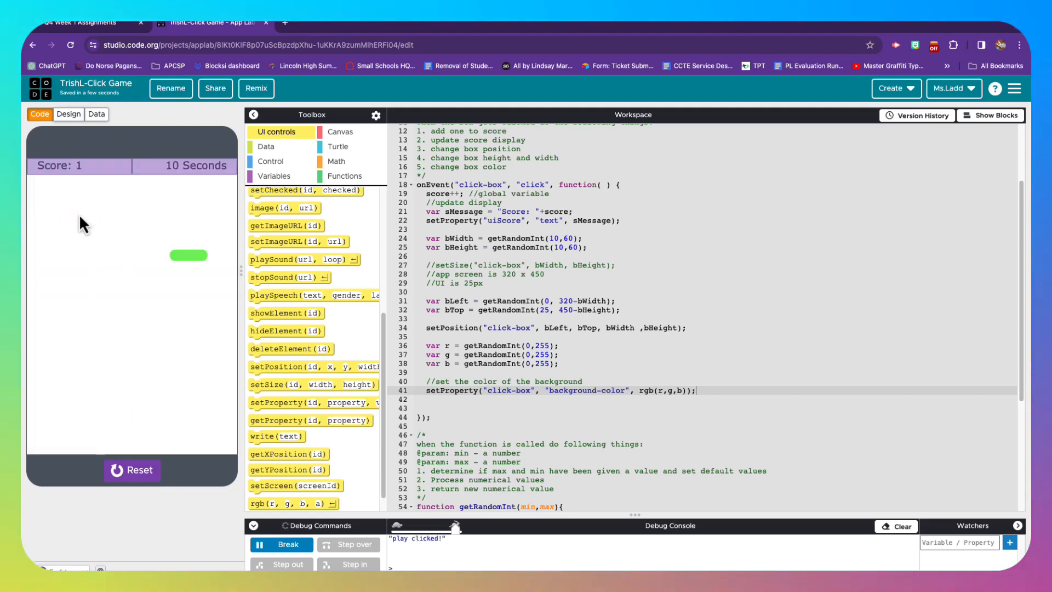
click(189, 255)
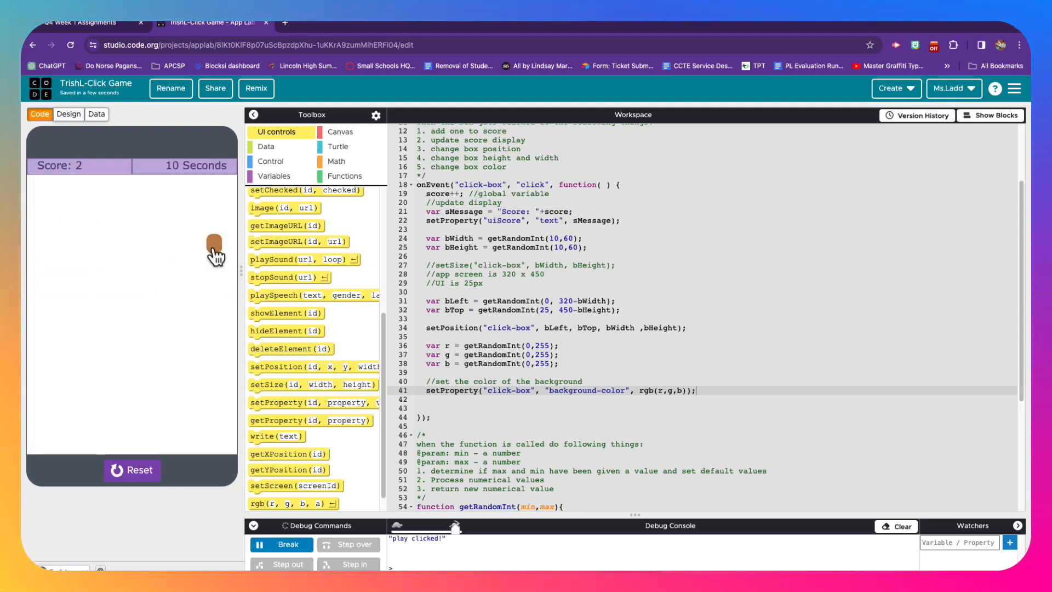
click(214, 251)
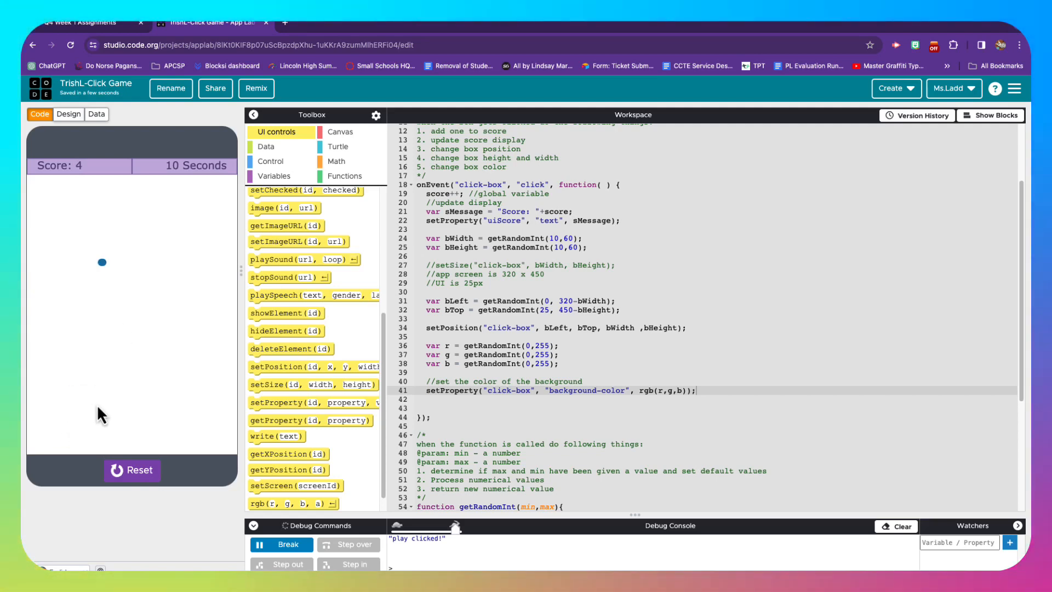
click(102, 262)
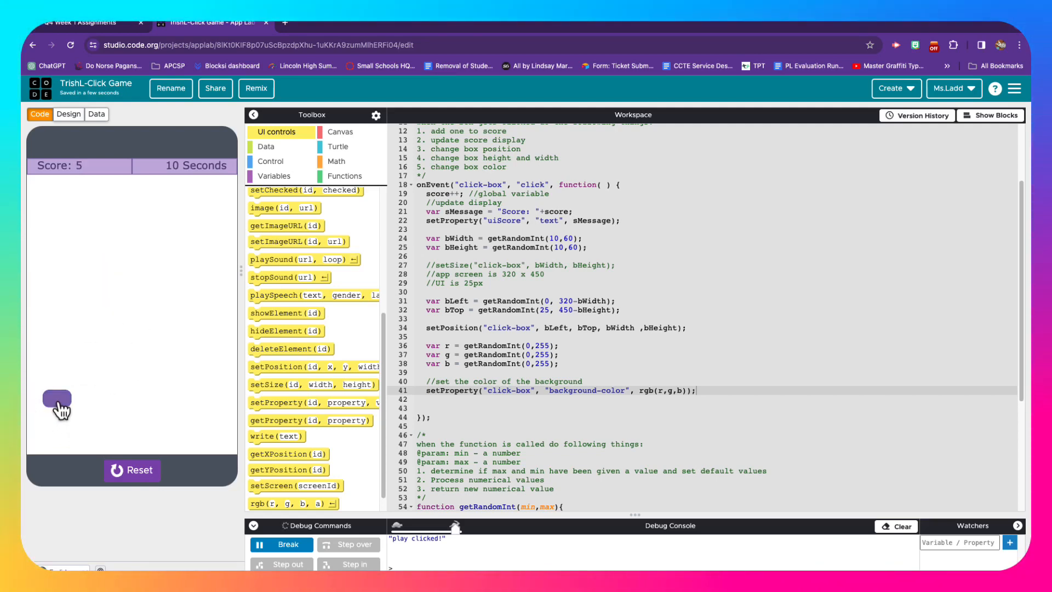
click(56, 398)
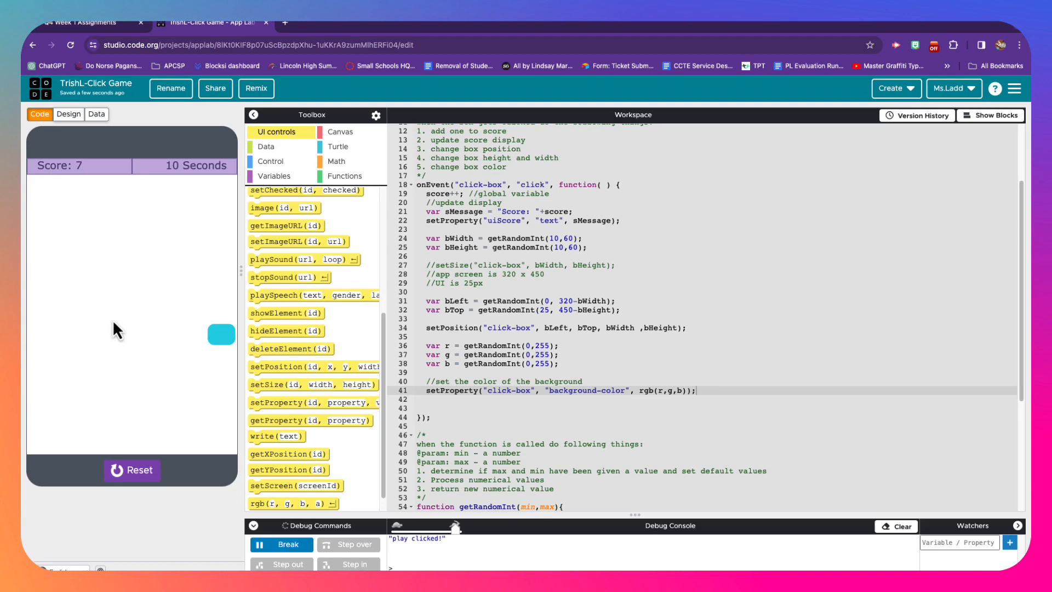
click(221, 335)
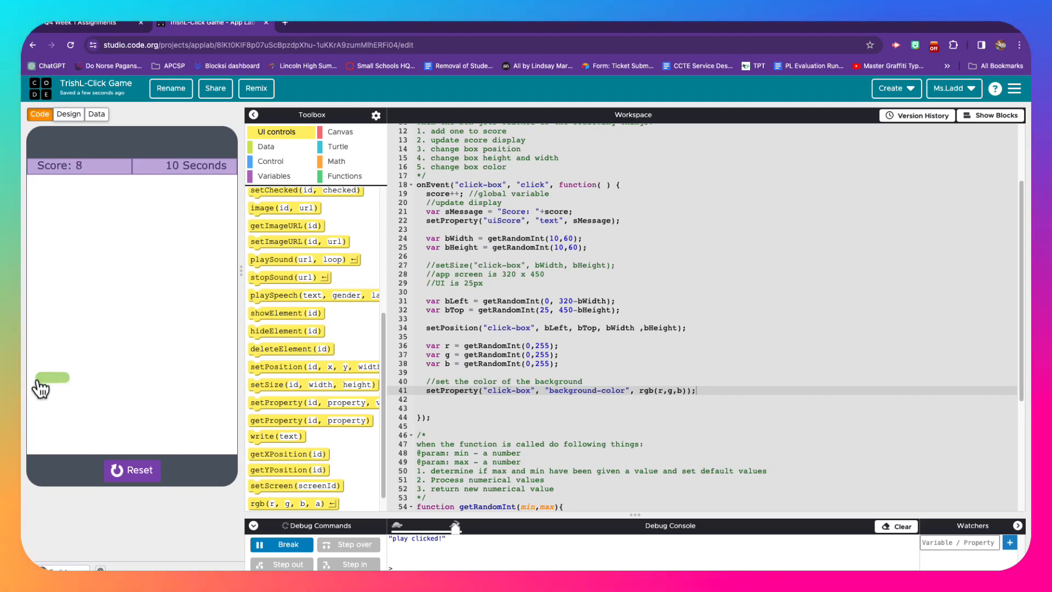
click(48, 376)
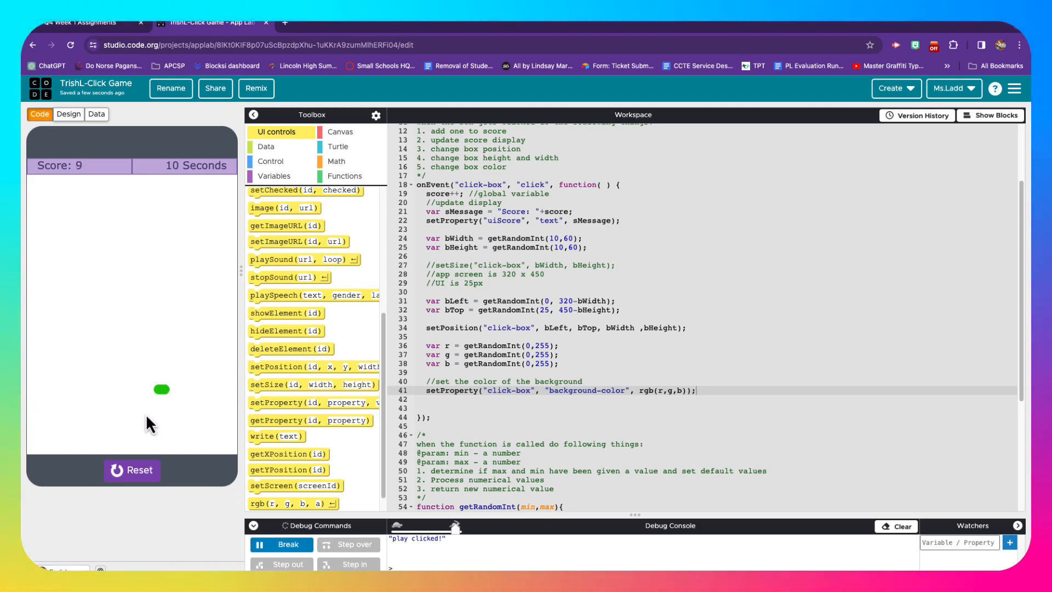
mouse_move(224, 361)
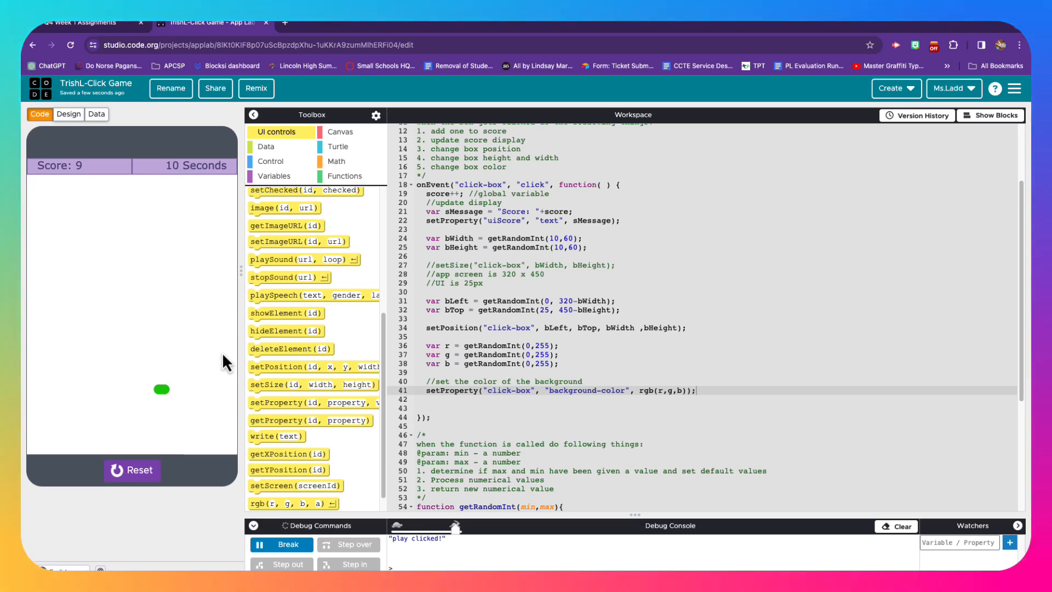
click(68, 114)
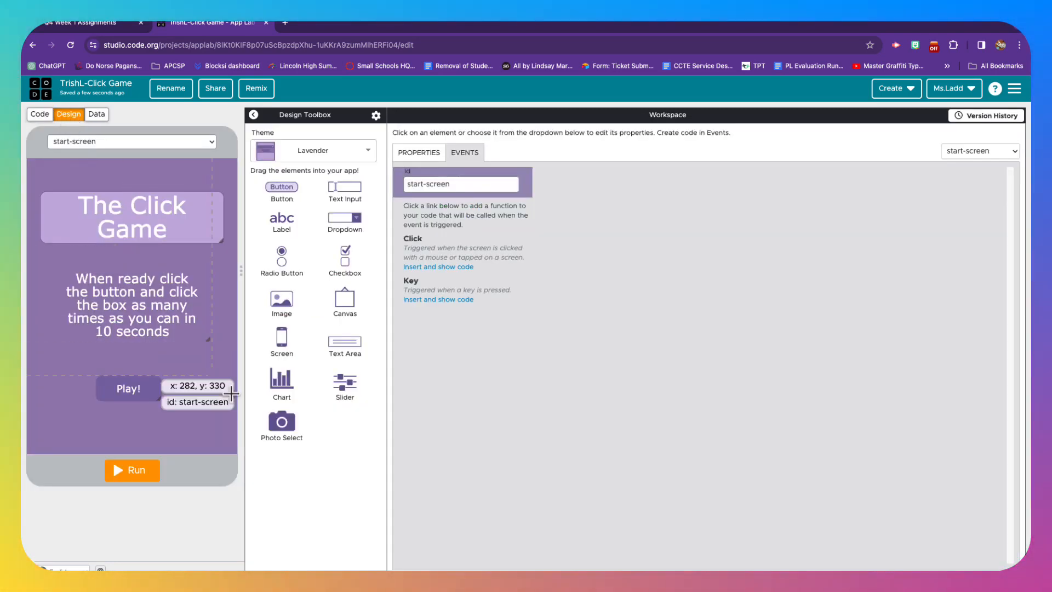
mouse_move(229, 159)
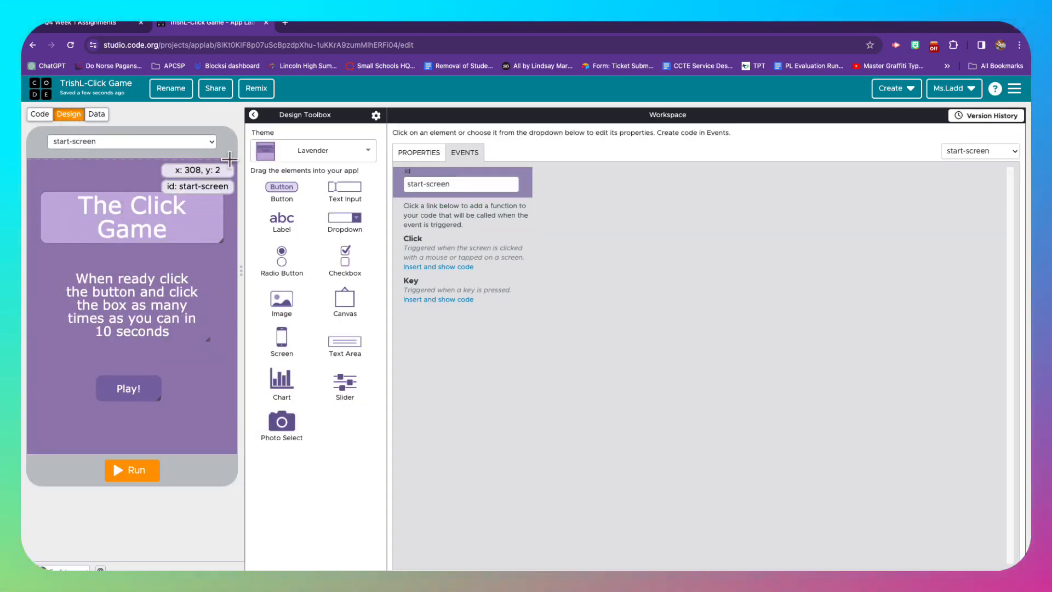
Step: On game-screen, give click-box border width 1 and border colour #000000
click(131, 141)
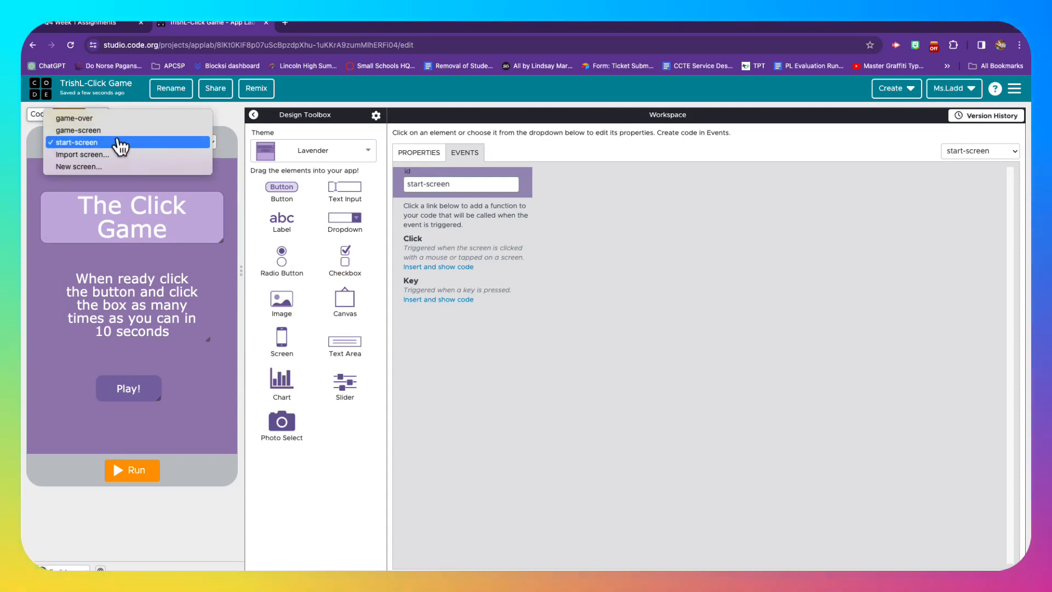
click(79, 130)
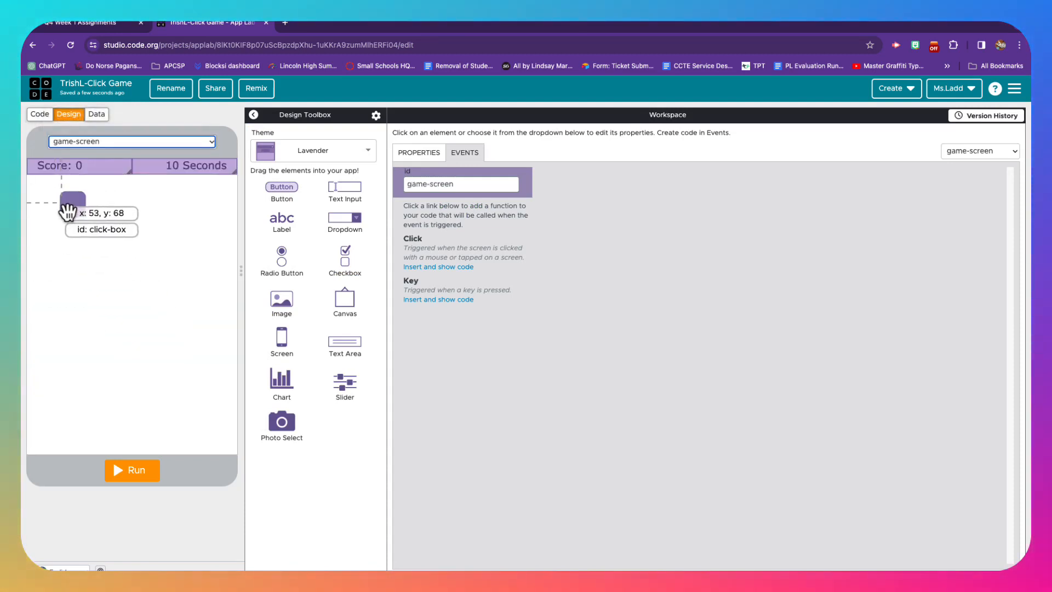
click(73, 204)
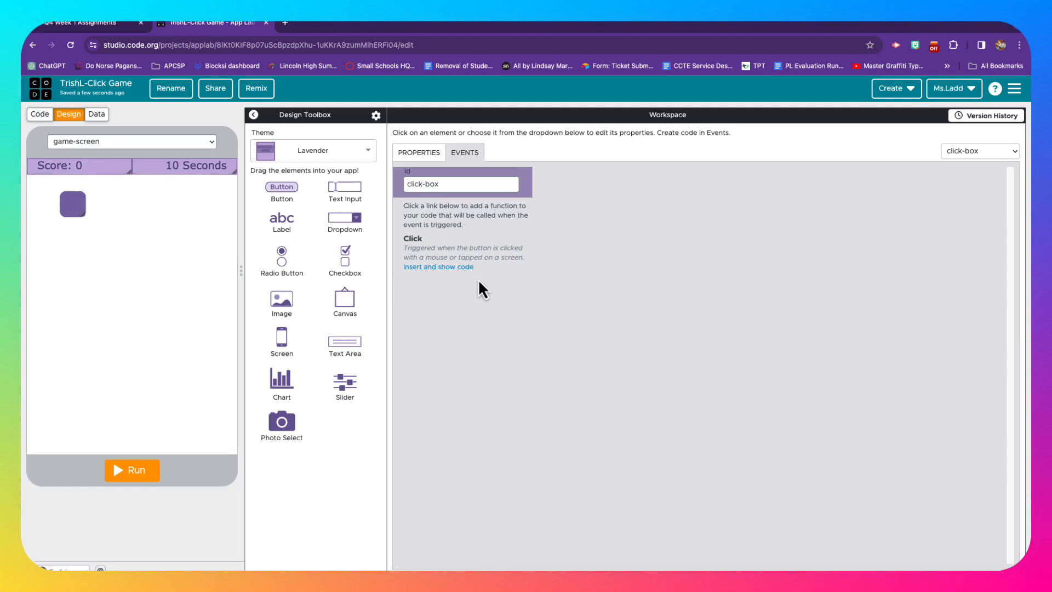
click(418, 152)
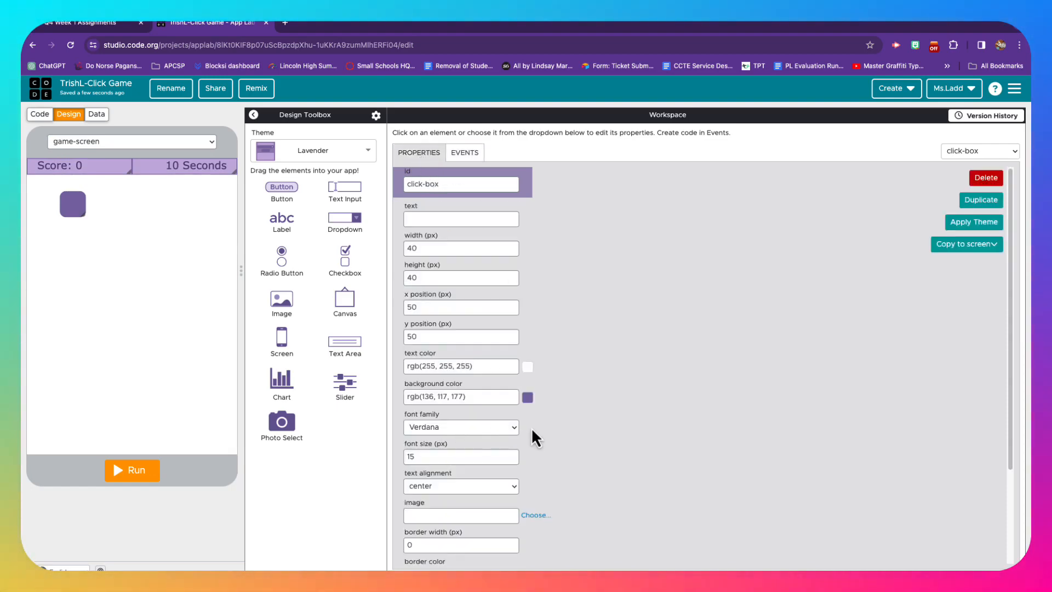
mouse_move(559, 441)
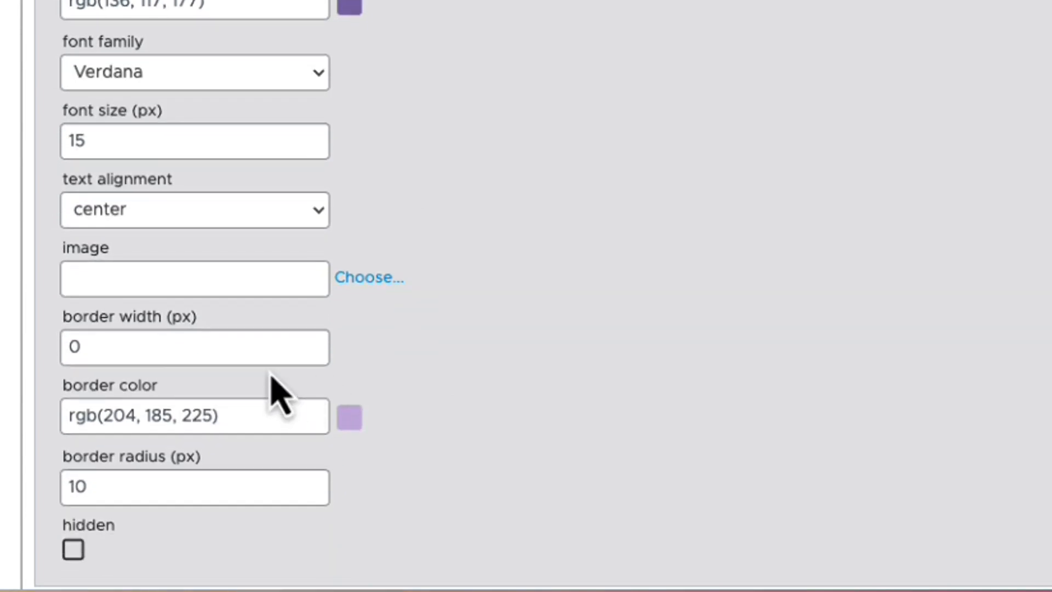
click(310, 342)
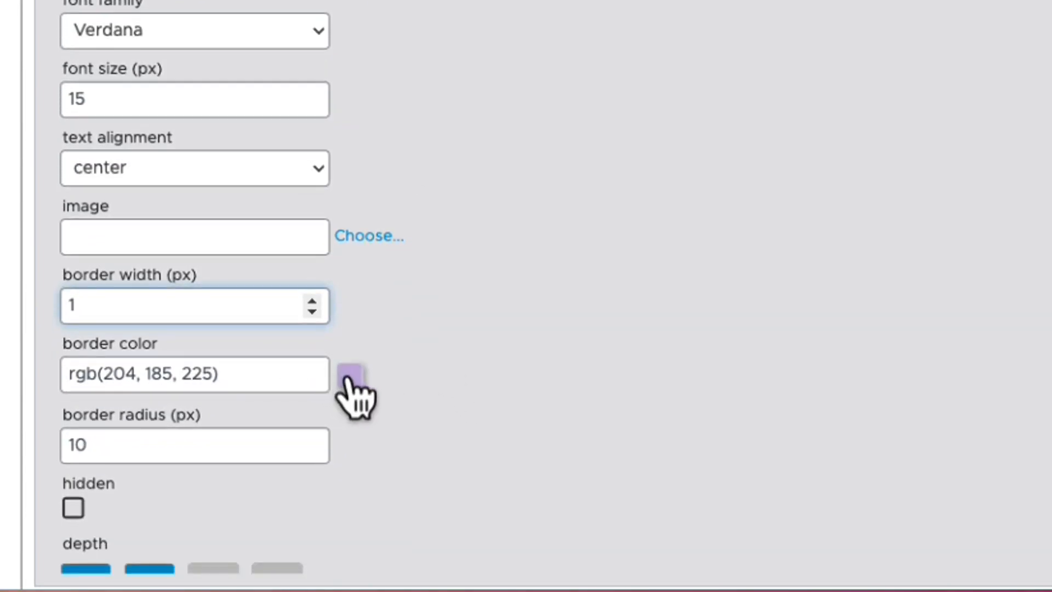
click(349, 374)
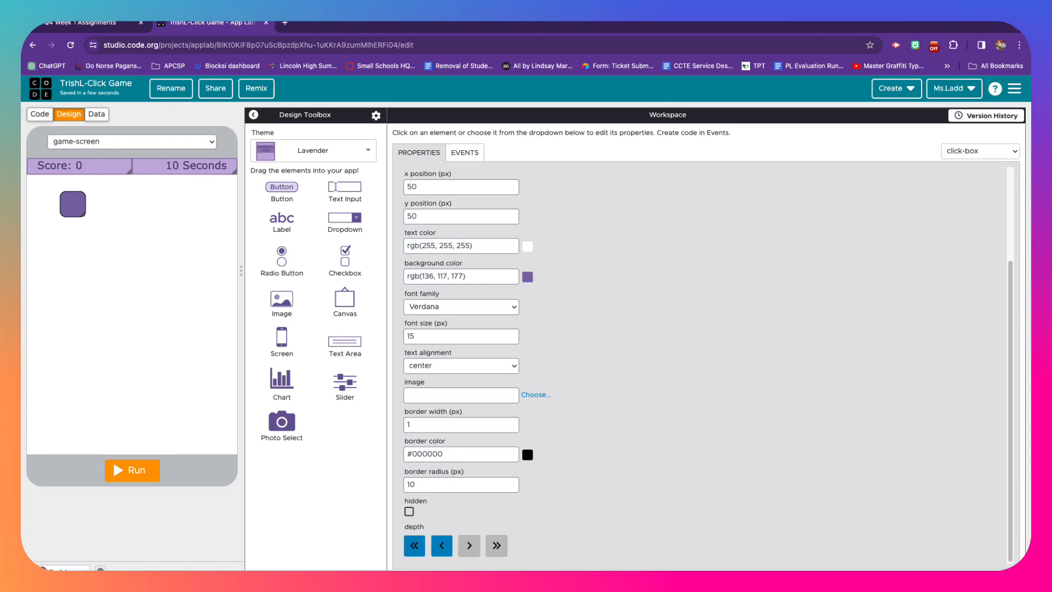
click(39, 114)
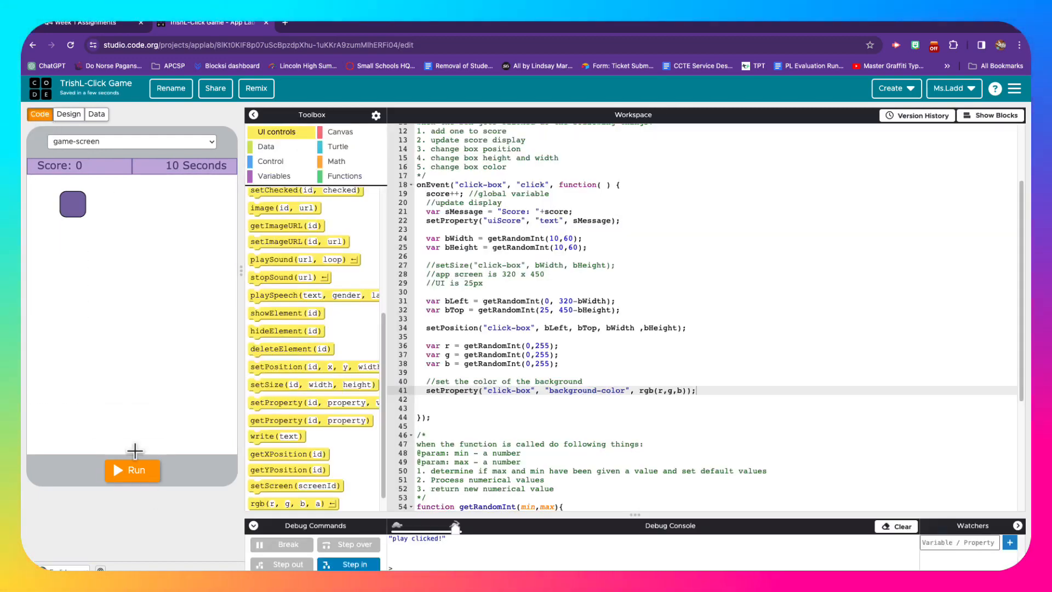
Step: Run and play the game again, hitting the bordered box until the score is 18
click(133, 470)
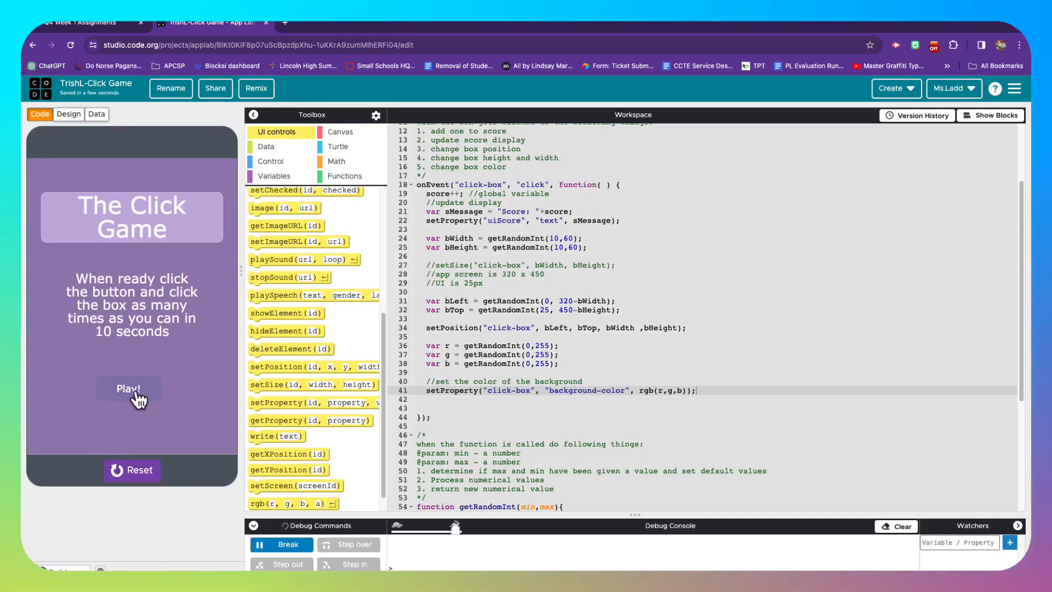
click(130, 389)
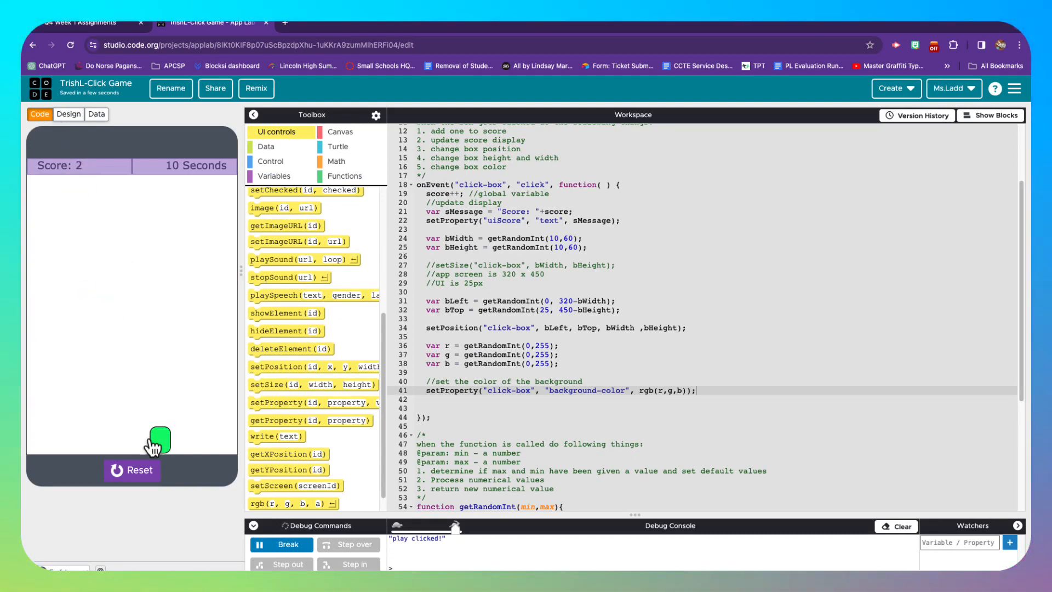
click(159, 441)
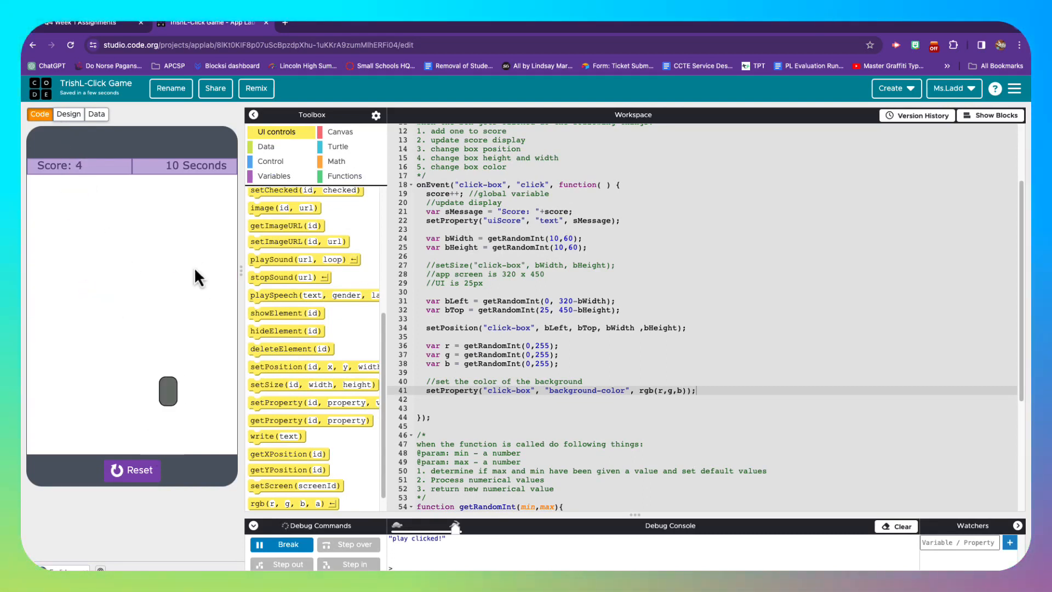
click(168, 392)
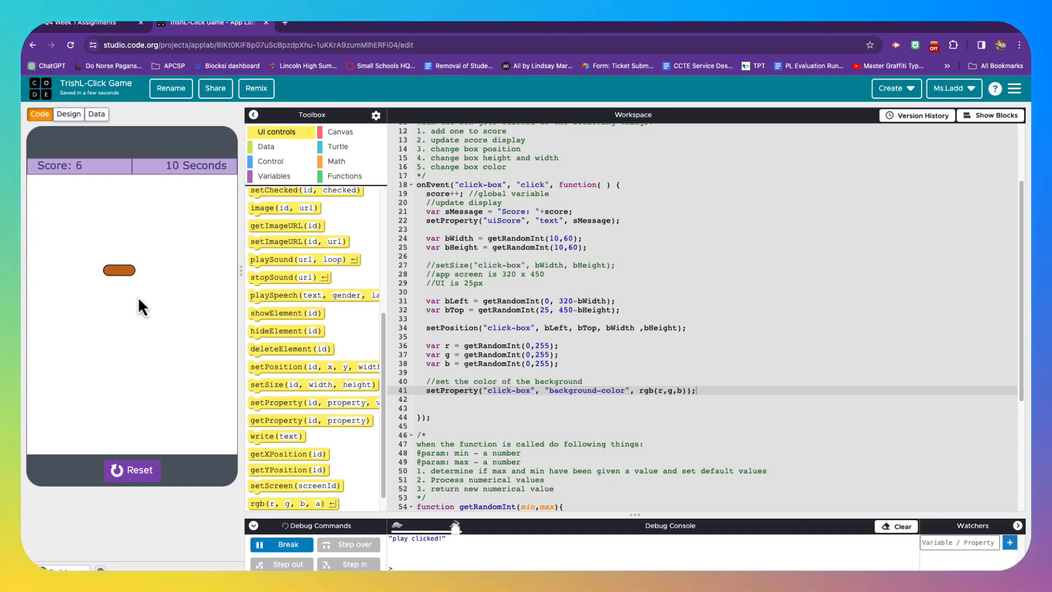
click(119, 269)
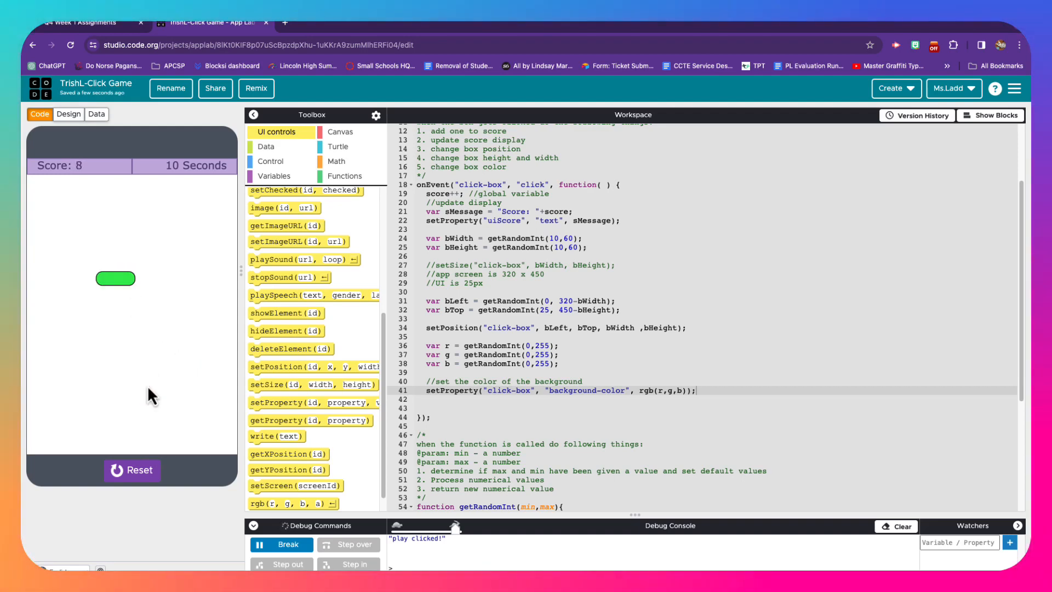
click(116, 278)
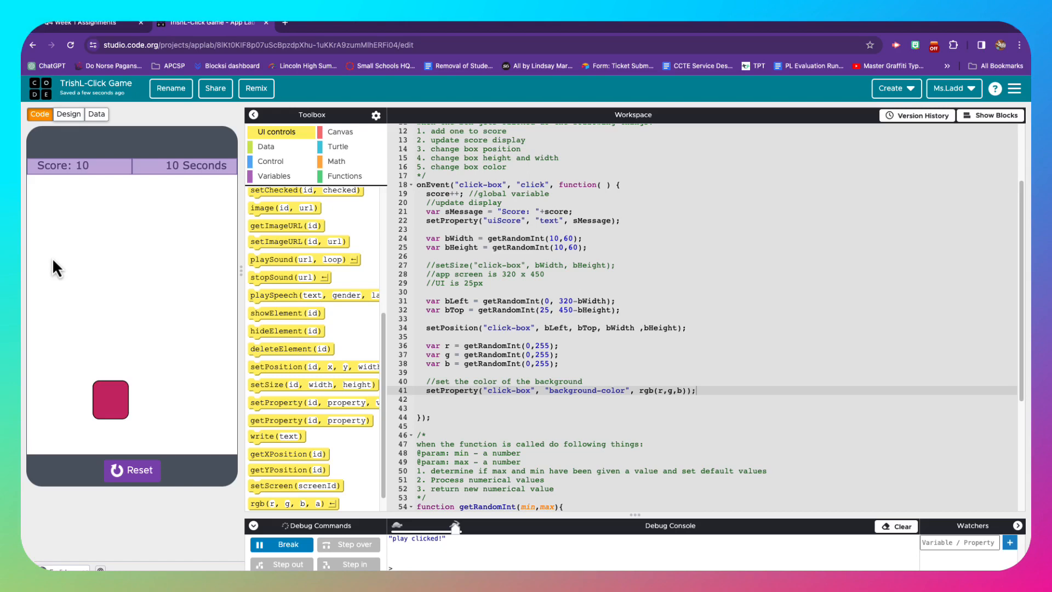
click(111, 400)
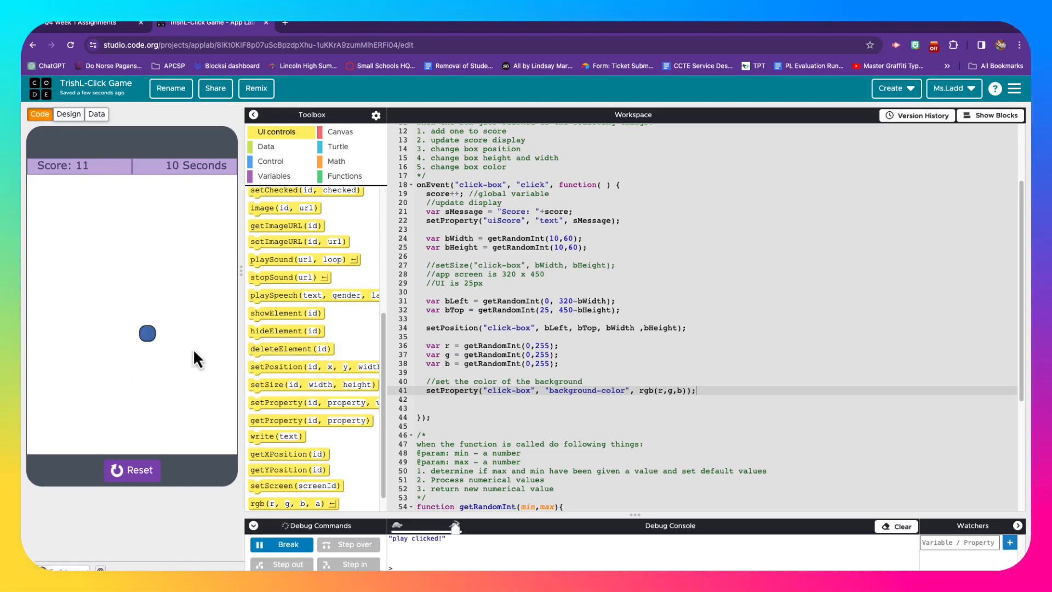
click(147, 334)
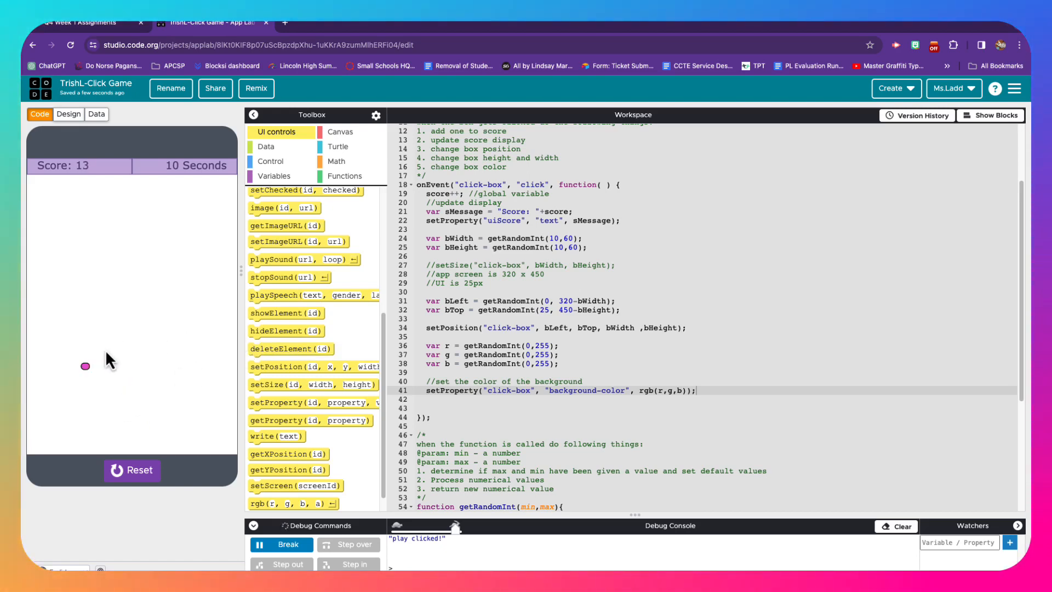
click(84, 367)
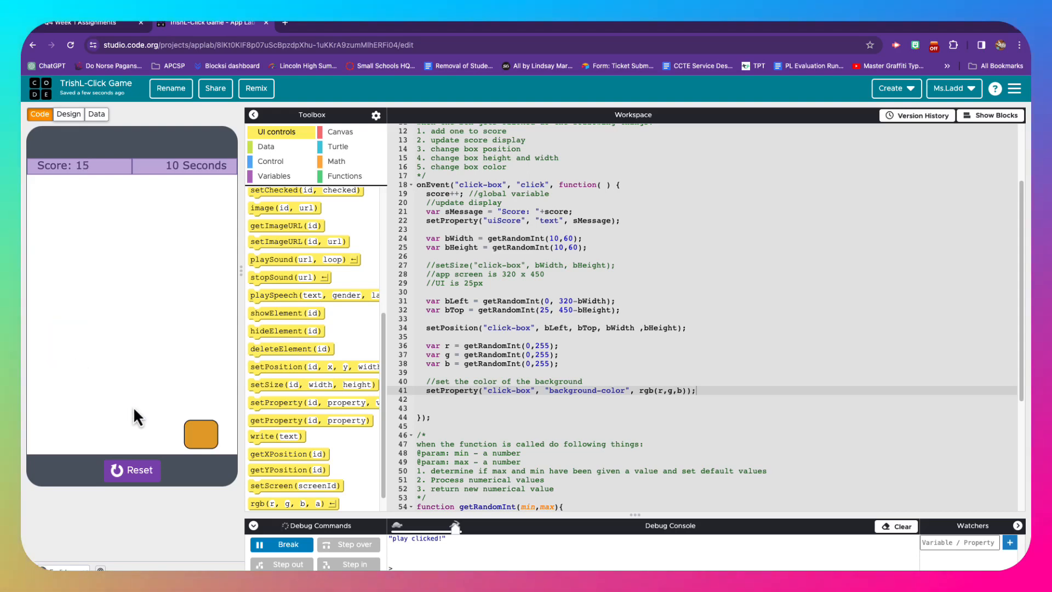
click(201, 434)
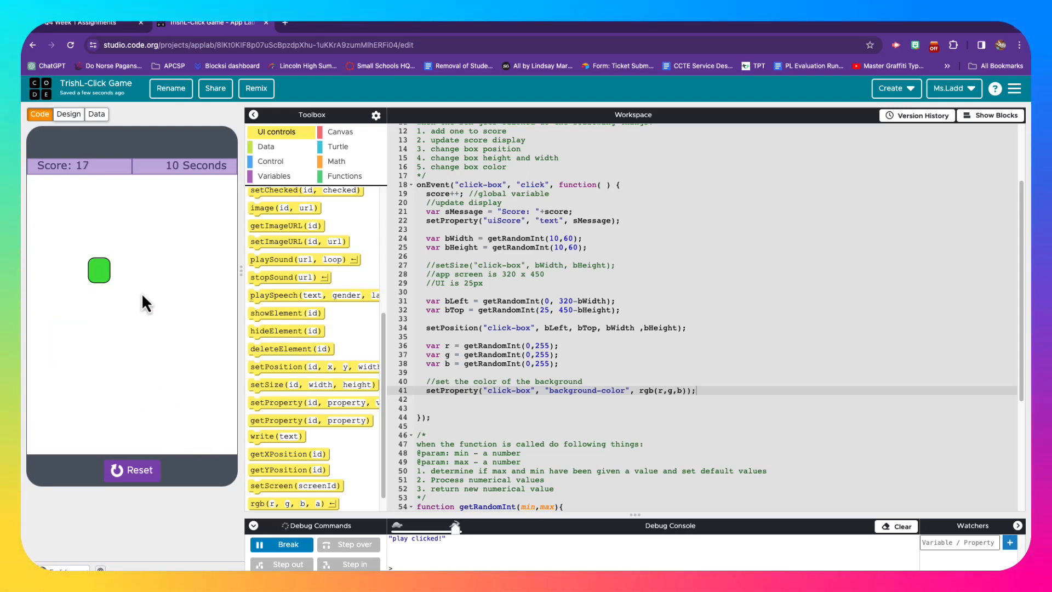
click(99, 269)
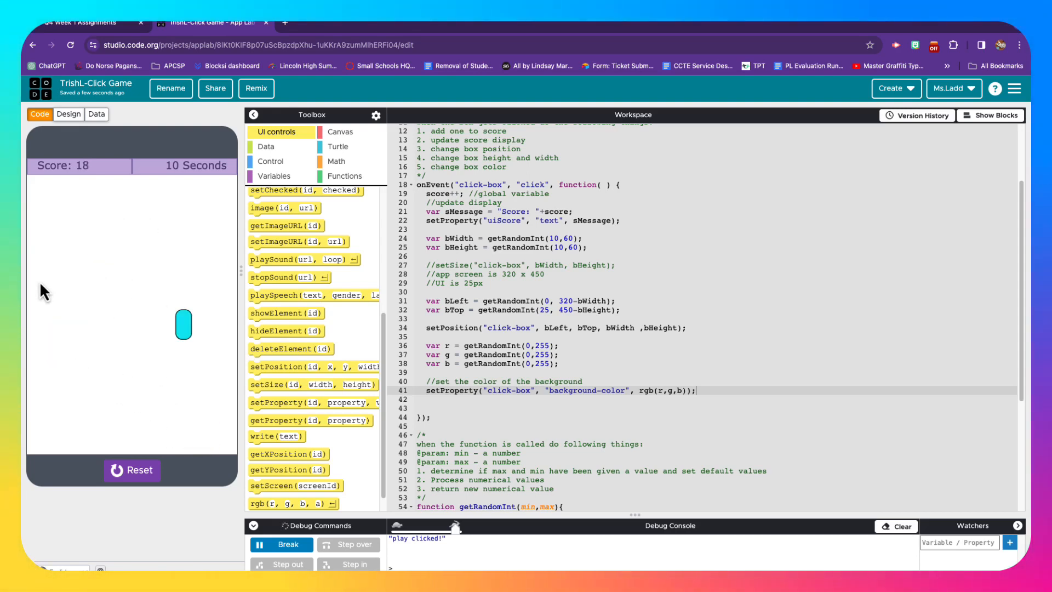
mouse_move(177, 335)
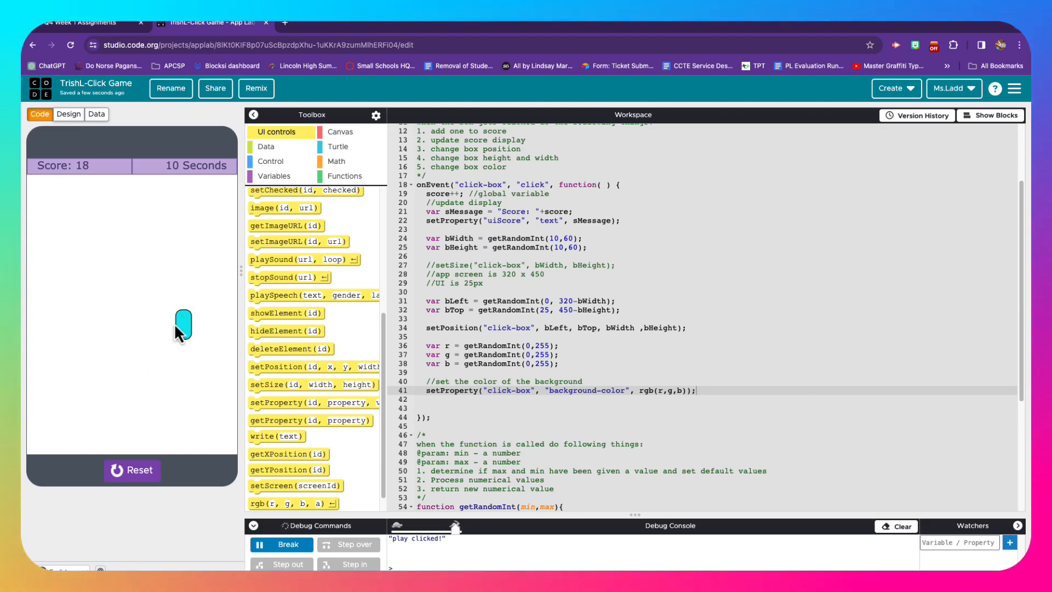
mouse_move(186, 329)
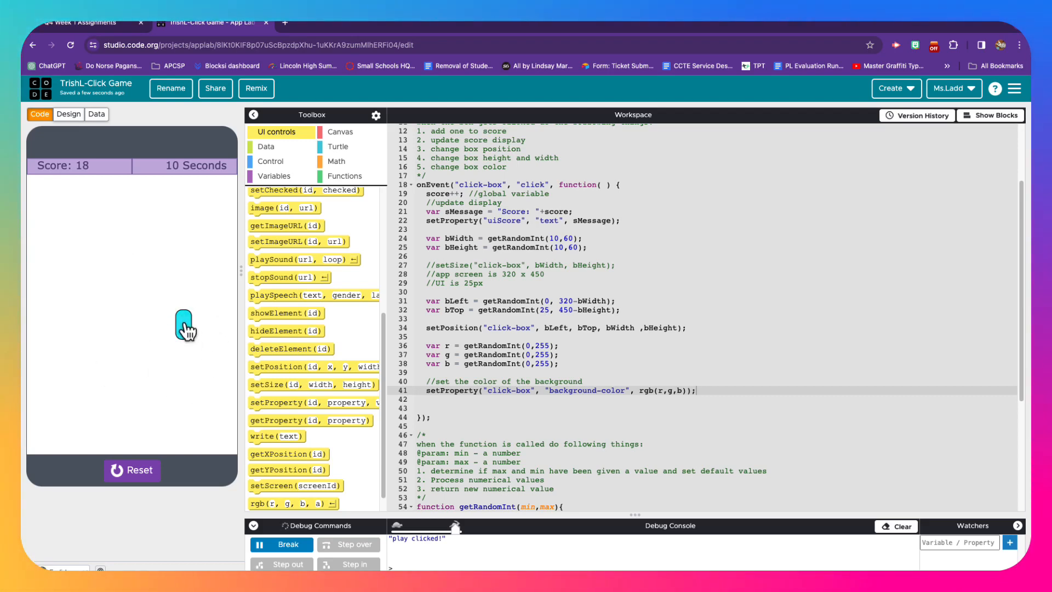
mouse_move(185, 358)
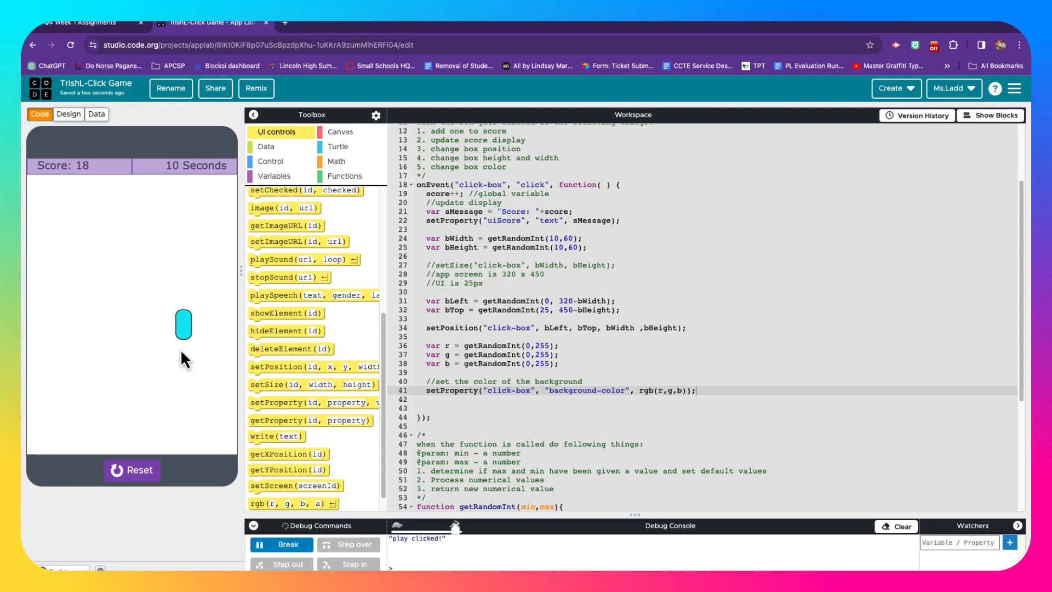
mouse_move(128, 420)
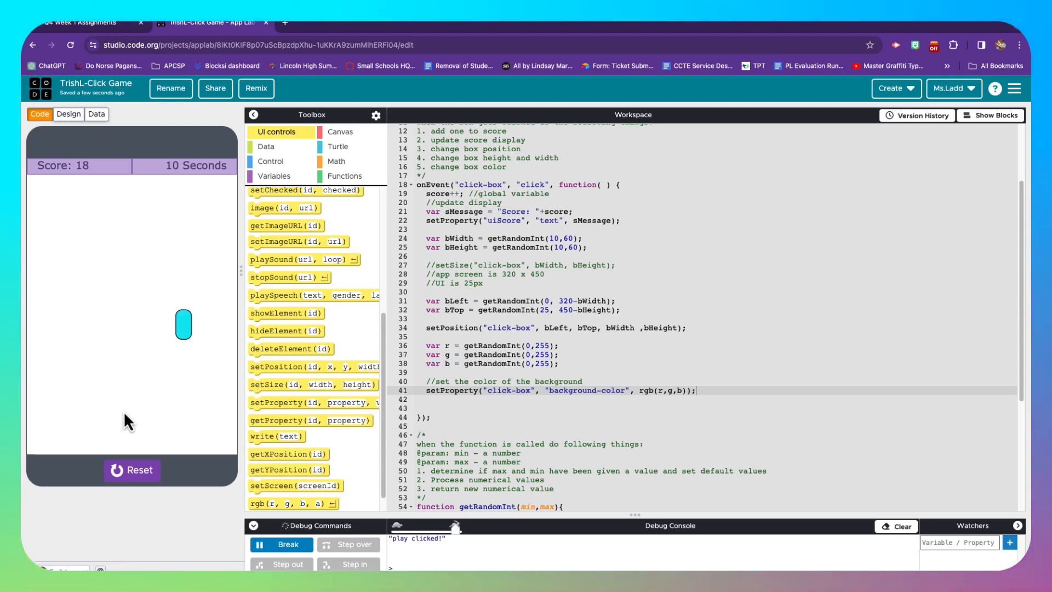
mouse_move(309, 420)
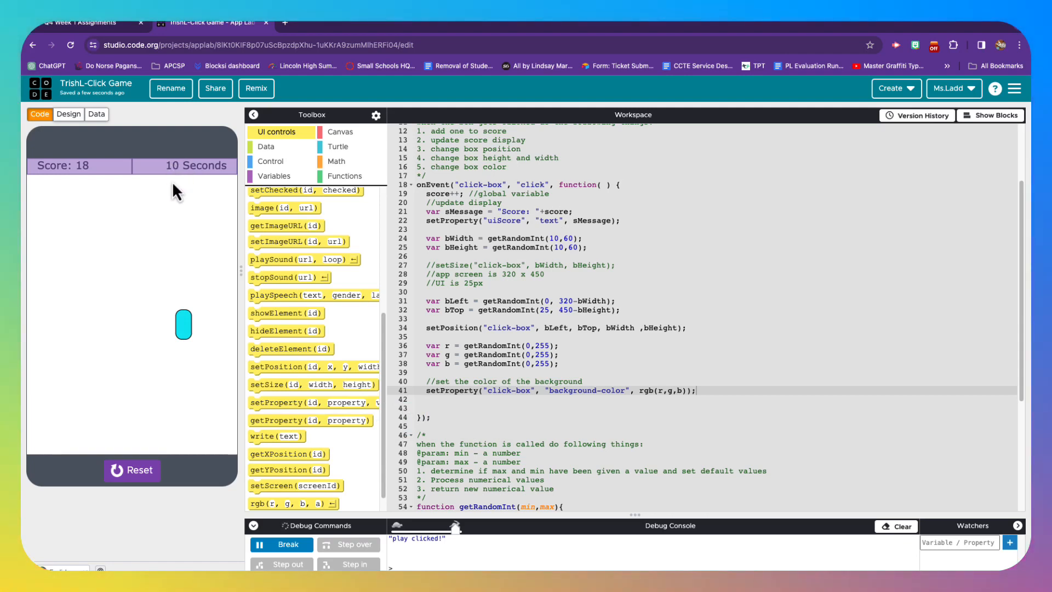
mouse_move(194, 156)
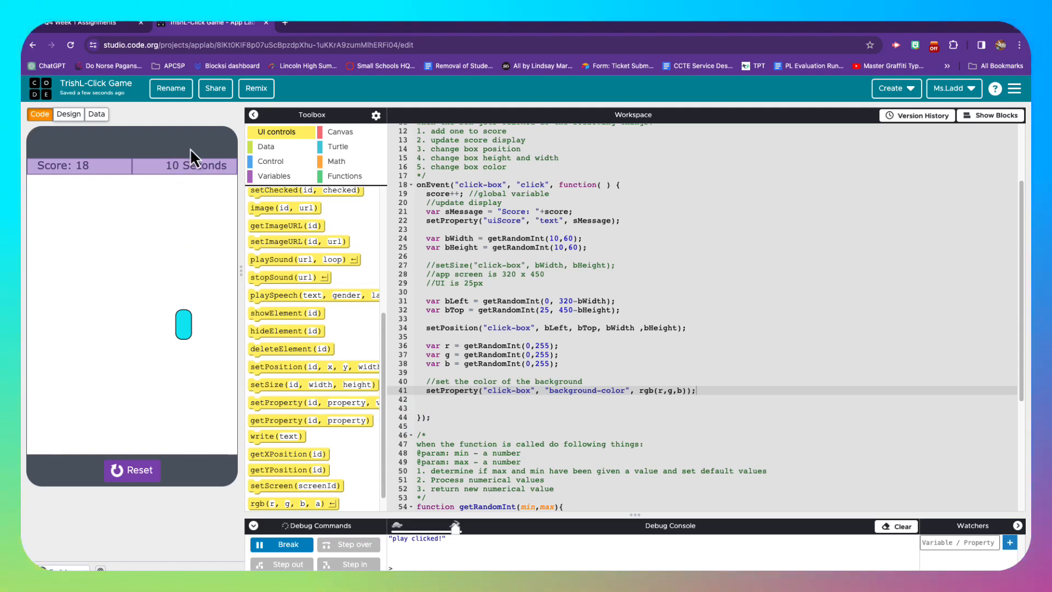
mouse_move(188, 257)
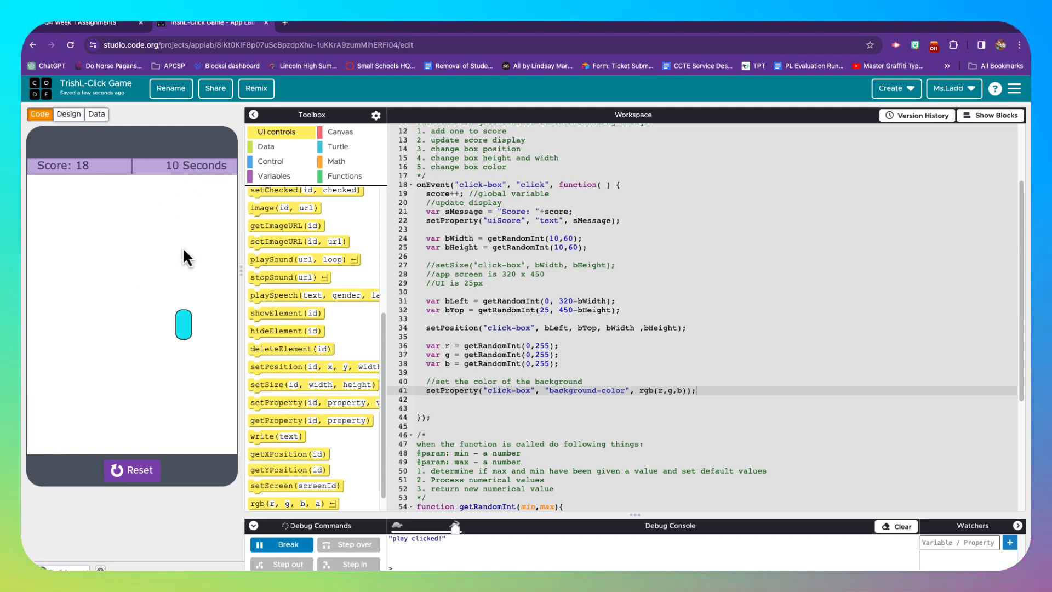
mouse_move(154, 280)
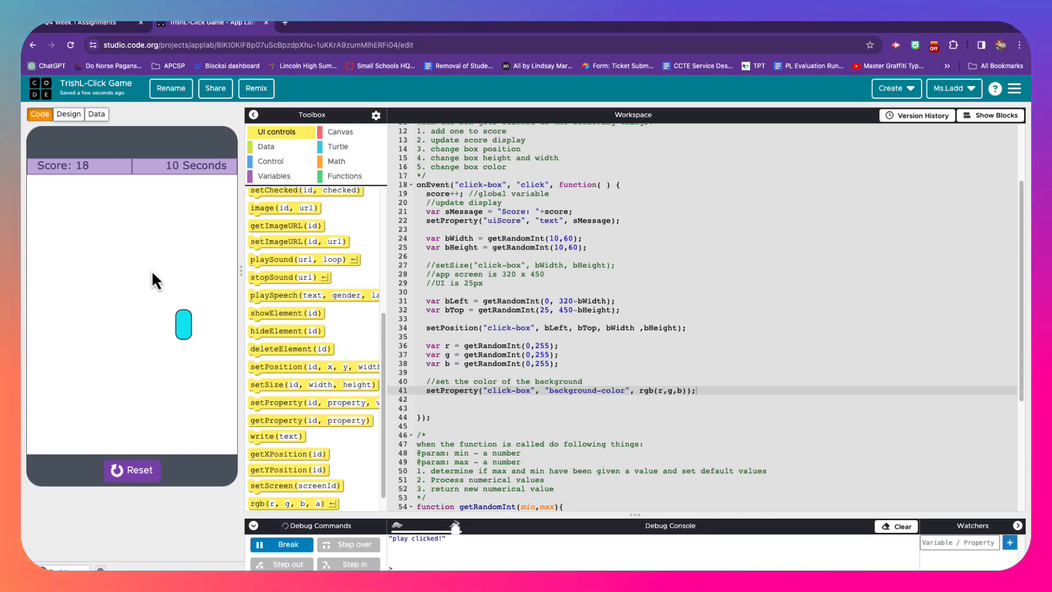